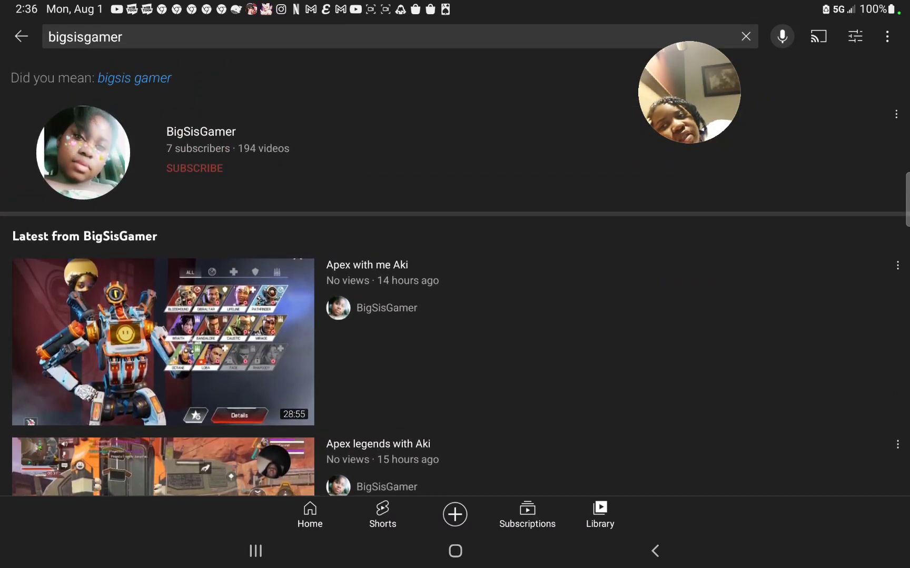
- Scroll through the BigSisGamer search results before heading to the Library history
scroll(up, 3)
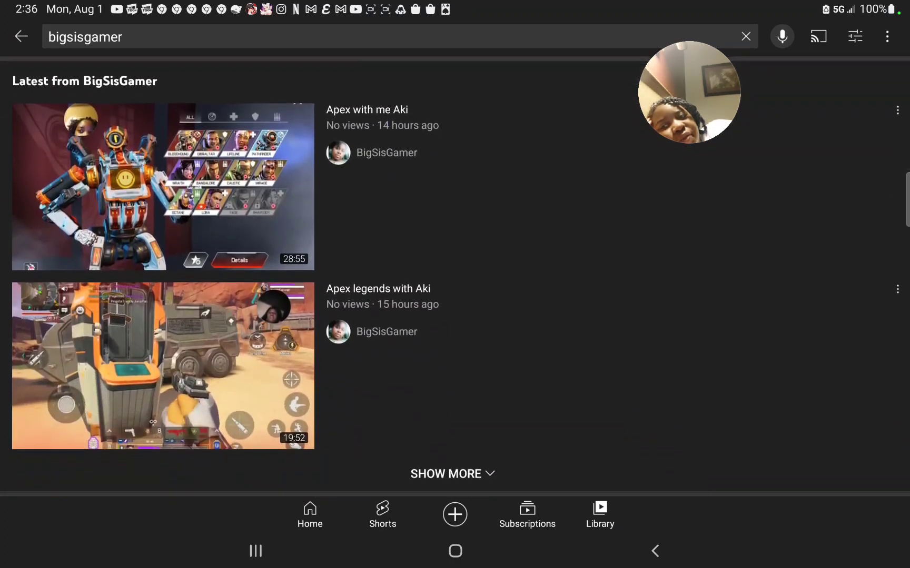
scroll(down, 3)
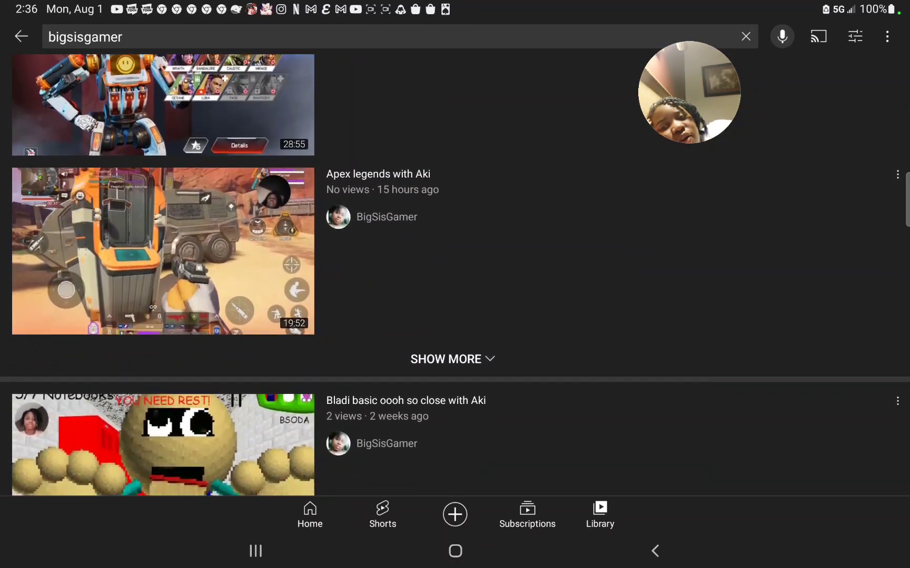
scroll(down, 3)
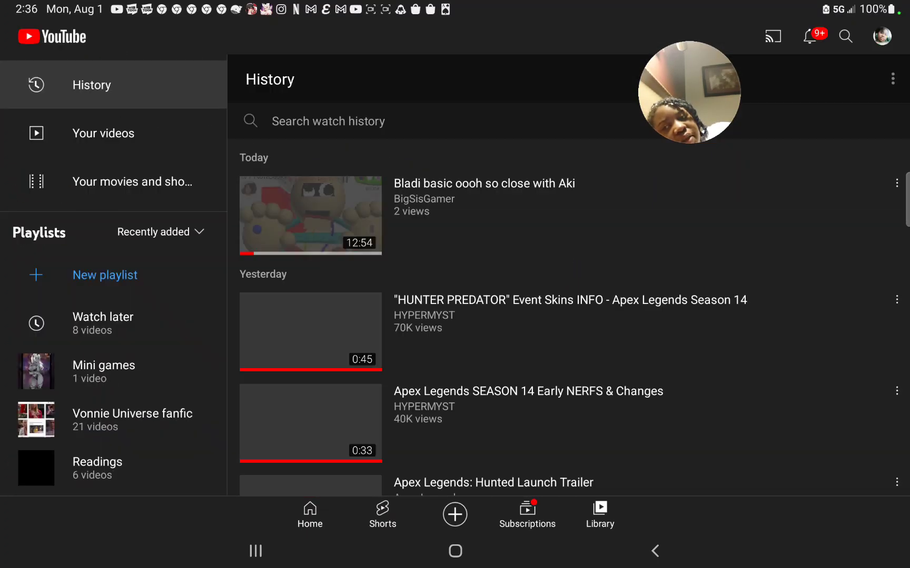
- Show Your videos from the Library sidebar and begin browsing the uploads list
click(103, 133)
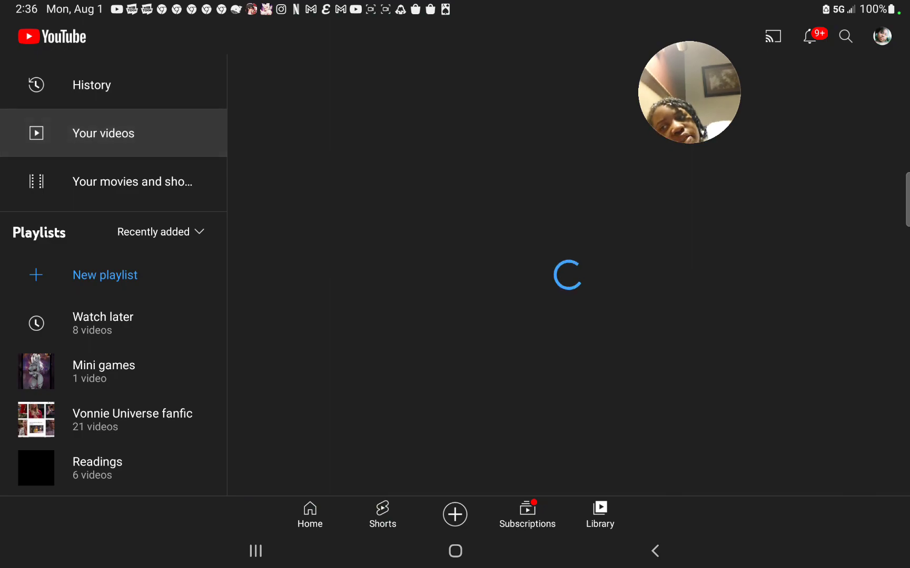
click(104, 134)
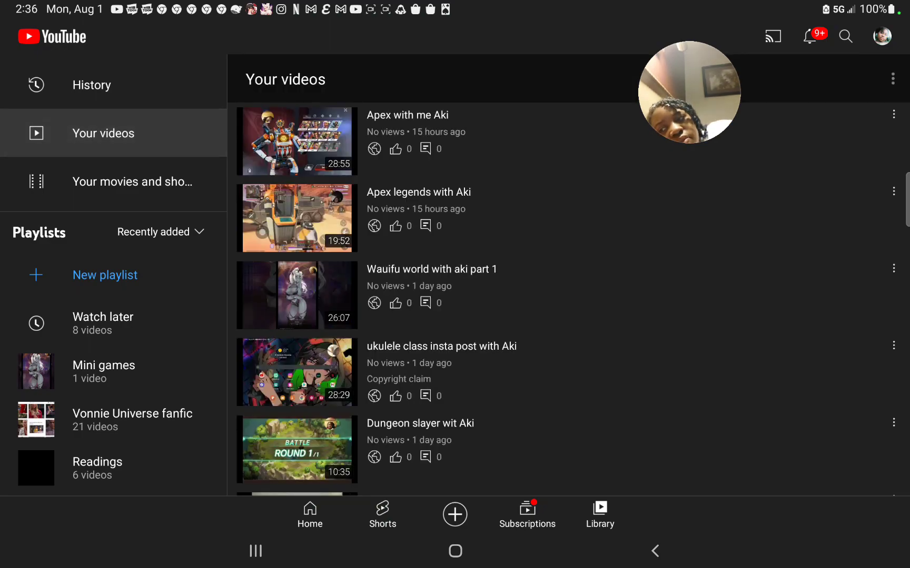
scroll(down, 3)
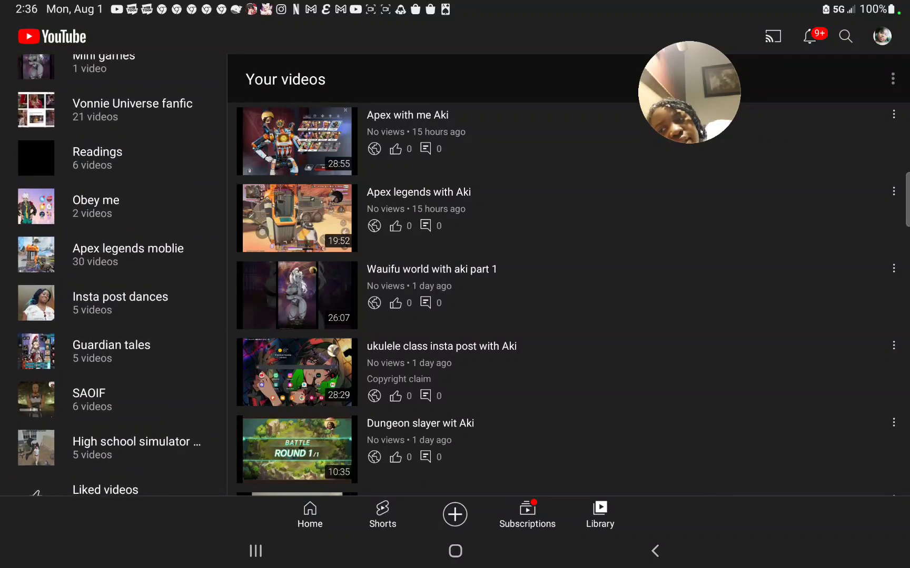
scroll(down, 3)
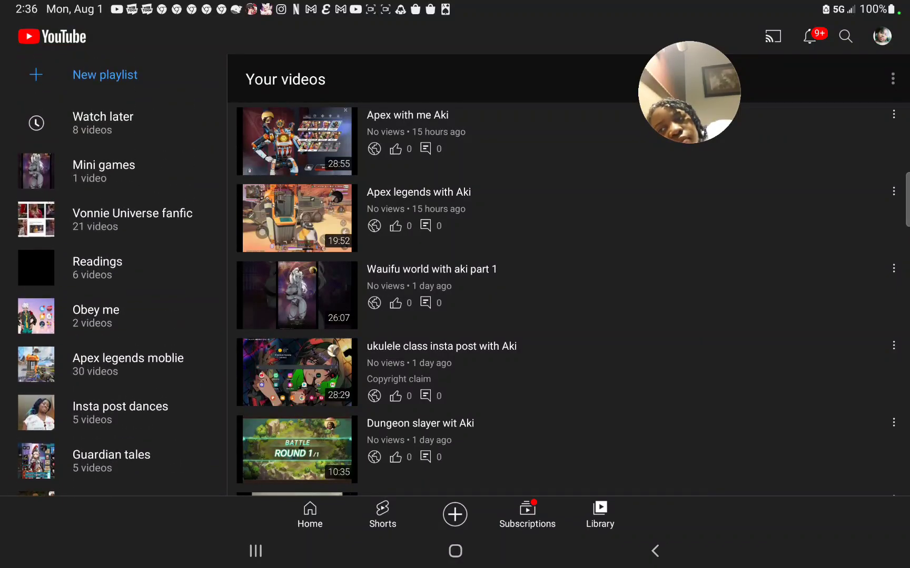
scroll(up, 3)
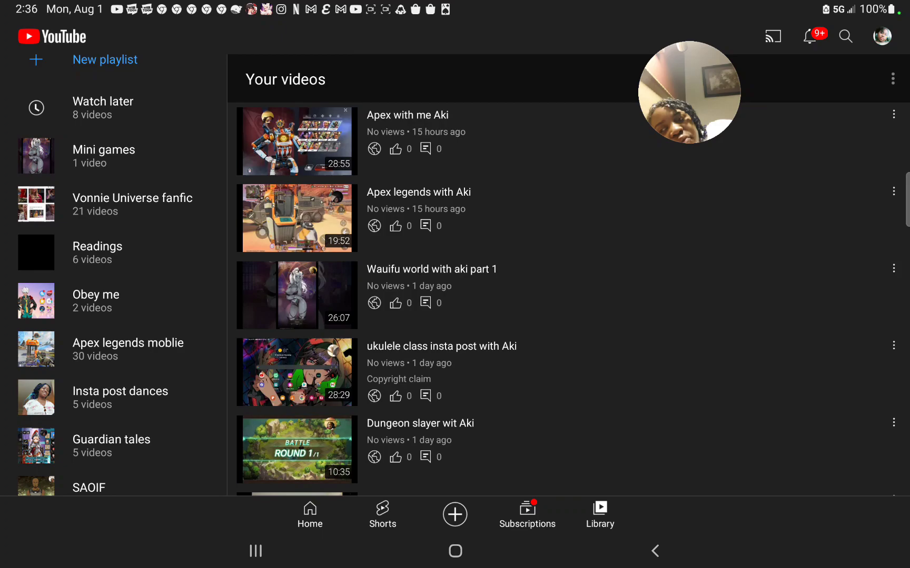
scroll(up, 3)
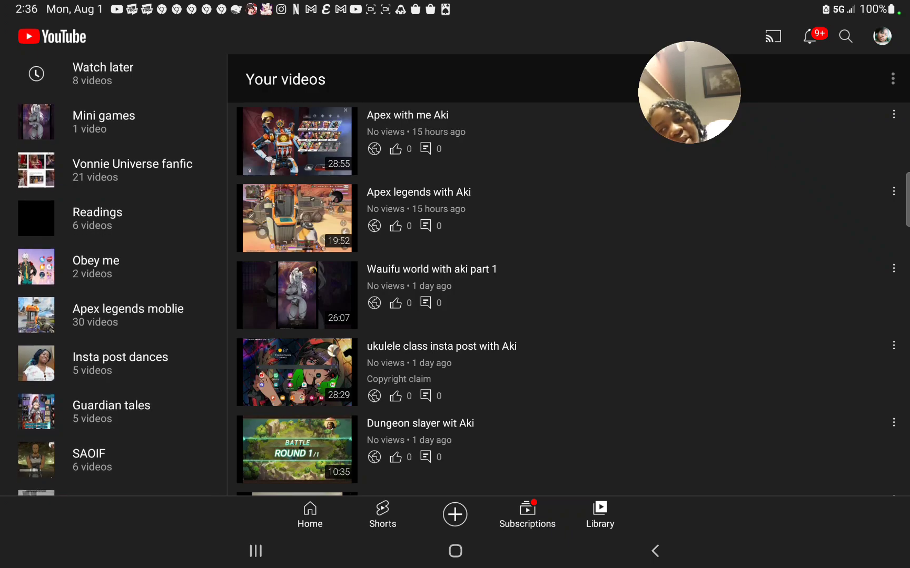
scroll(down, 3)
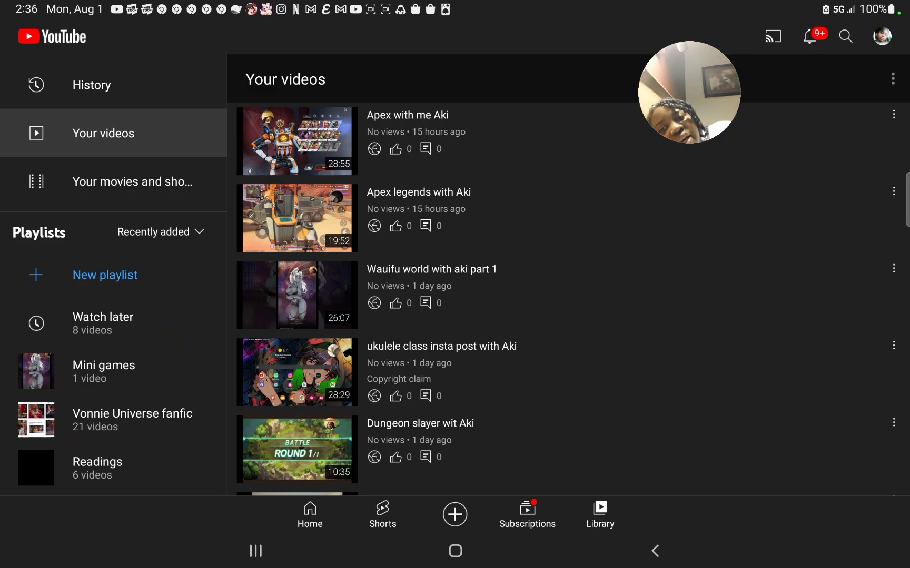
- Scroll up and down through the uploads such as Tales of dungeon part 1
scroll(down, 3)
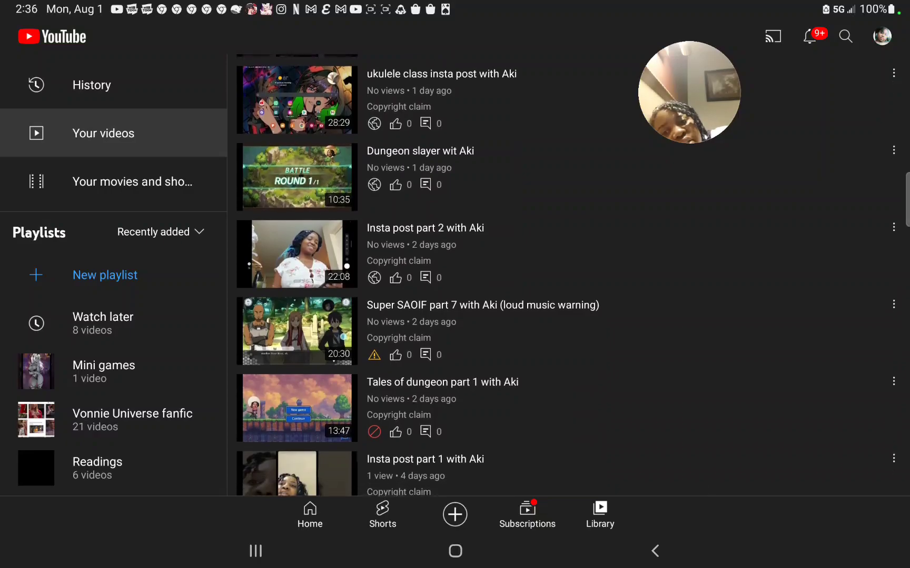
scroll(up, 3)
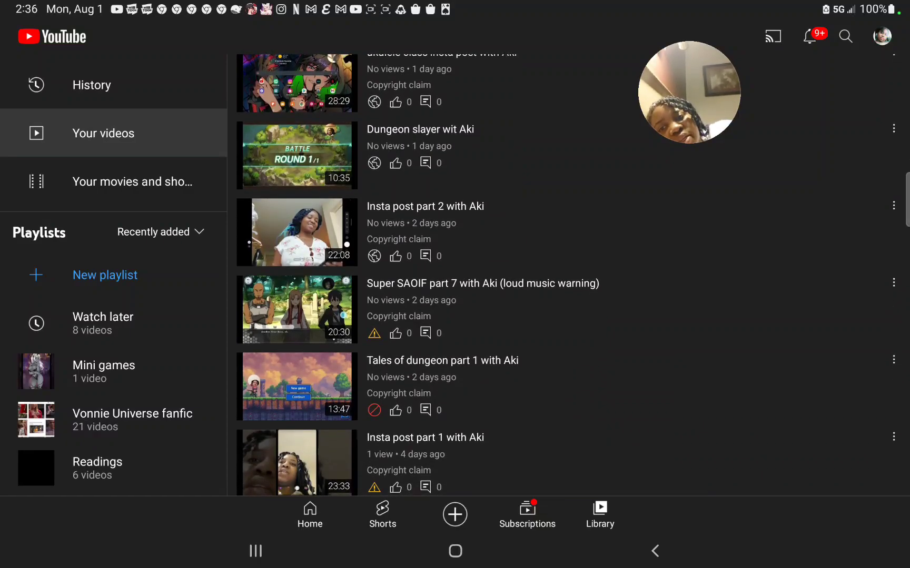
scroll(down, 3)
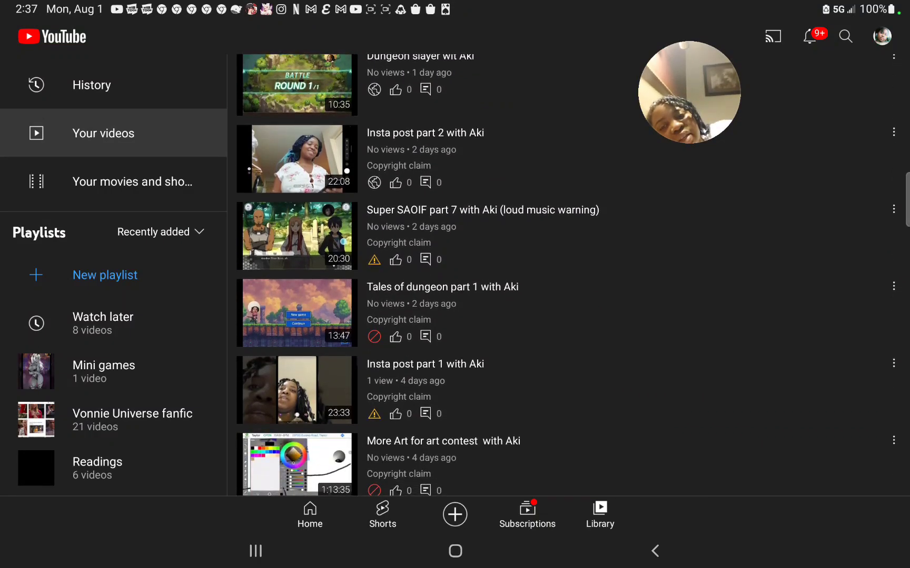
scroll(down, 3)
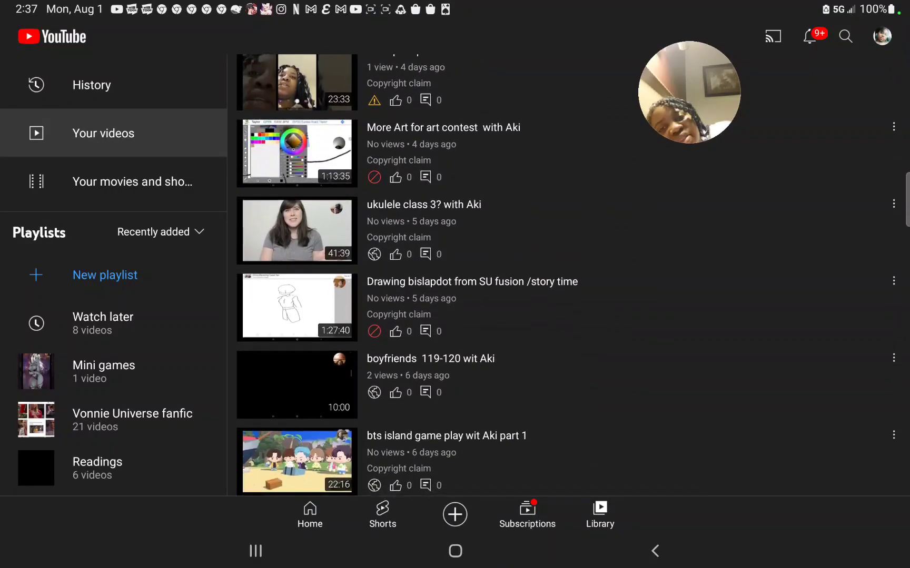
scroll(up, 3)
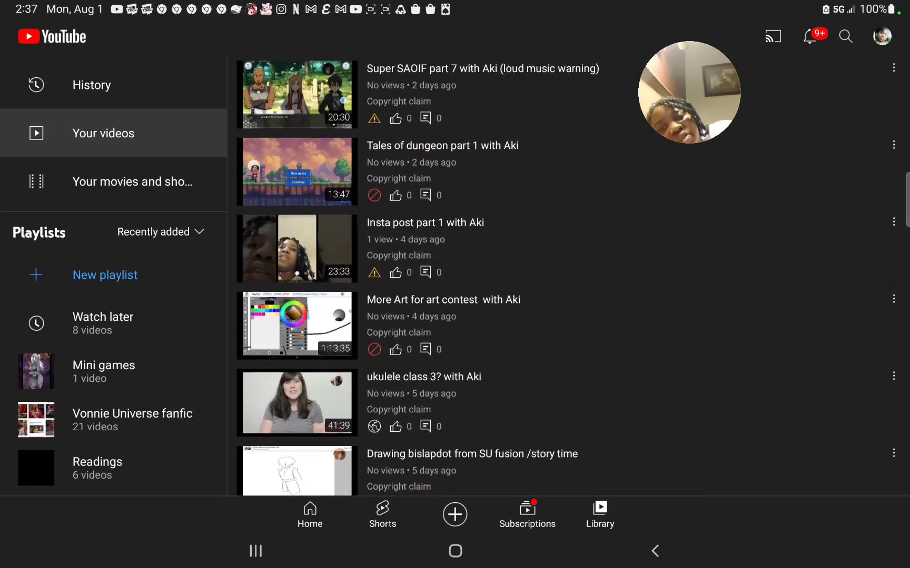
scroll(up, 3)
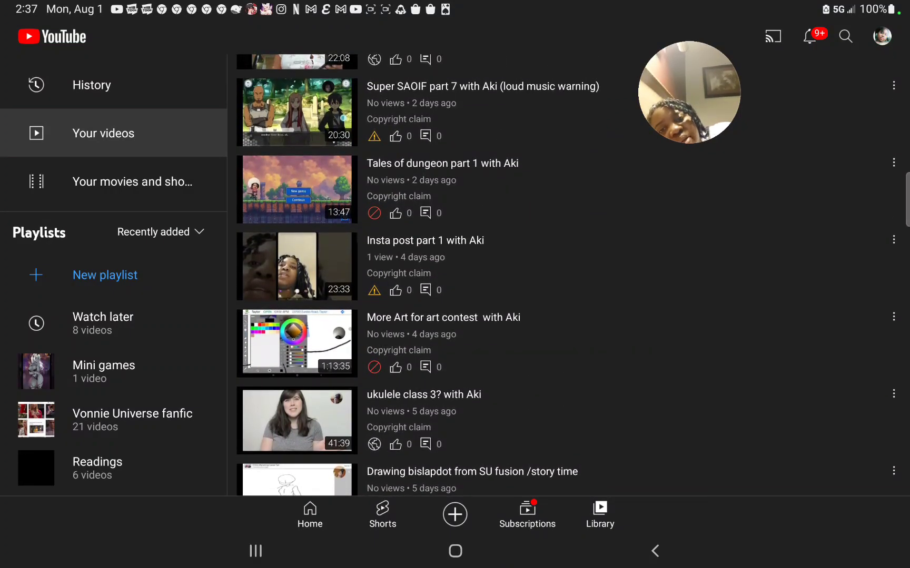
scroll(down, 3)
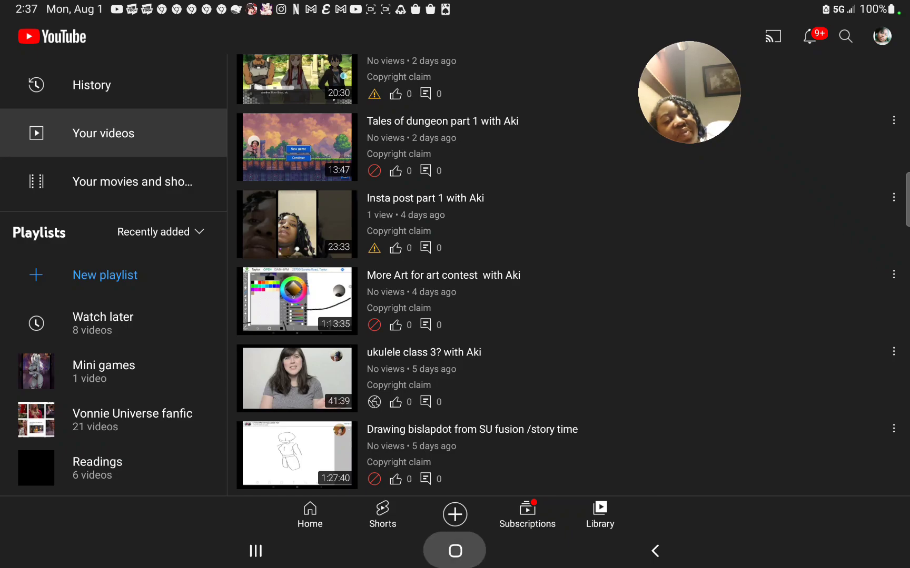
- Return home, search Google for 'webtoon' via the suggestion, and go to the WEBTOON site
click(454, 551)
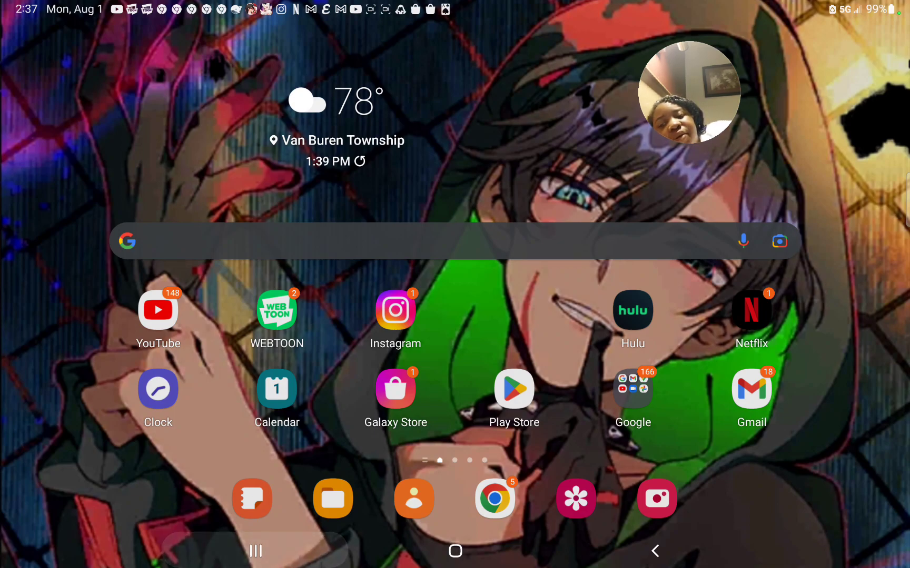
click(254, 550)
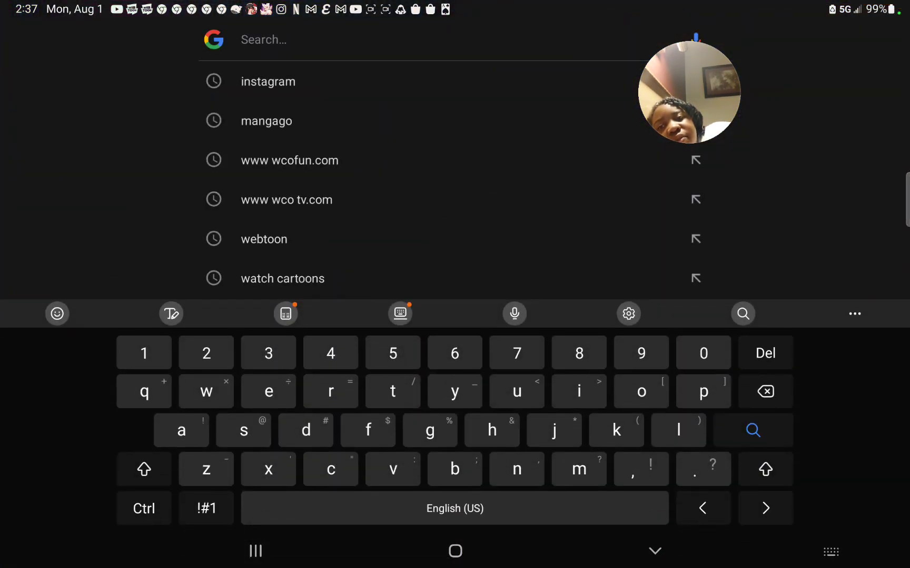
click(263, 239)
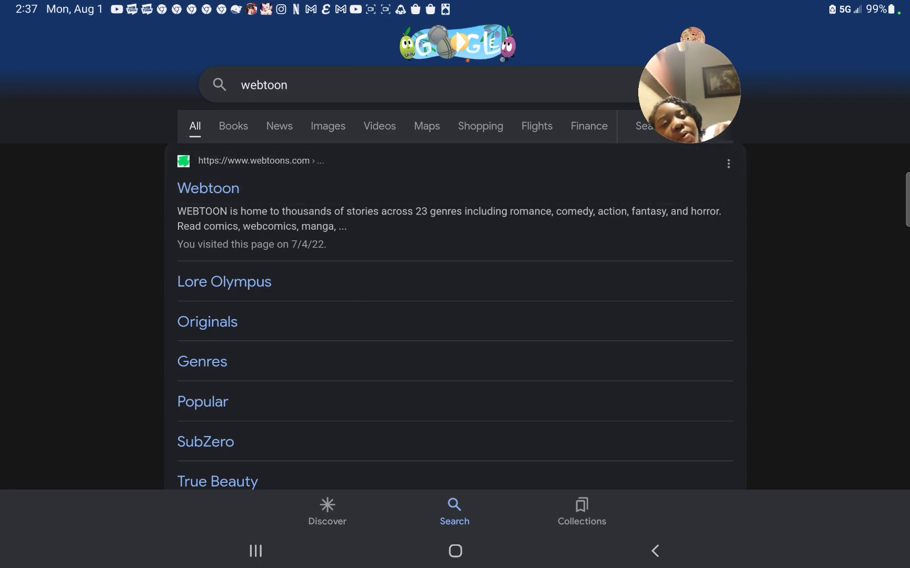
click(207, 187)
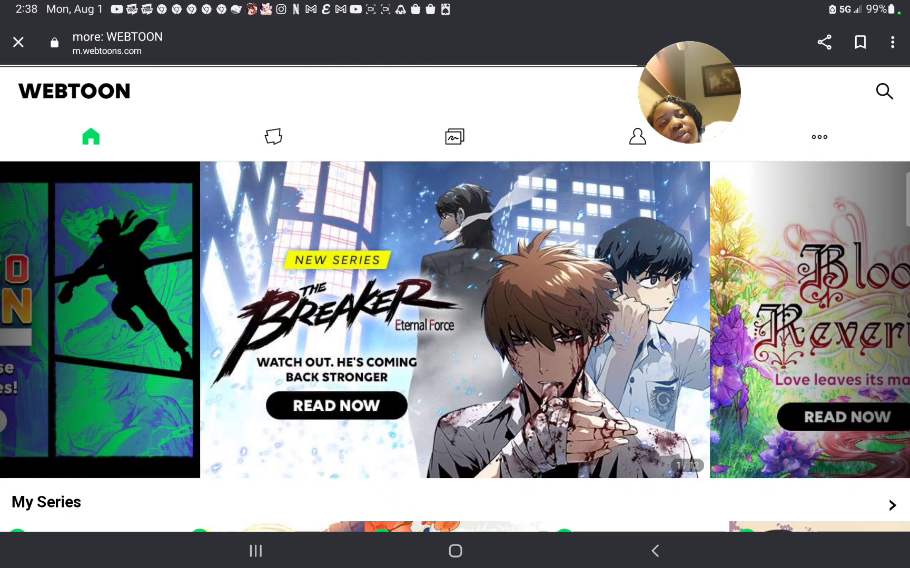
- Search WEBTOON for Boyfriends using the recent search and open the series page
click(818, 137)
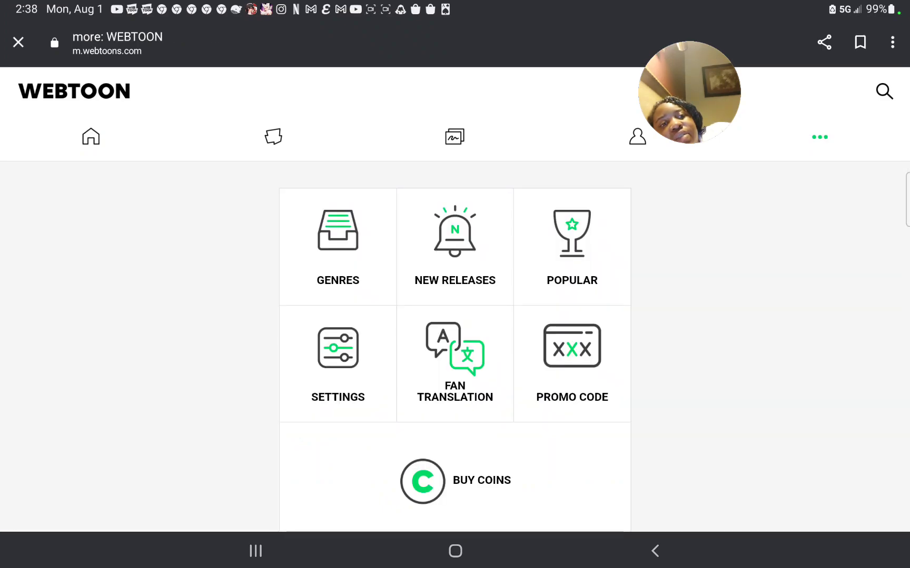
click(883, 91)
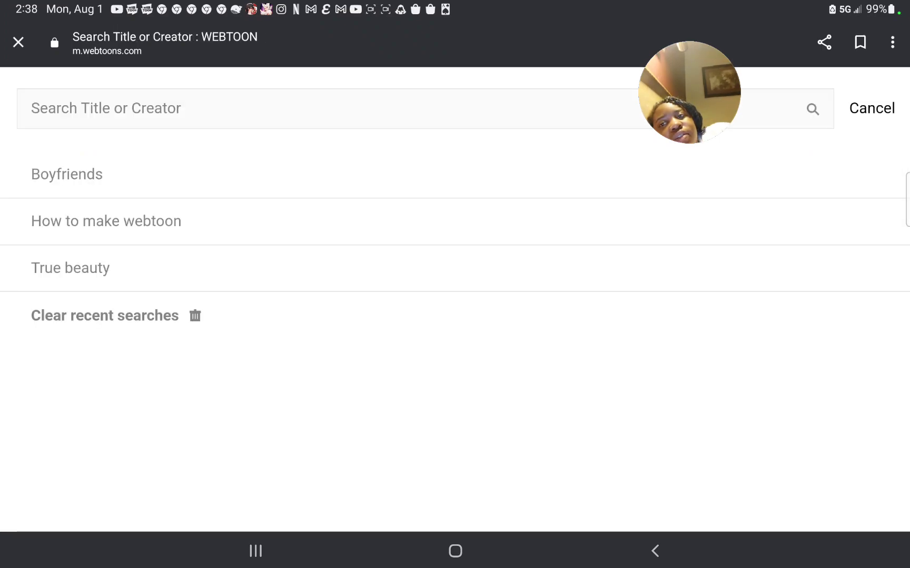
click(67, 173)
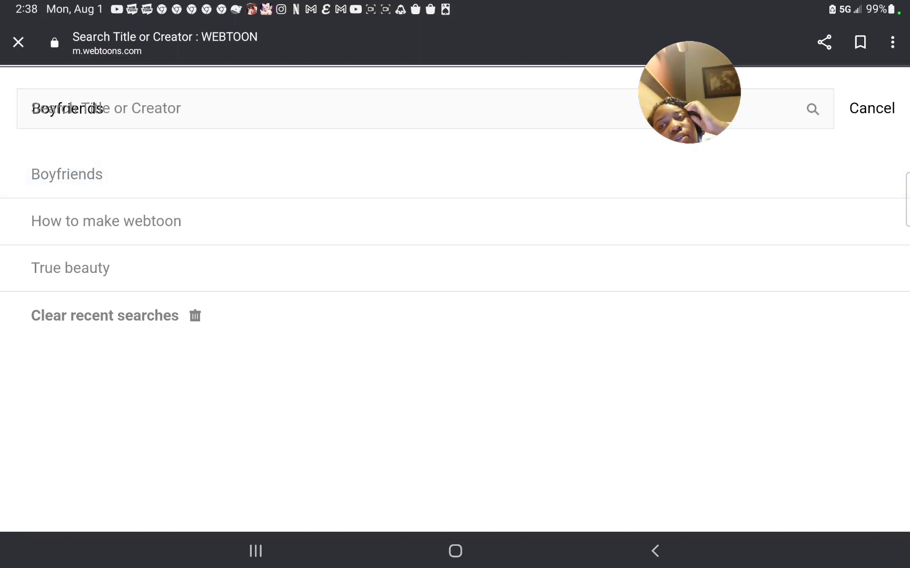
click(66, 174)
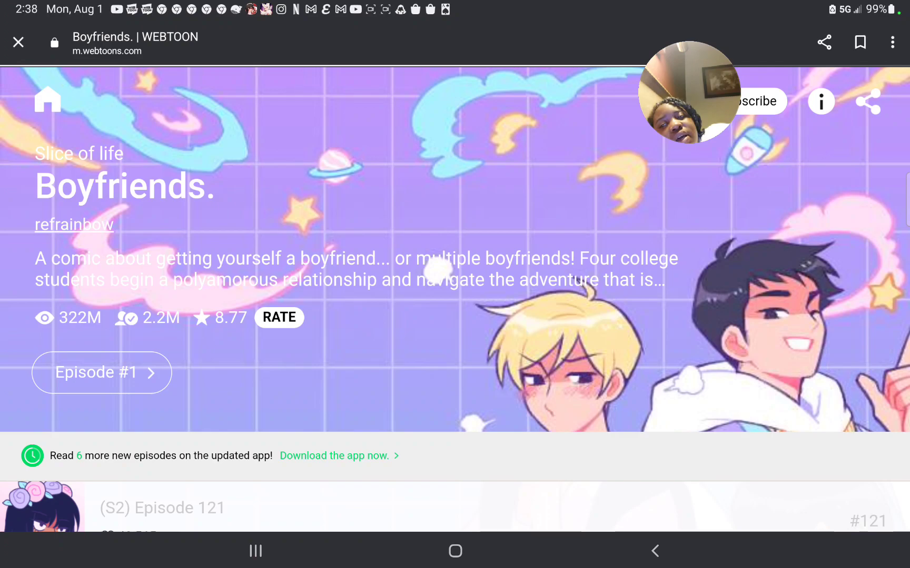
- Start reading the newest episode, Season 2 Episode 121
scroll(down, 3)
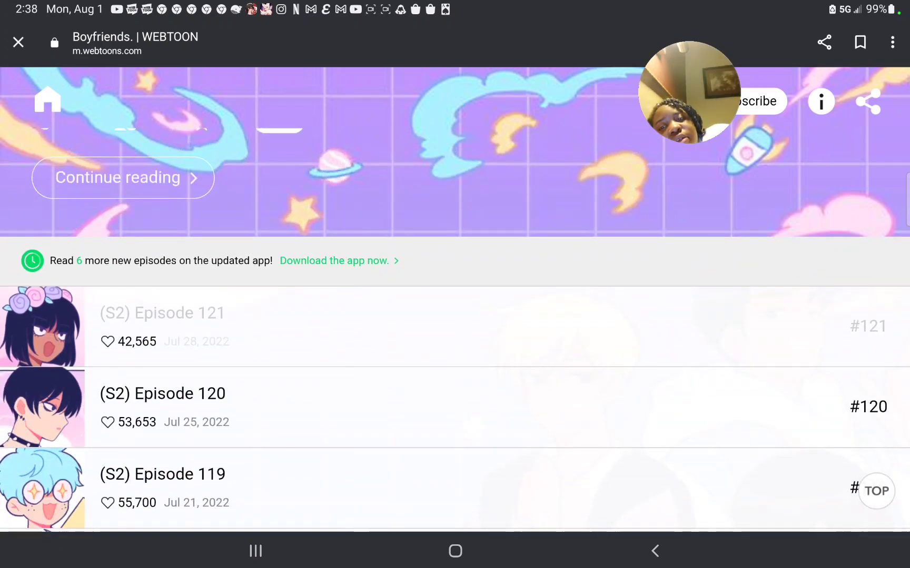
click(753, 101)
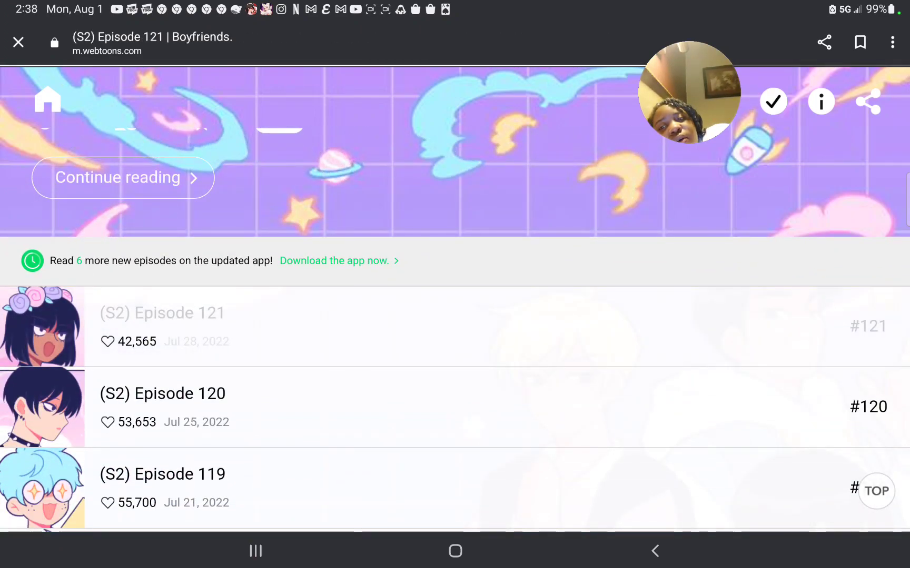
click(162, 314)
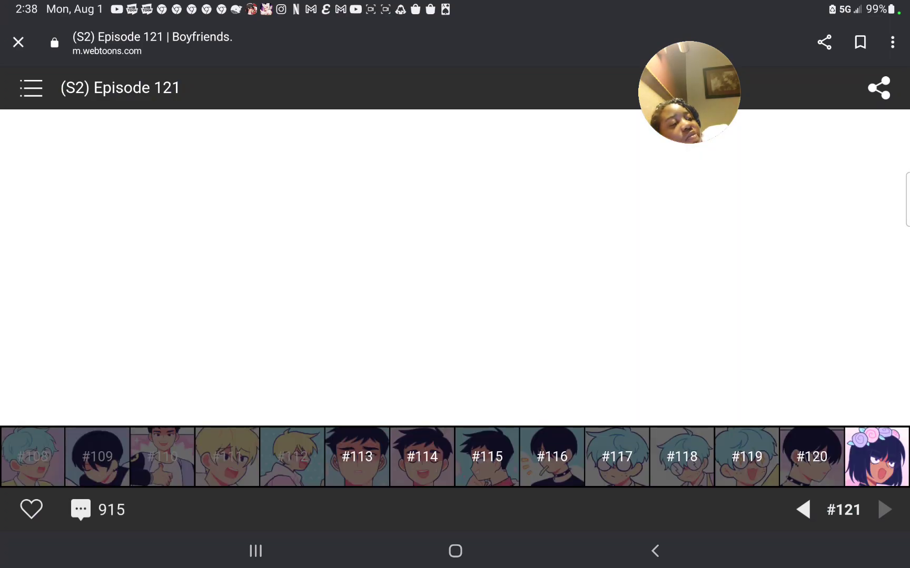
- Hide the reader toolbars and read Episode 121 from the title card through the opening panels
click(32, 509)
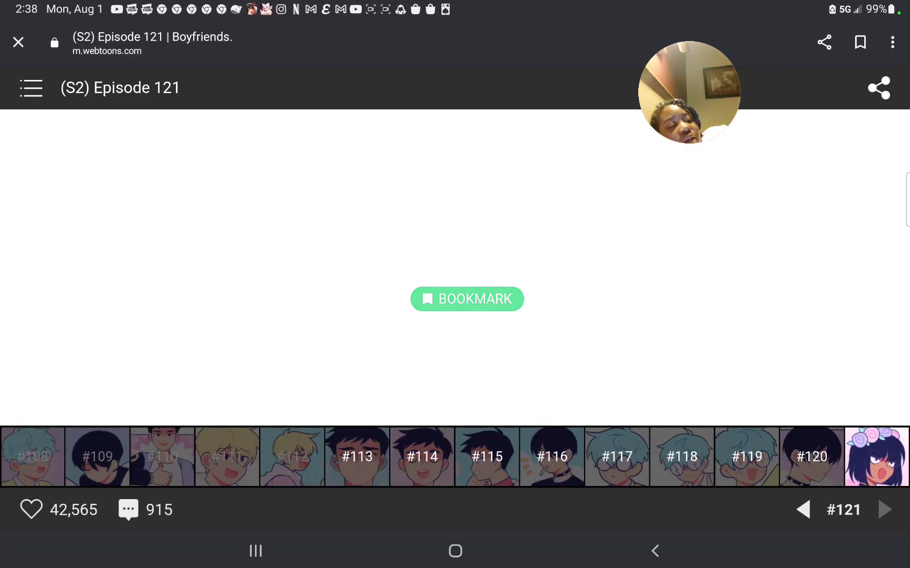
click(466, 299)
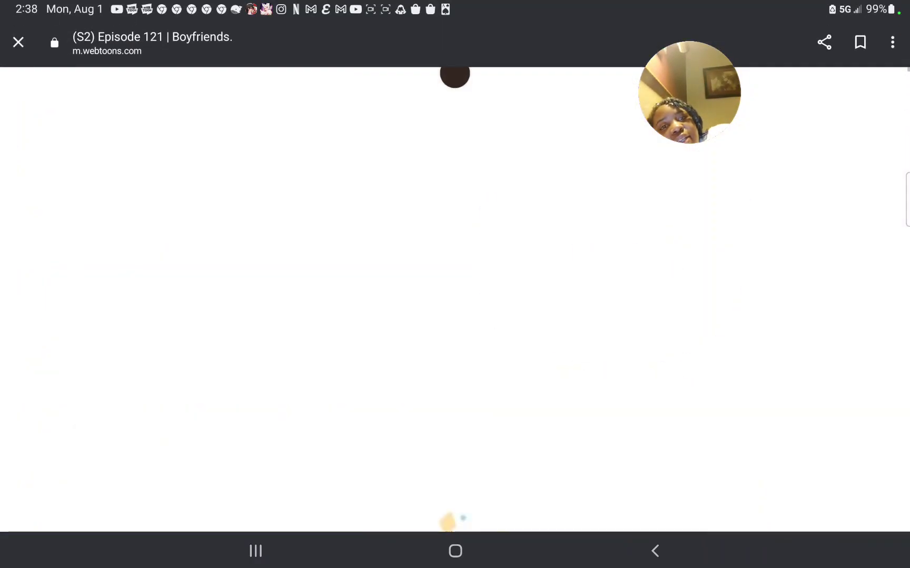
scroll(down, 3)
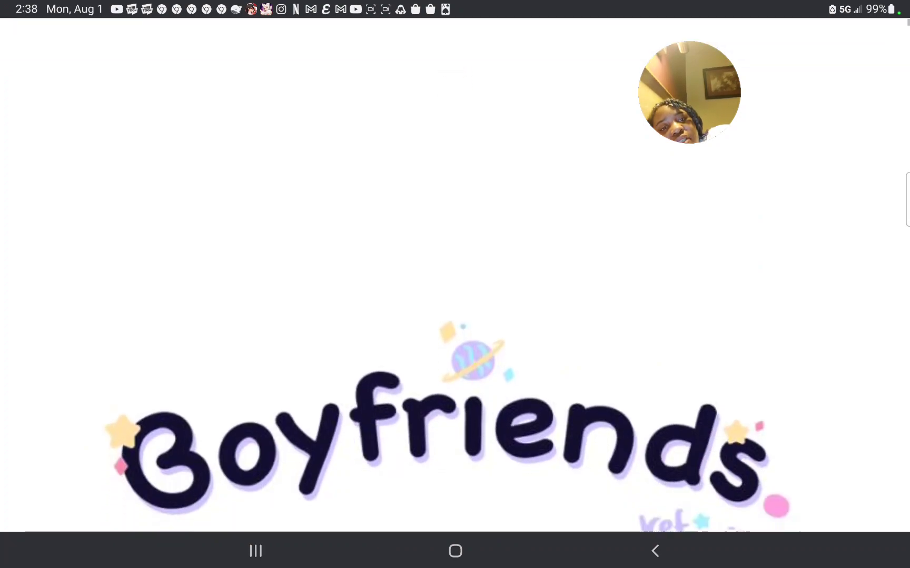
scroll(up, 3)
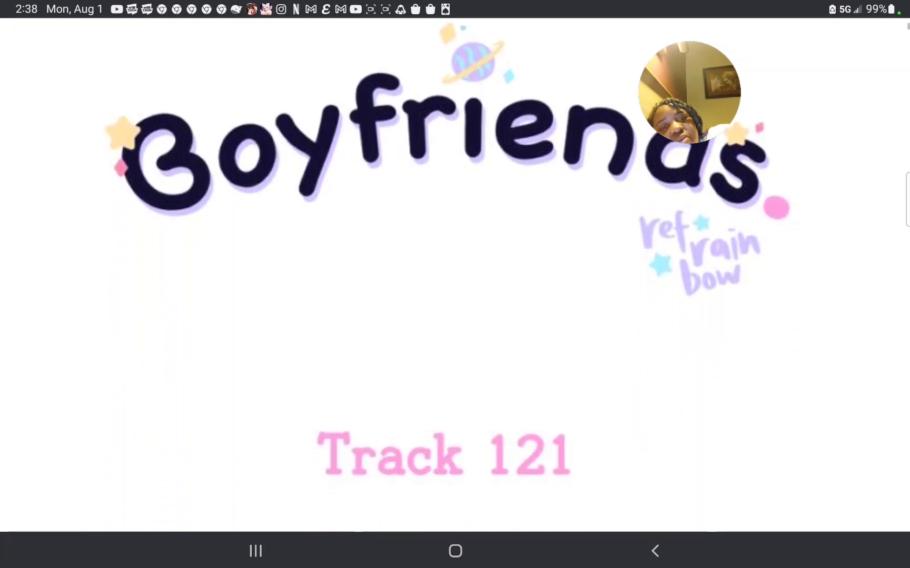
scroll(up, 3)
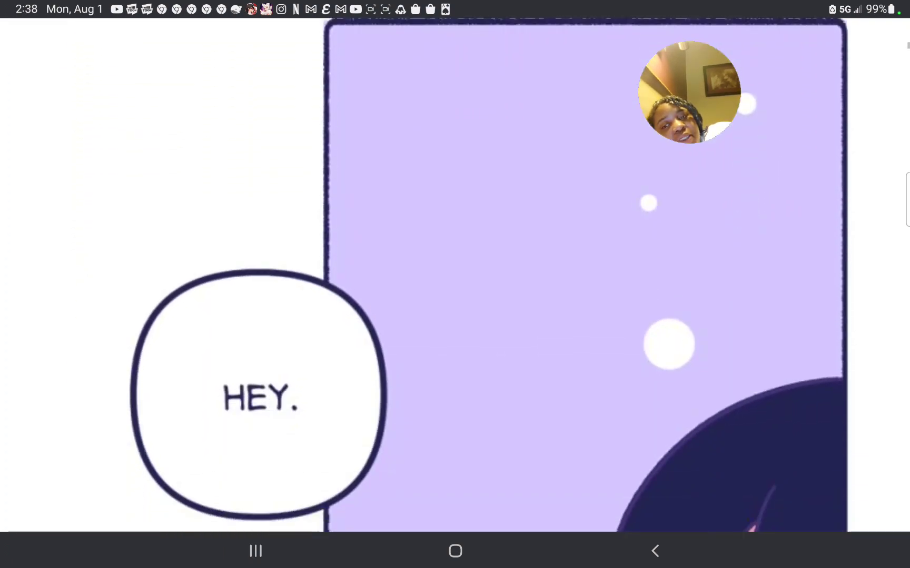
scroll(down, 3)
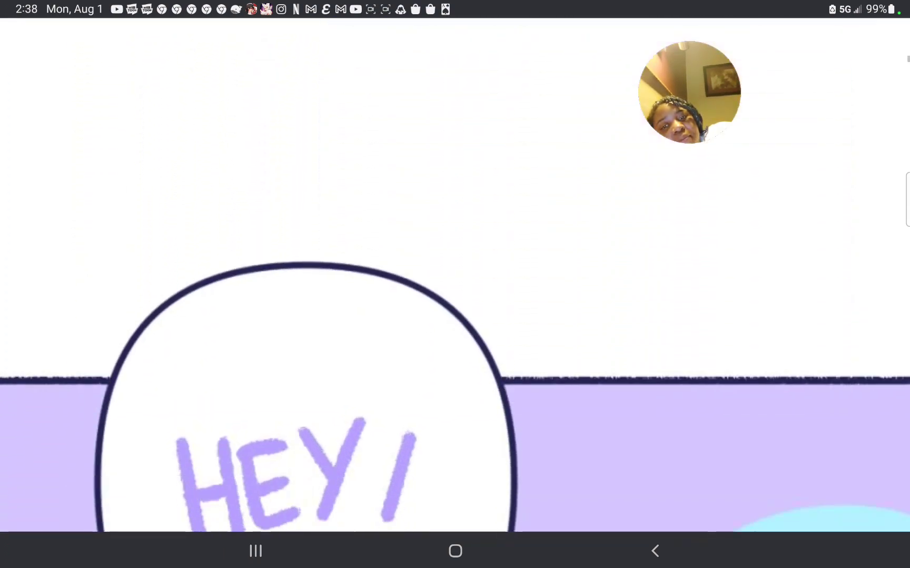
scroll(up, 3)
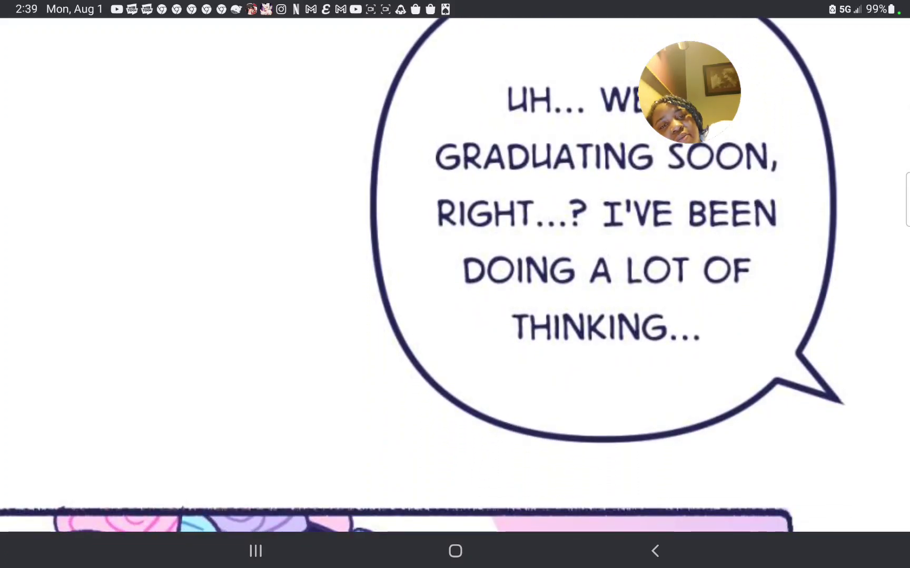
scroll(down, 3)
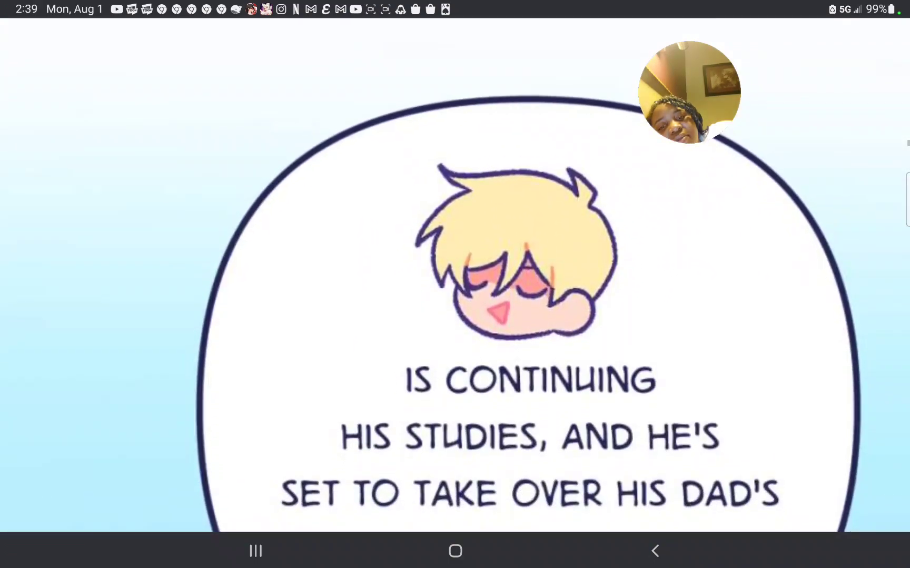
scroll(down, 3)
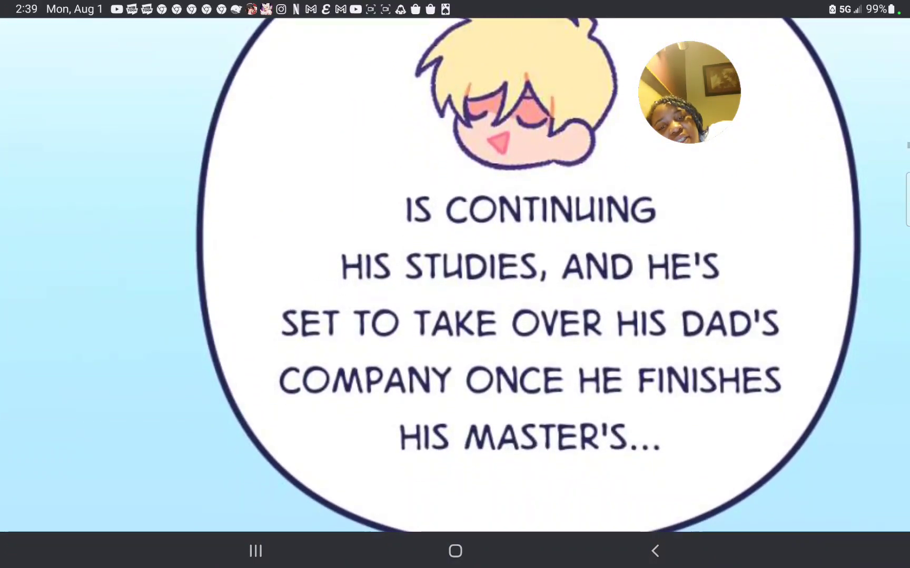
scroll(up, 3)
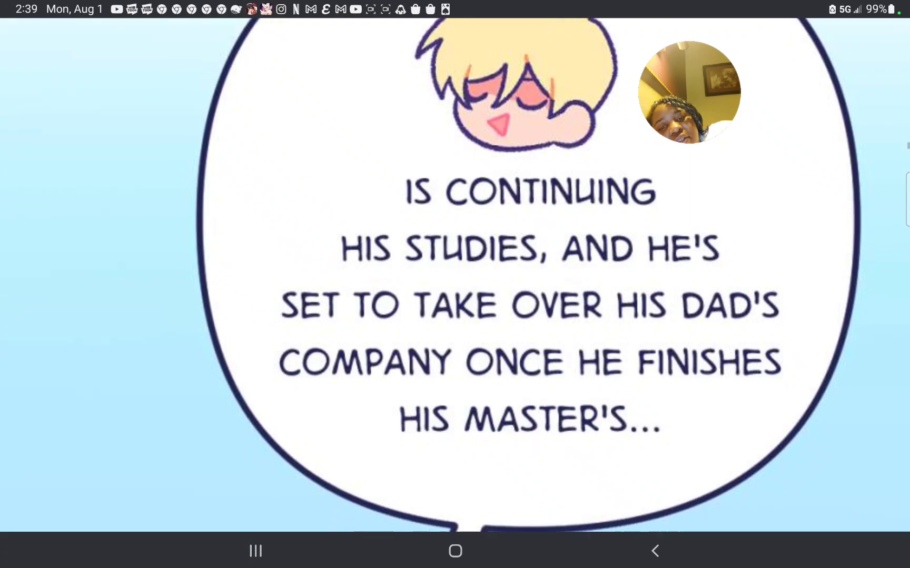
scroll(down, 3)
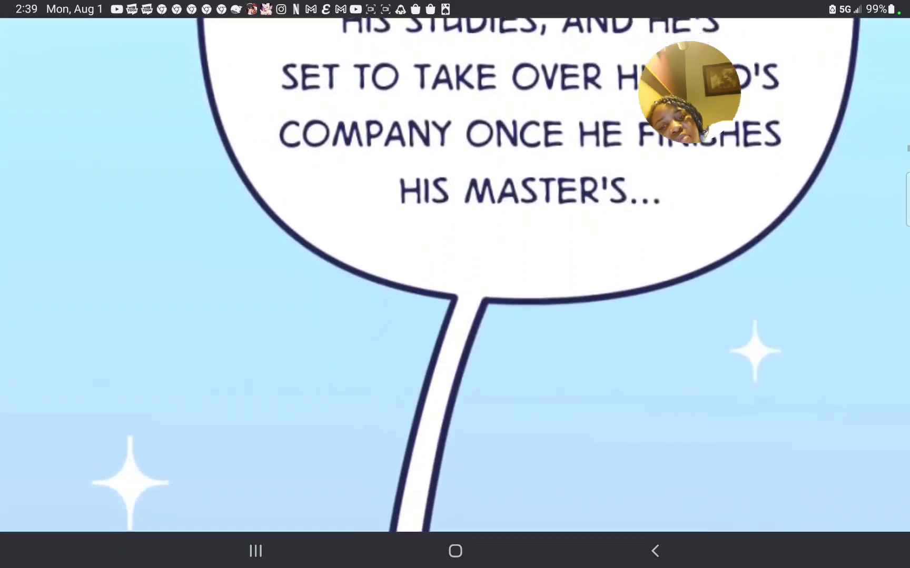
- Continue reading to the panel 'Meanwhile... I... I have nothing.'
scroll(down, 3)
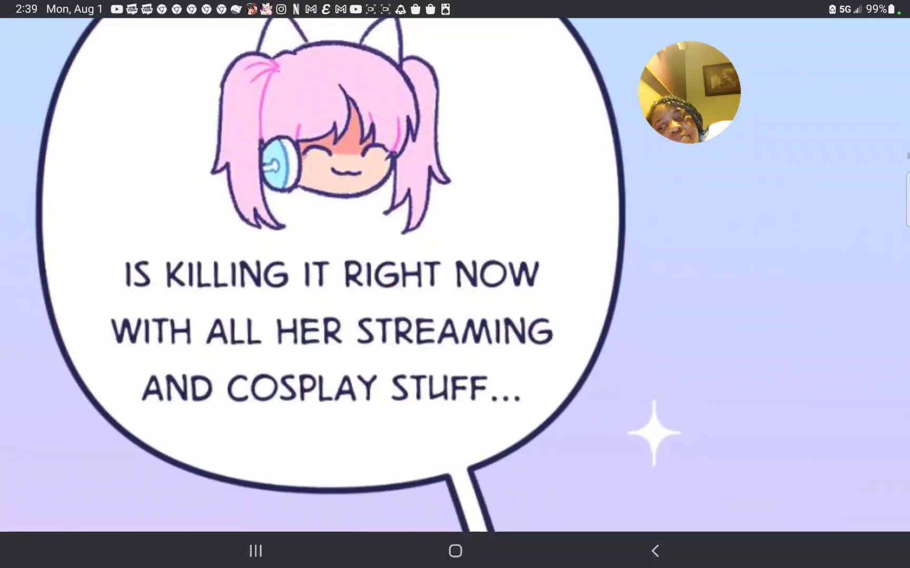
scroll(up, 3)
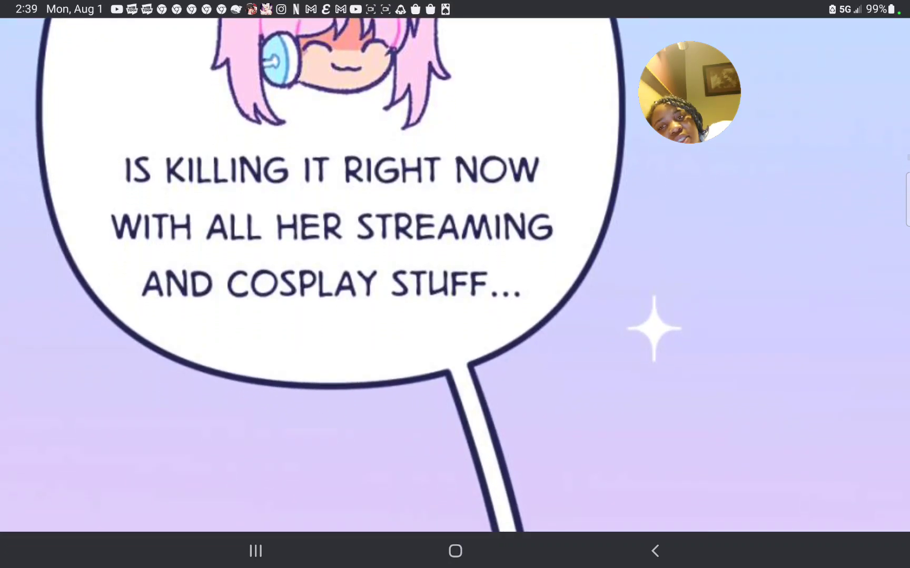
scroll(down, 3)
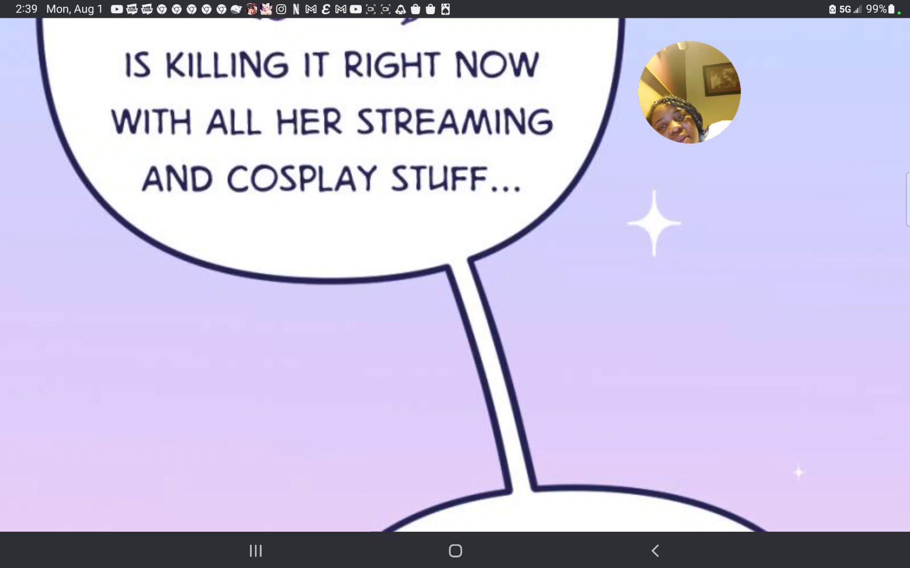
scroll(up, 3)
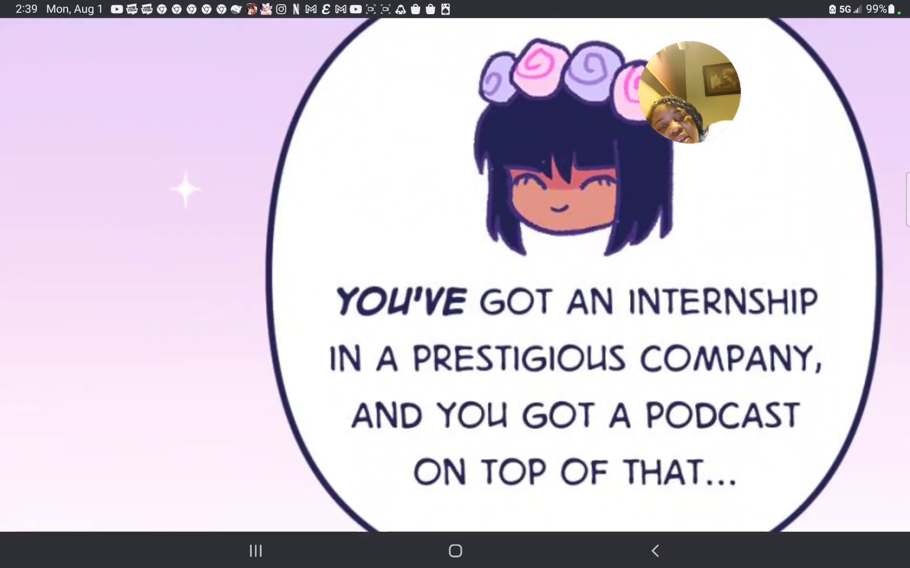
scroll(up, 3)
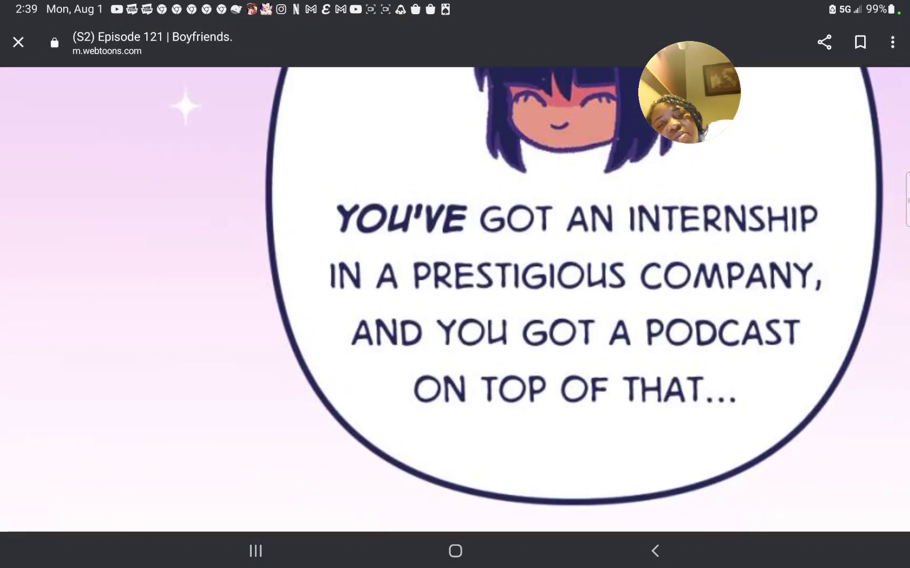
scroll(up, 3)
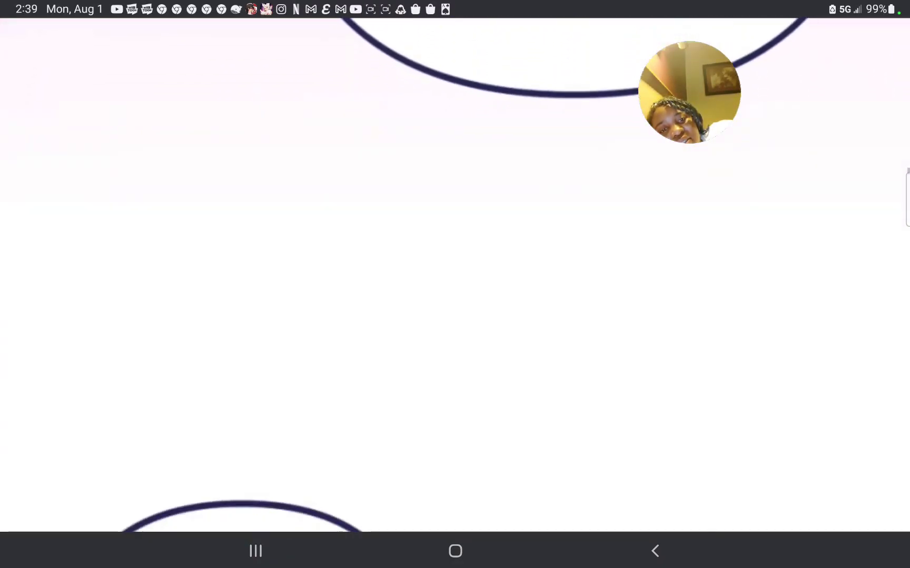
scroll(up, 3)
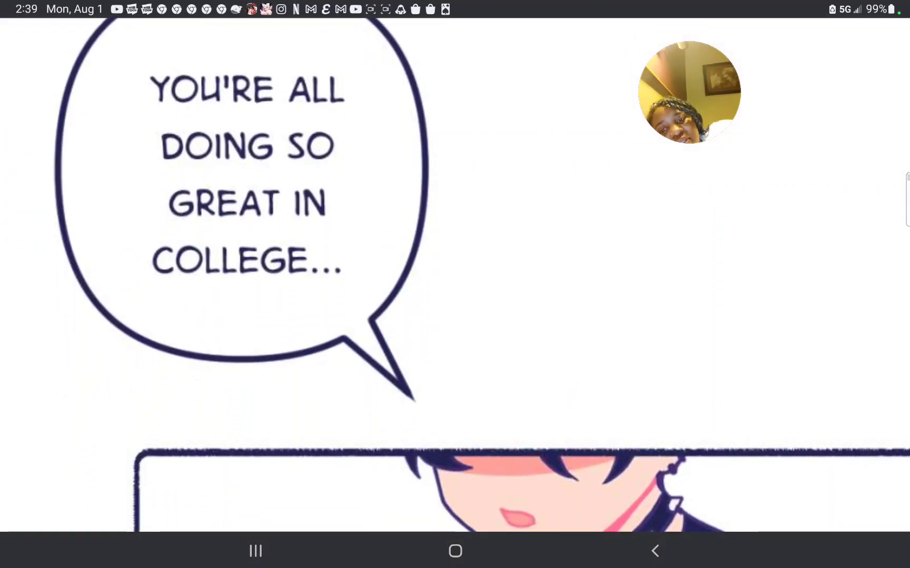
scroll(down, 3)
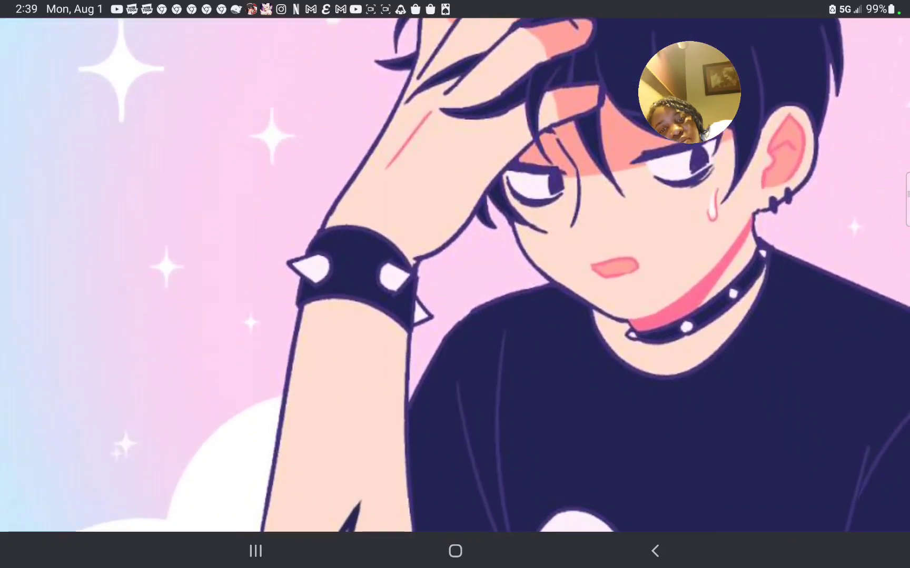
scroll(down, 3)
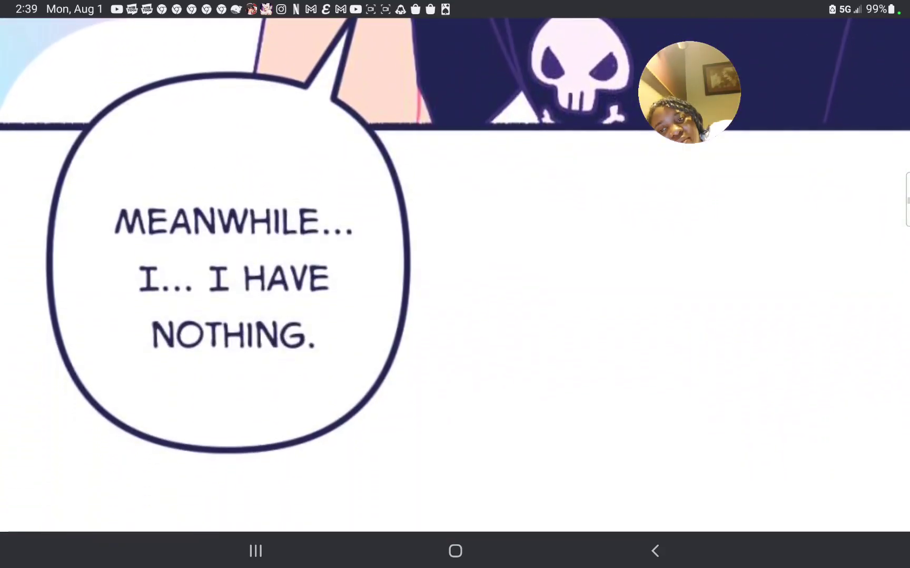
scroll(down, 3)
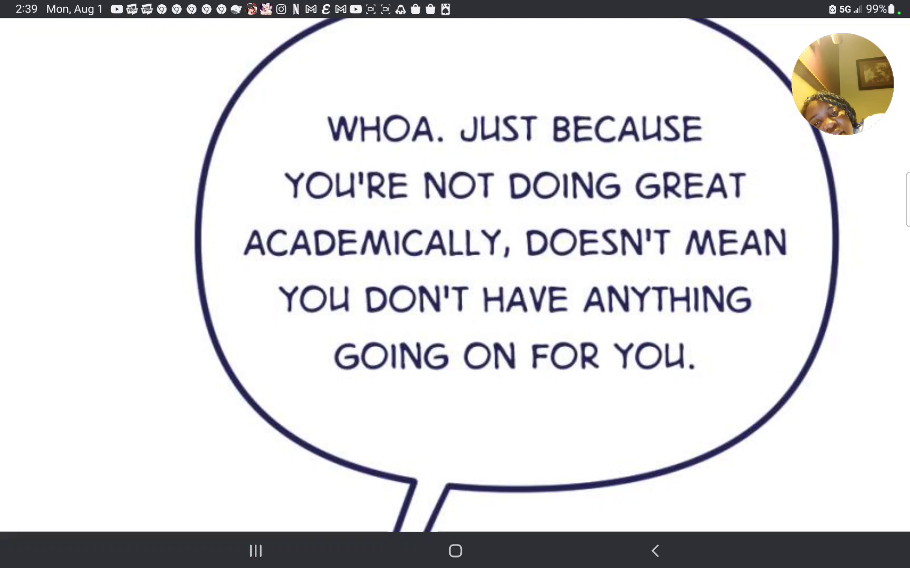
scroll(down, 3)
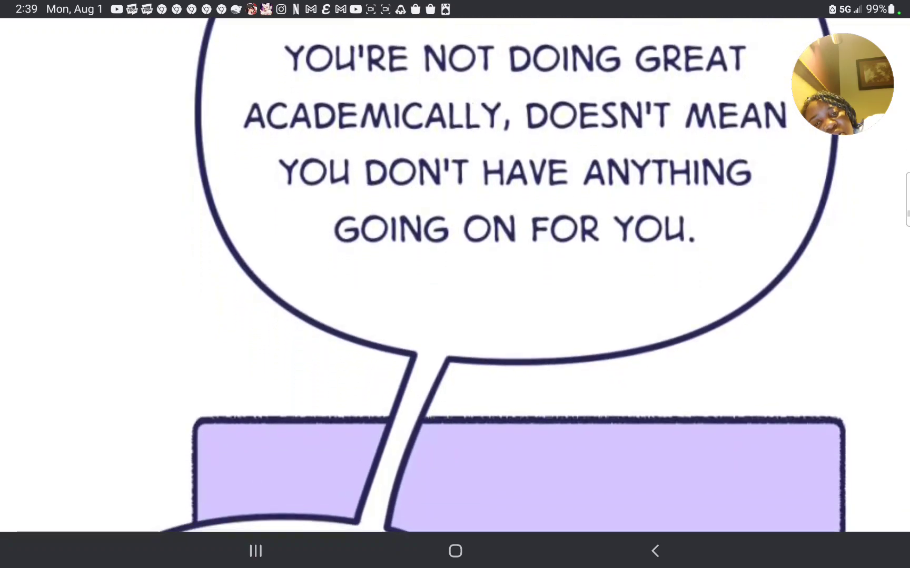
scroll(down, 3)
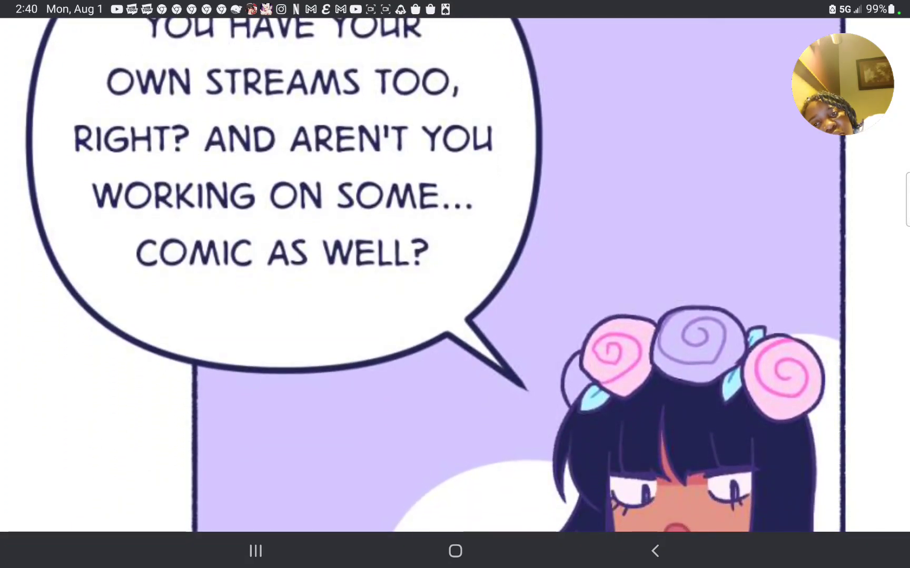
scroll(down, 3)
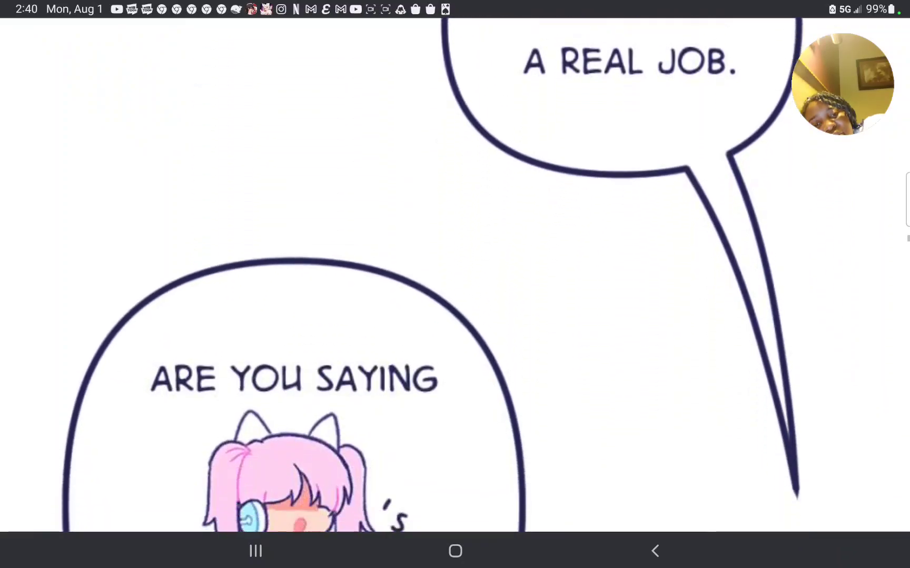
scroll(up, 3)
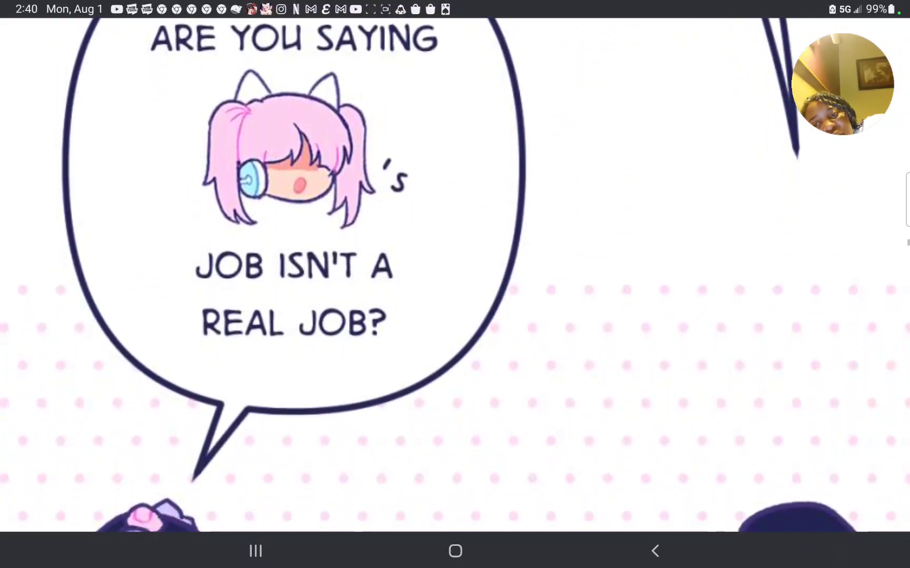
scroll(down, 3)
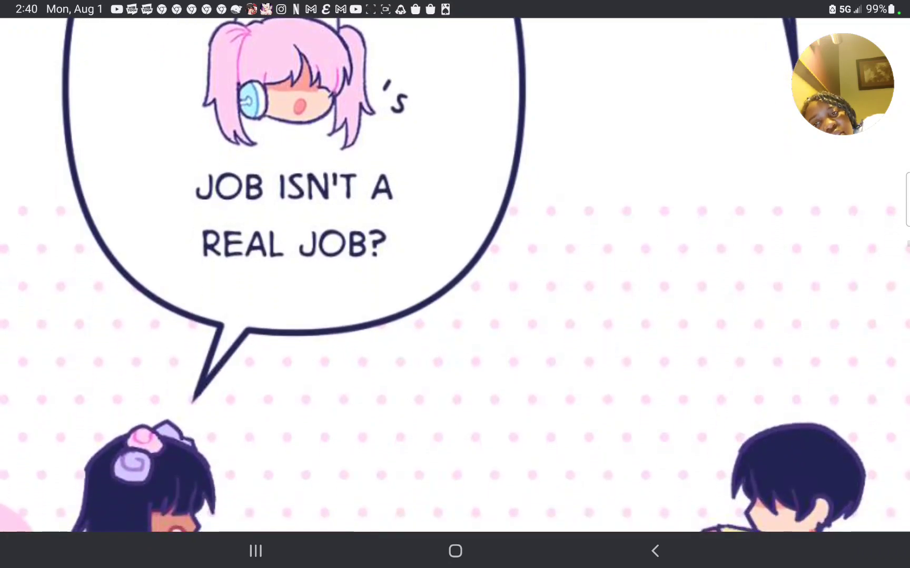
scroll(down, 3)
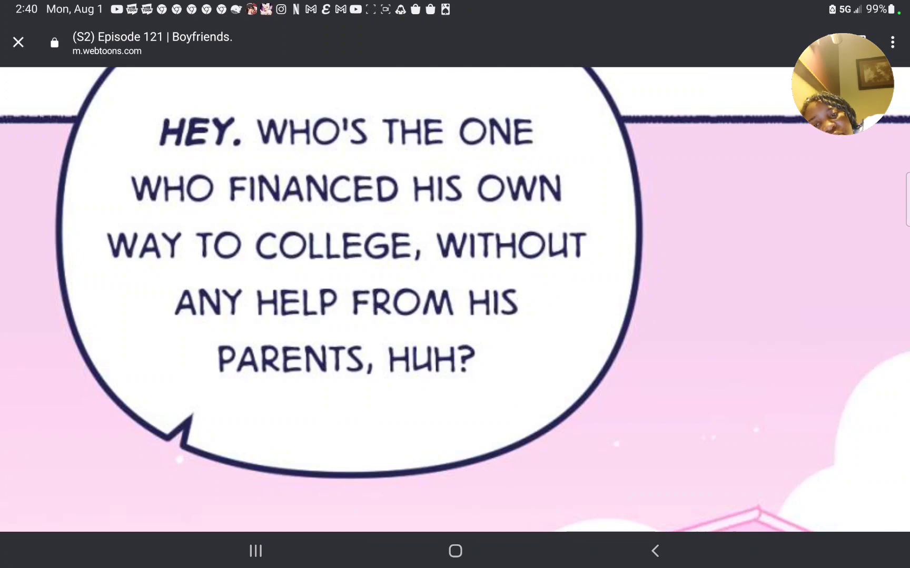
scroll(down, 3)
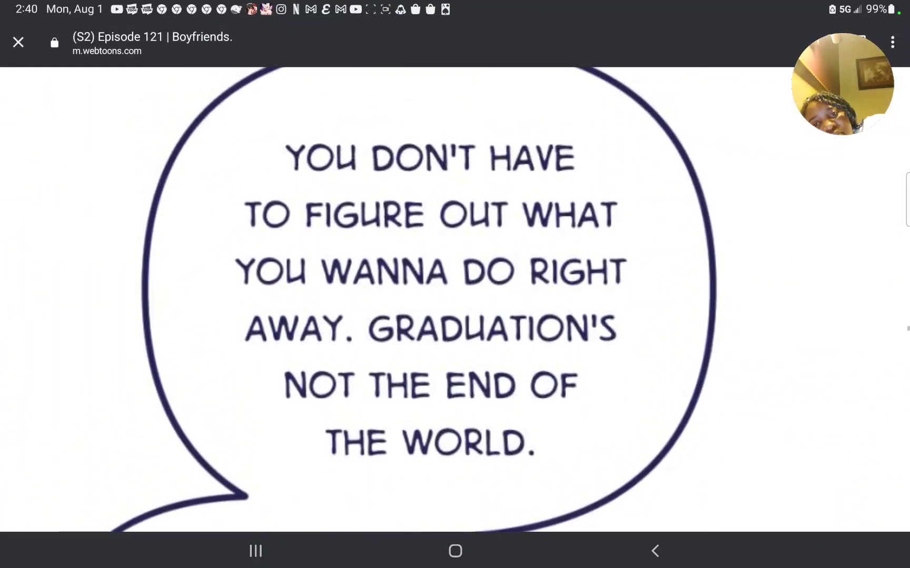
scroll(up, 3)
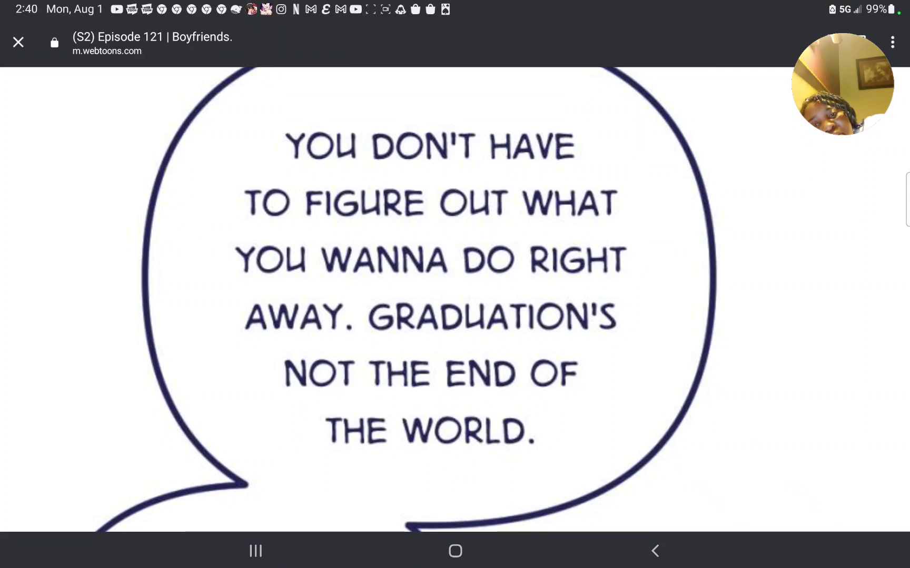
scroll(down, 3)
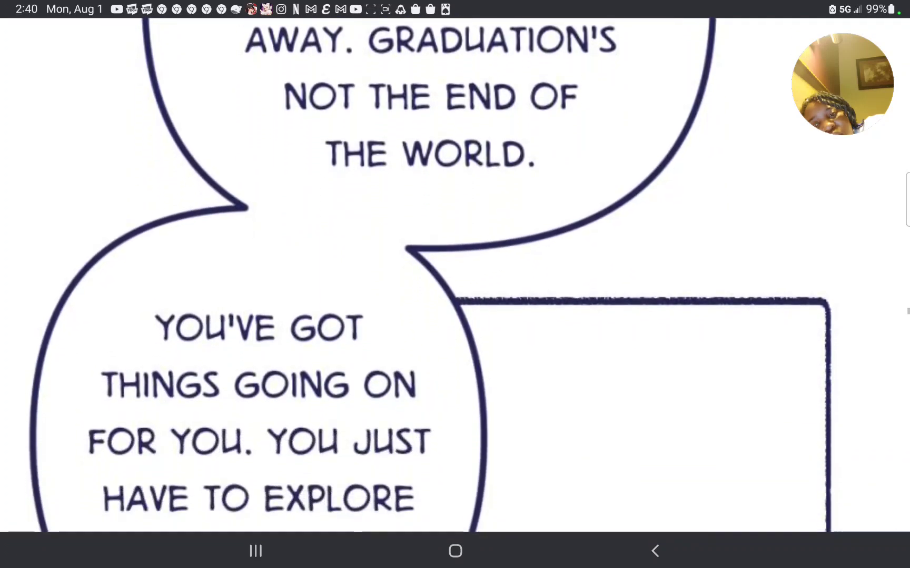
scroll(down, 3)
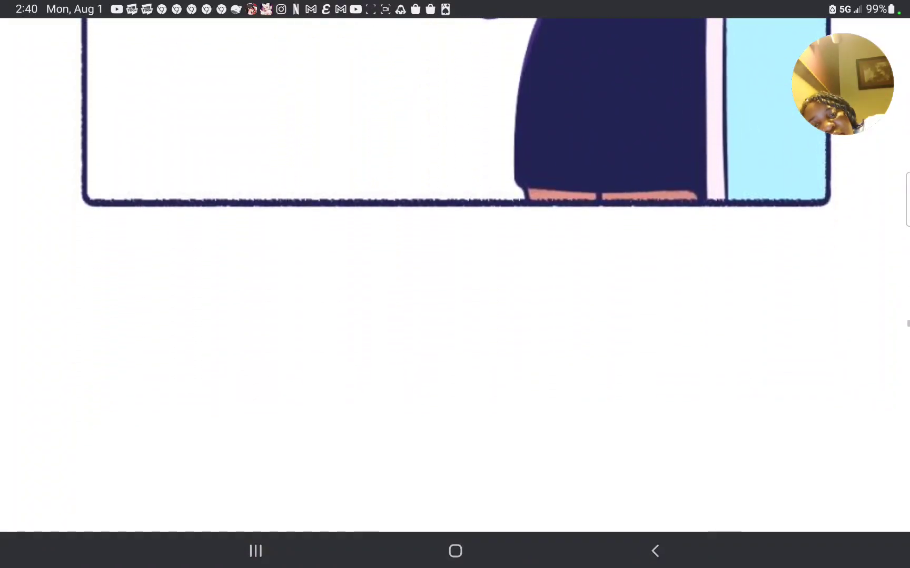
scroll(up, 3)
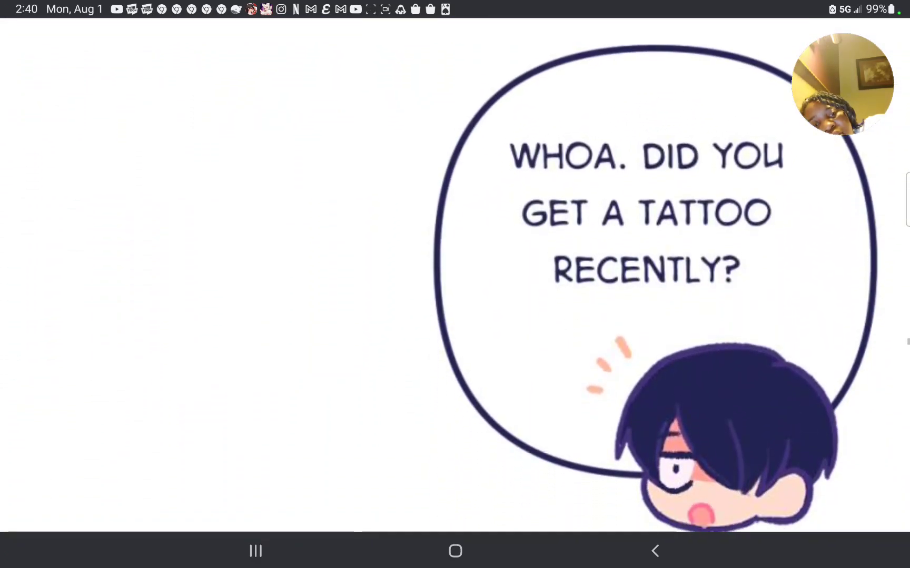
scroll(down, 3)
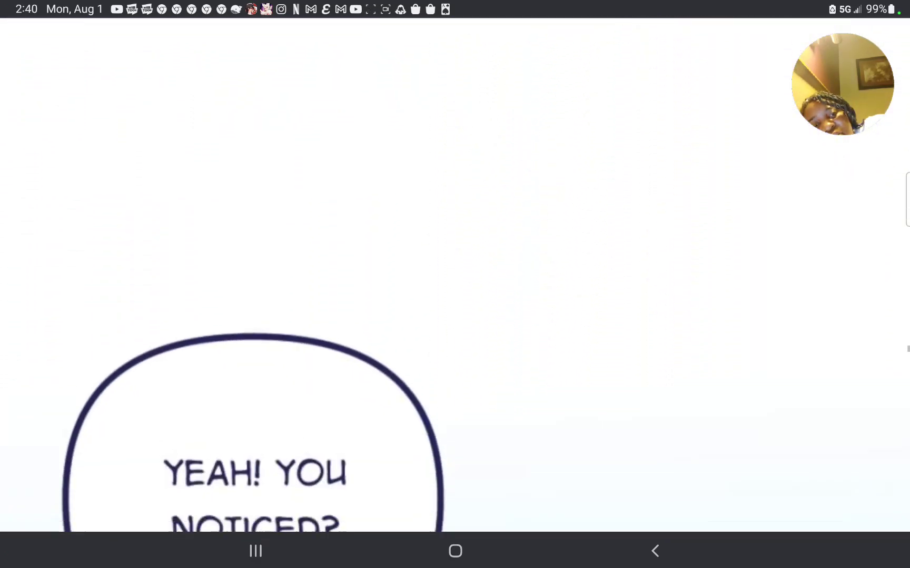
scroll(up, 3)
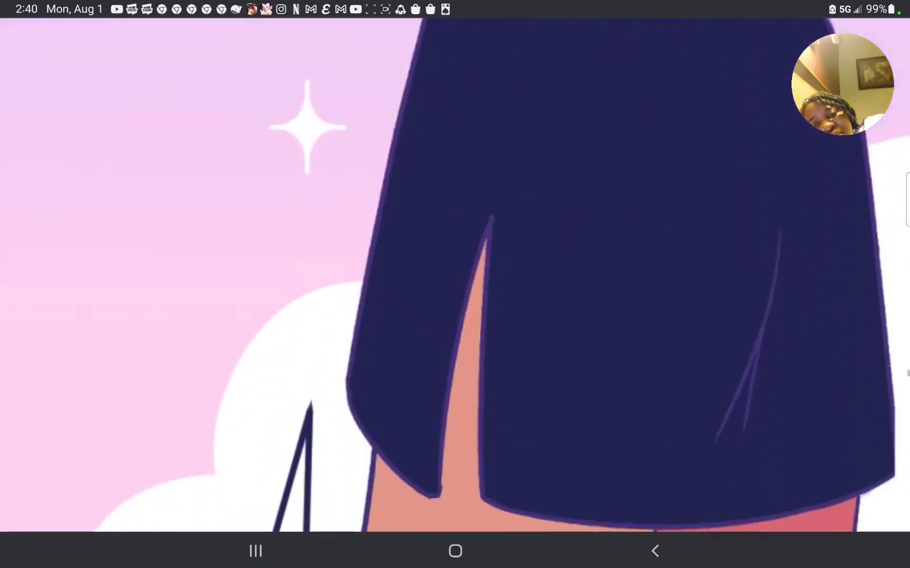
scroll(down, 3)
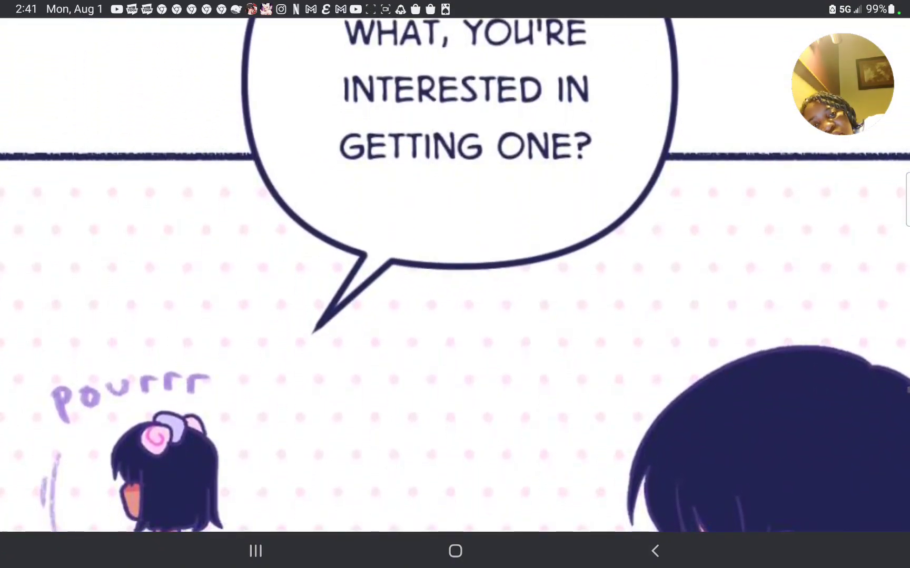
scroll(down, 3)
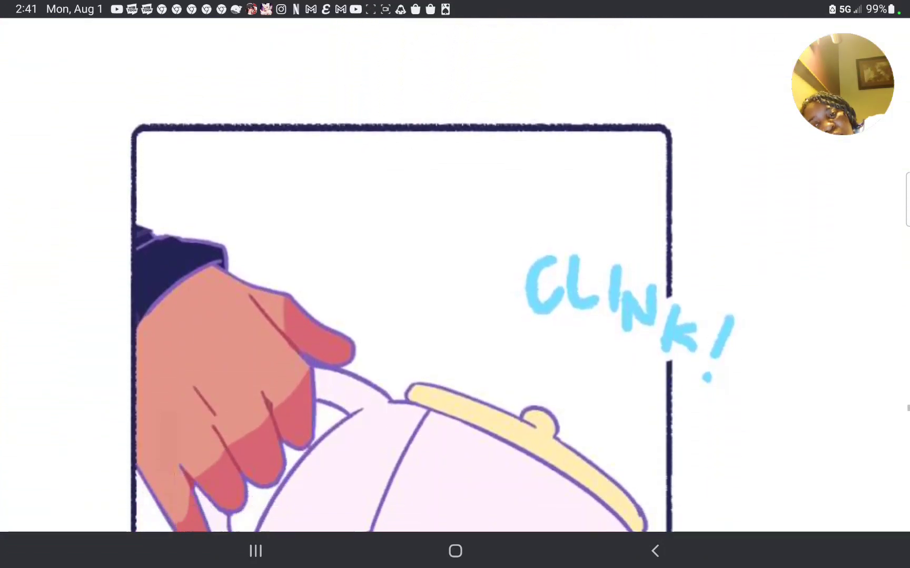
scroll(down, 3)
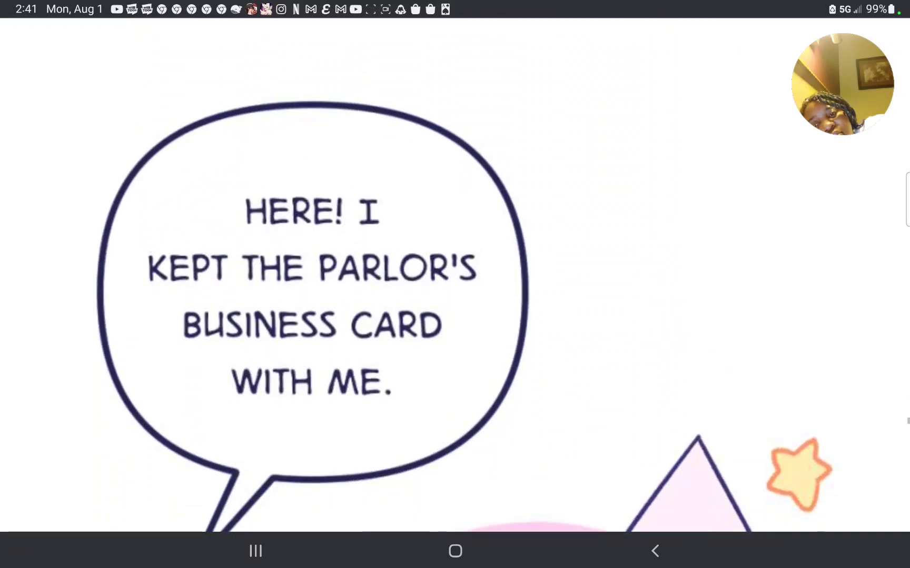
scroll(up, 3)
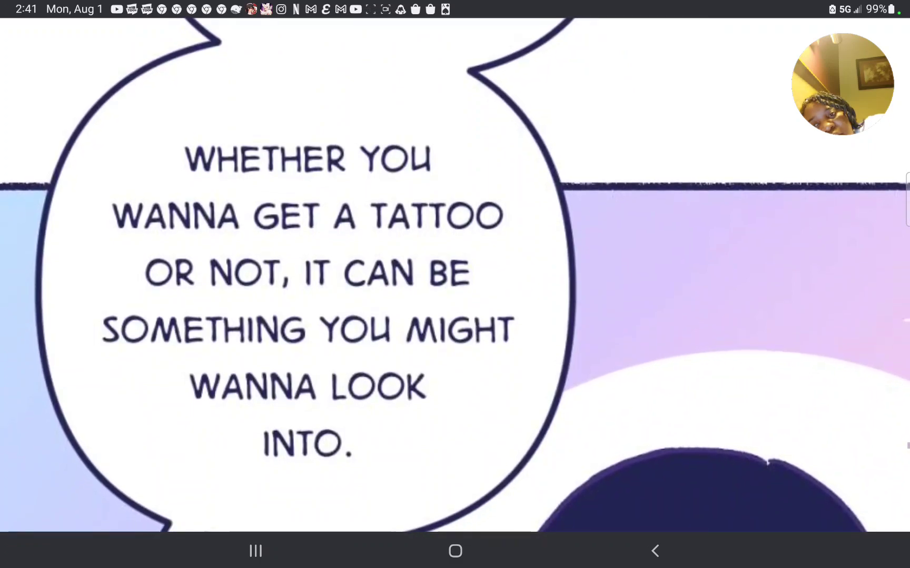
scroll(up, 3)
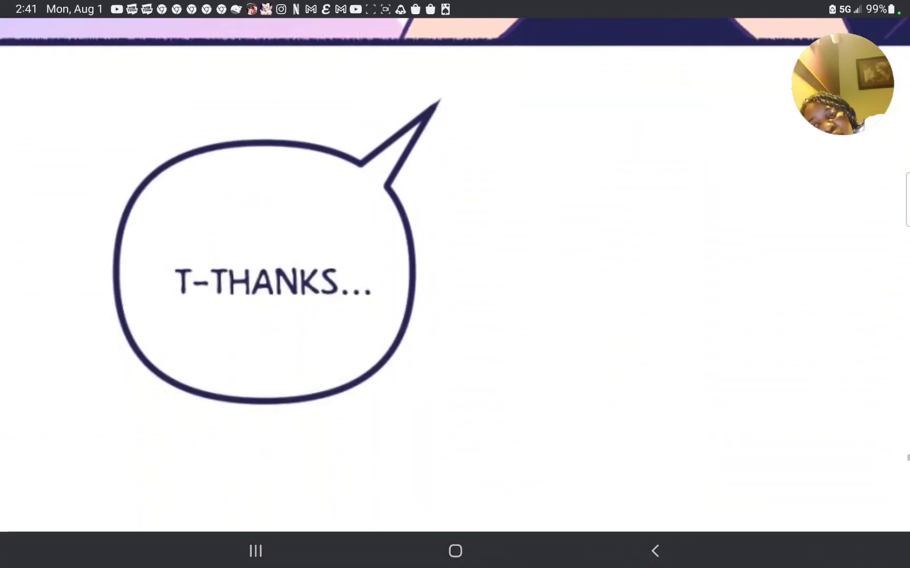
scroll(up, 3)
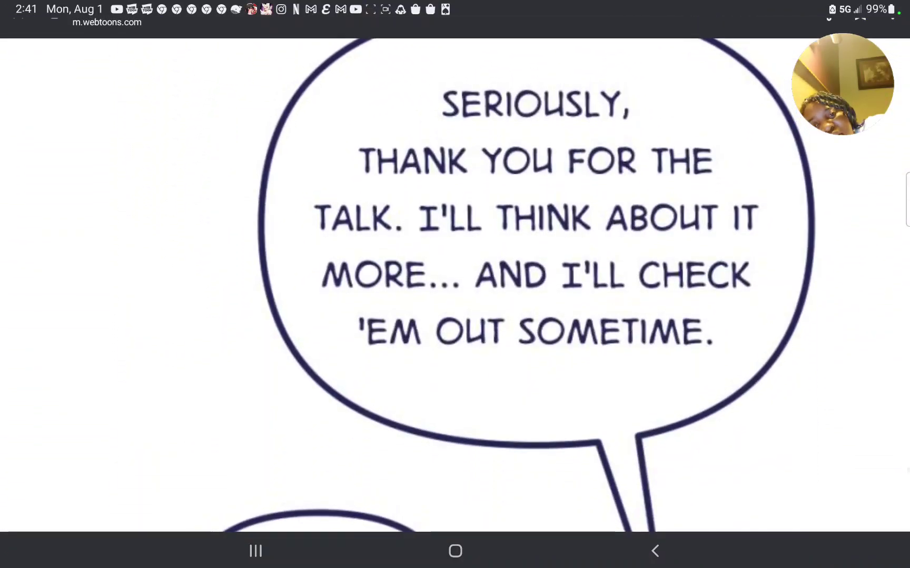
scroll(up, 3)
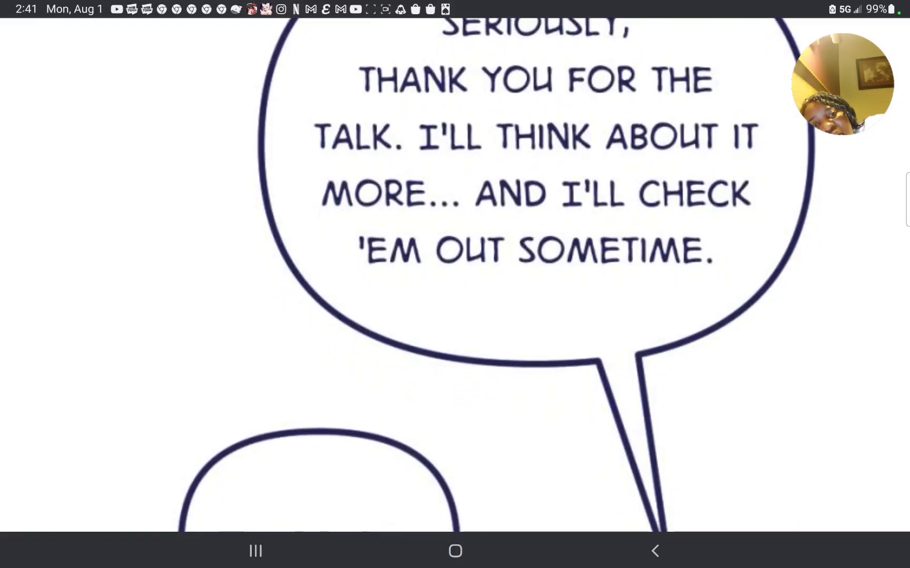
scroll(down, 3)
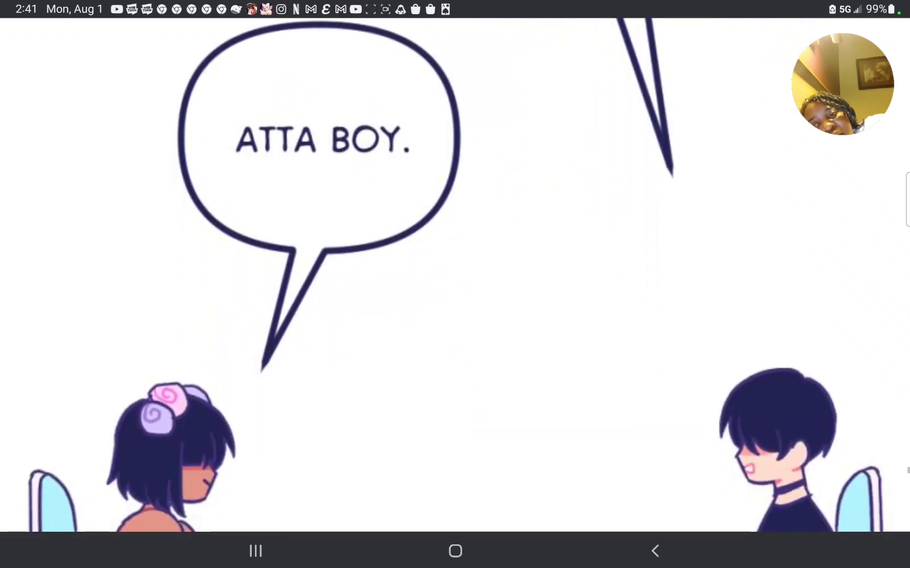
scroll(down, 3)
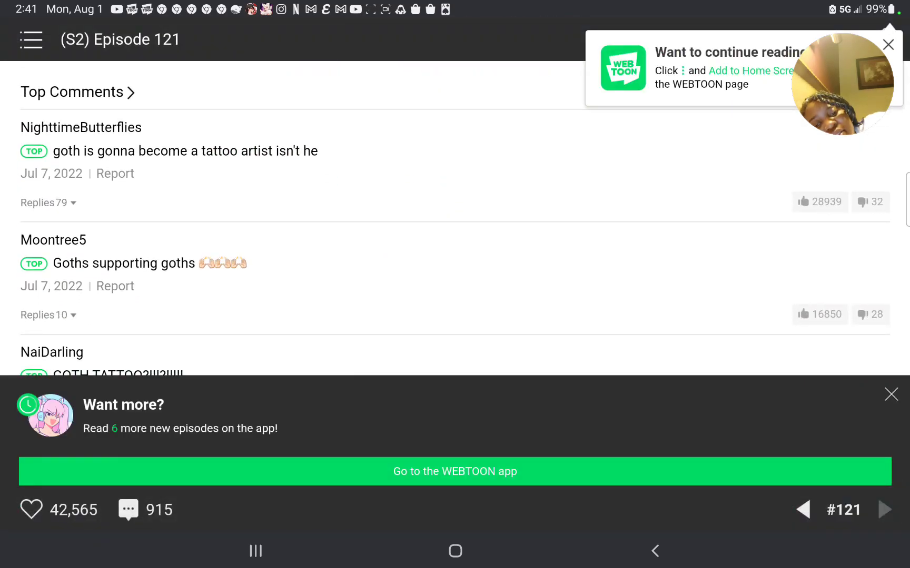
- Dismiss the continue-reading popup and reveal the earlier-episode thumbnail strip
click(888, 44)
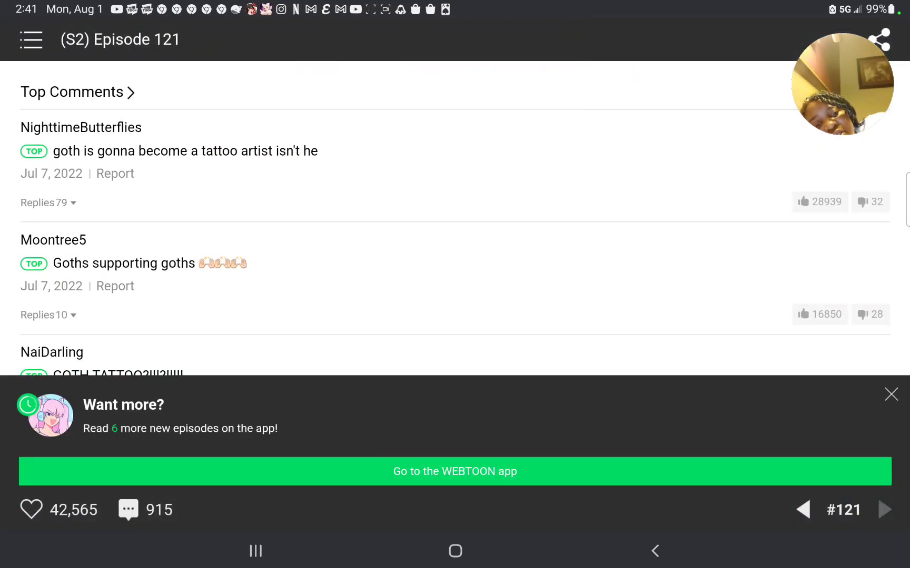
click(891, 394)
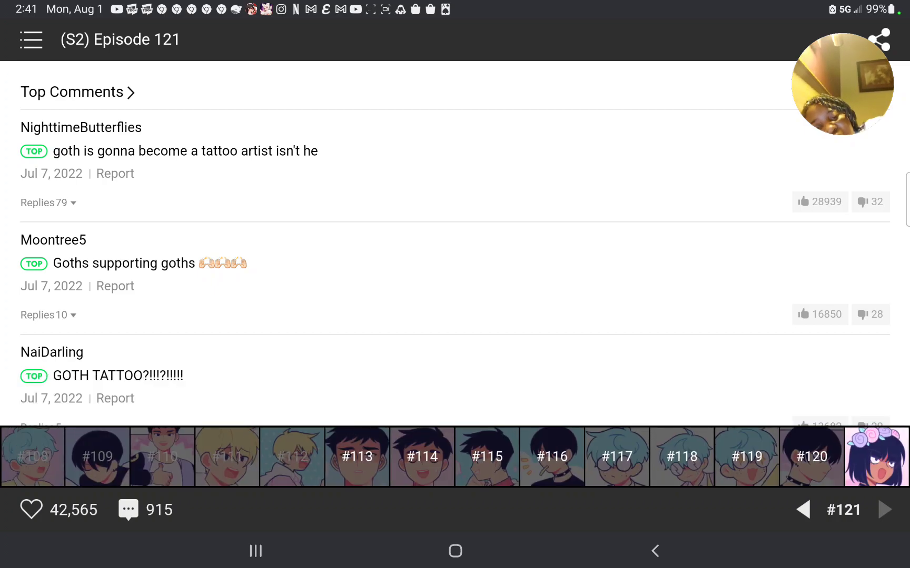
scroll(down, 3)
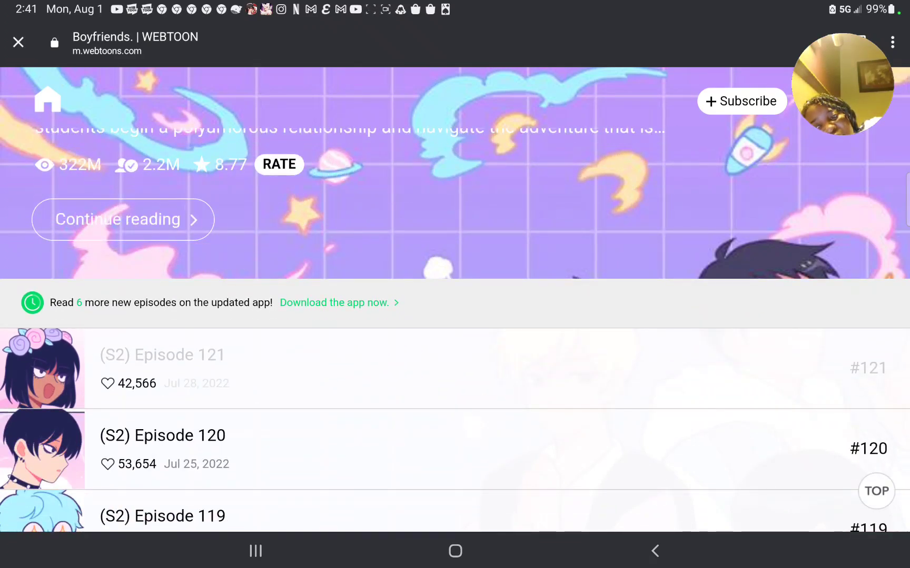
- Subscribe to the Boyfriends. series, glance at the episode list, then exit to the home screen
click(741, 101)
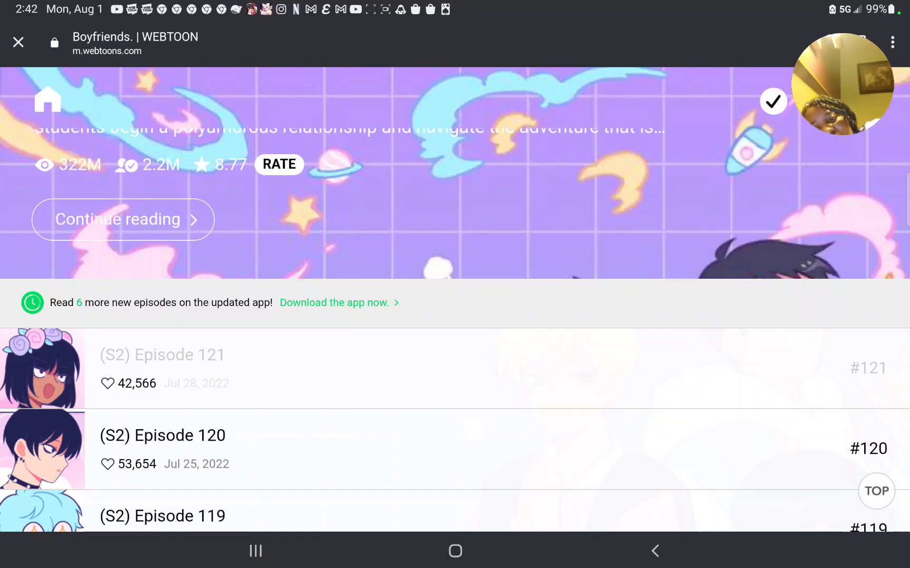
scroll(down, 3)
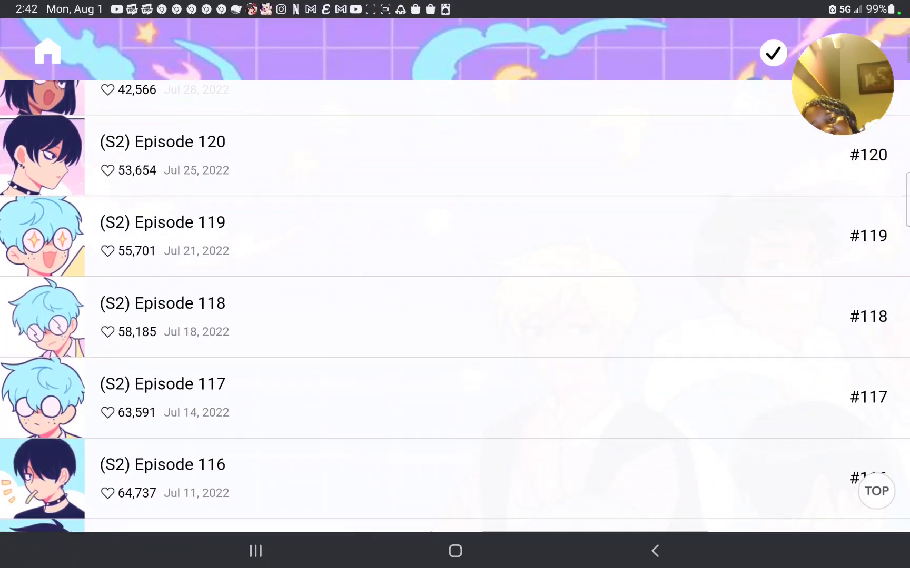
scroll(up, 3)
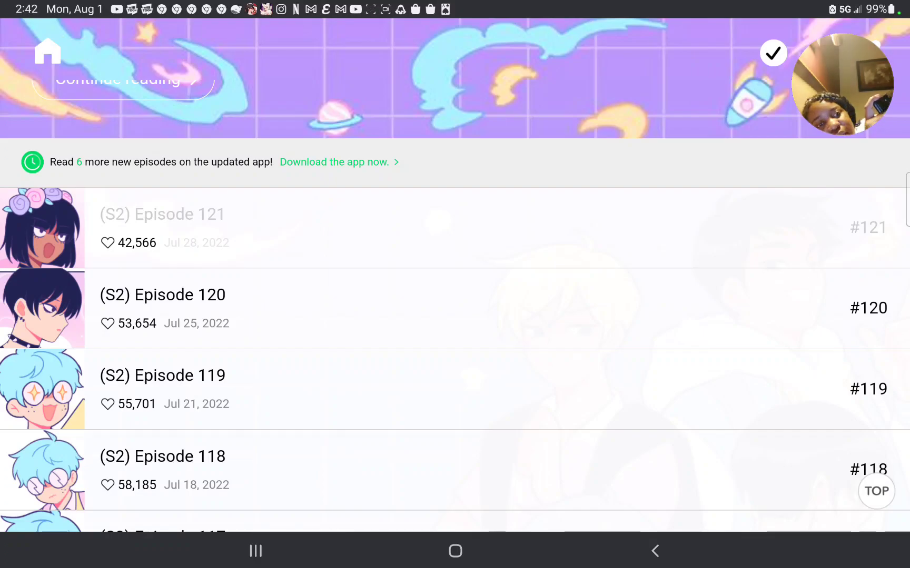
click(455, 550)
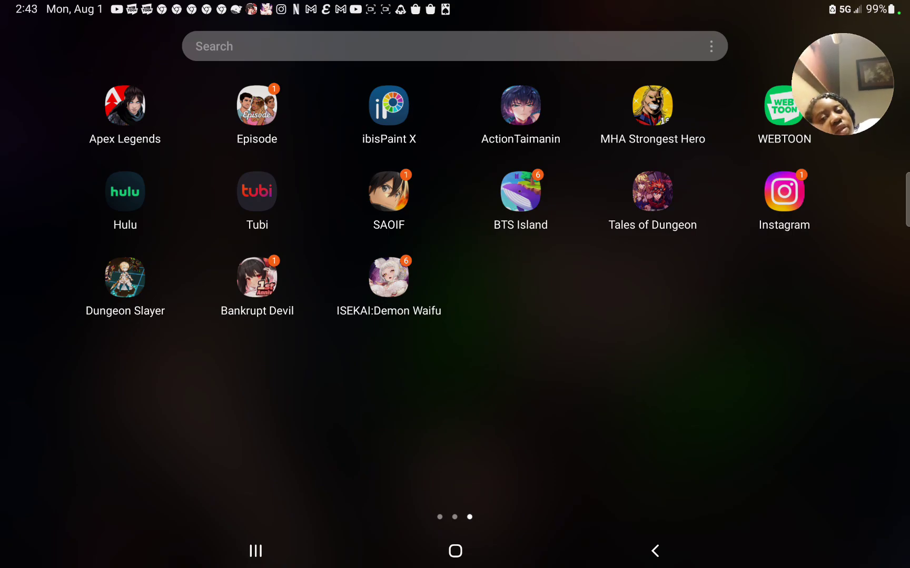
- Launch ibisPaint X into My Gallery and preview the Untitled47 artwork
click(389, 104)
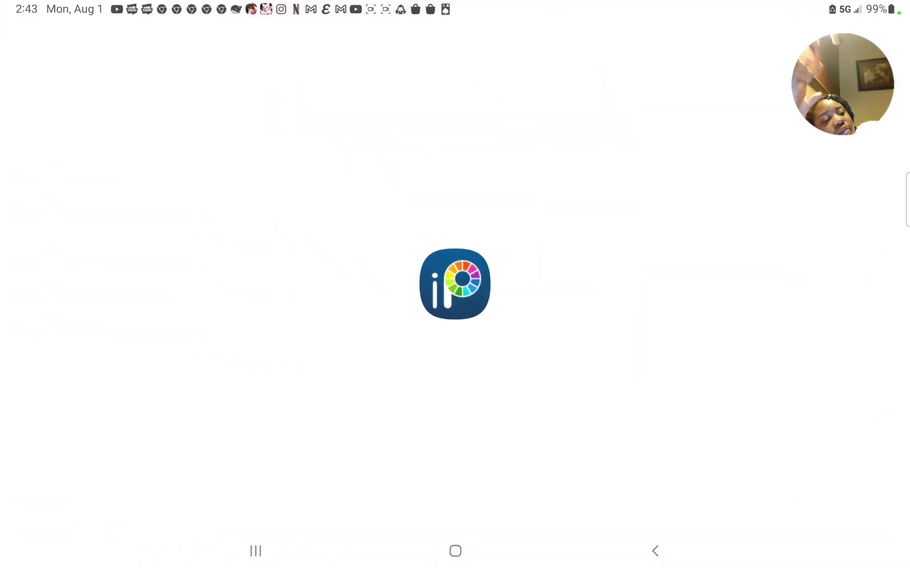
click(455, 285)
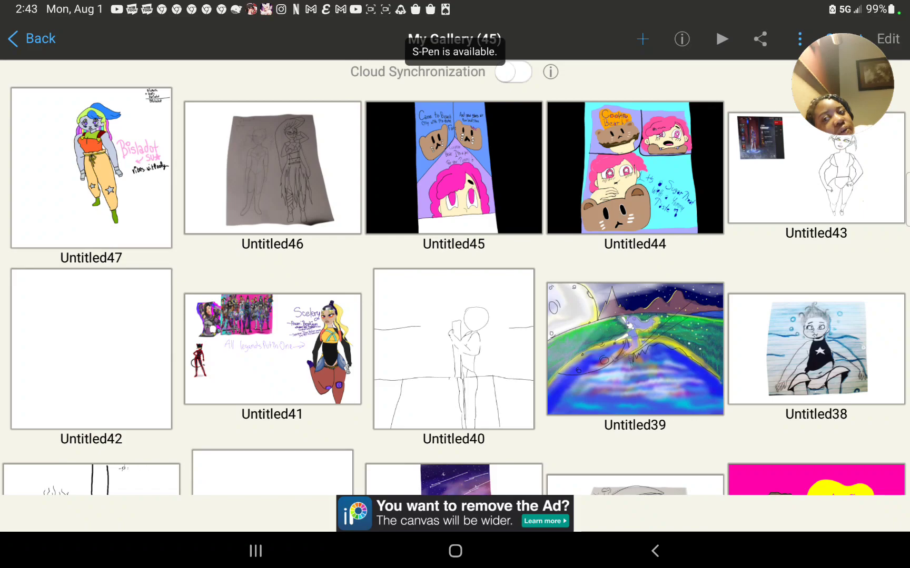
click(90, 167)
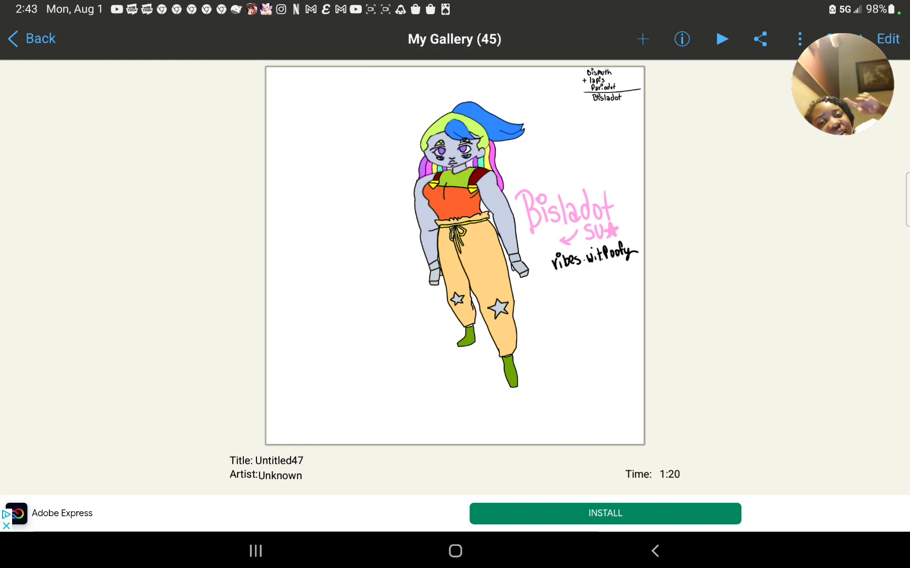
click(30, 38)
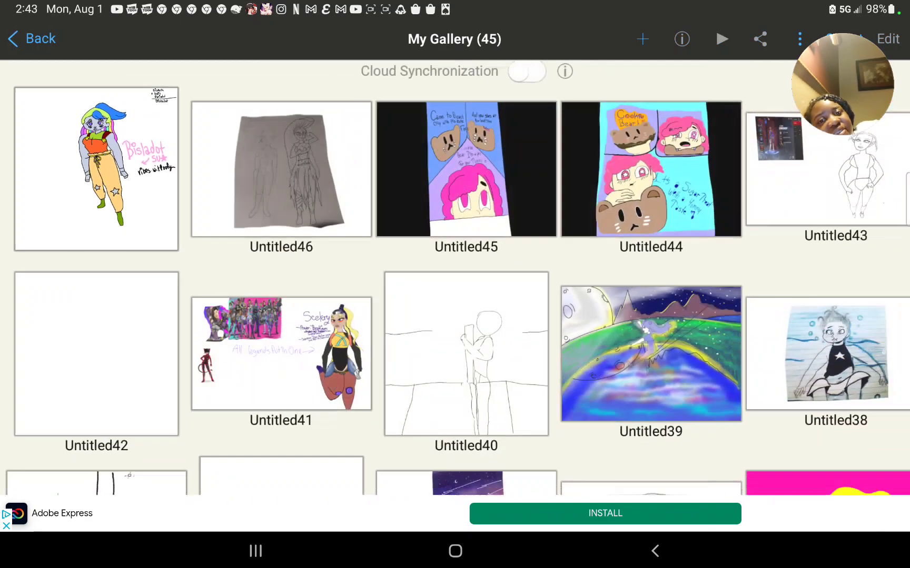
- Preview the pencil sketch Untitled46, then go back to the gallery thumbnails
click(281, 169)
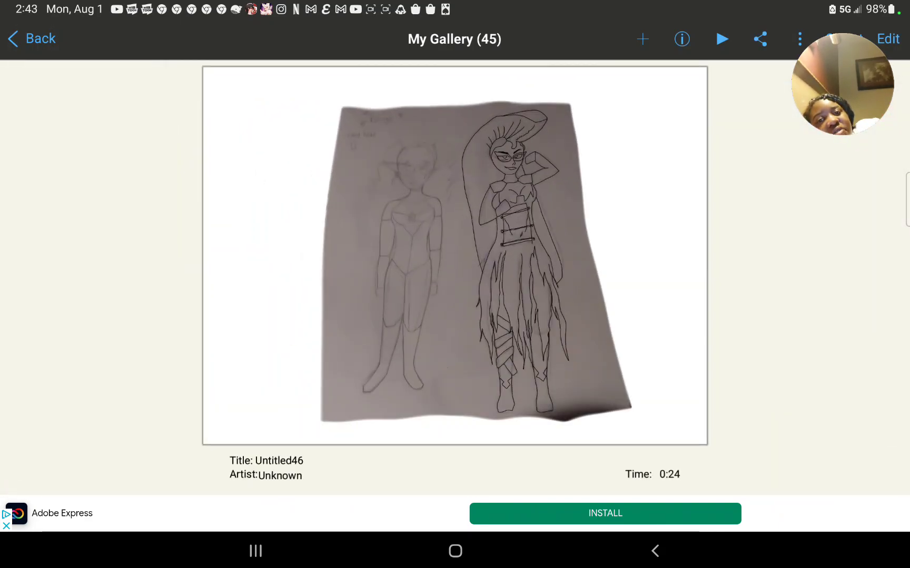
click(30, 38)
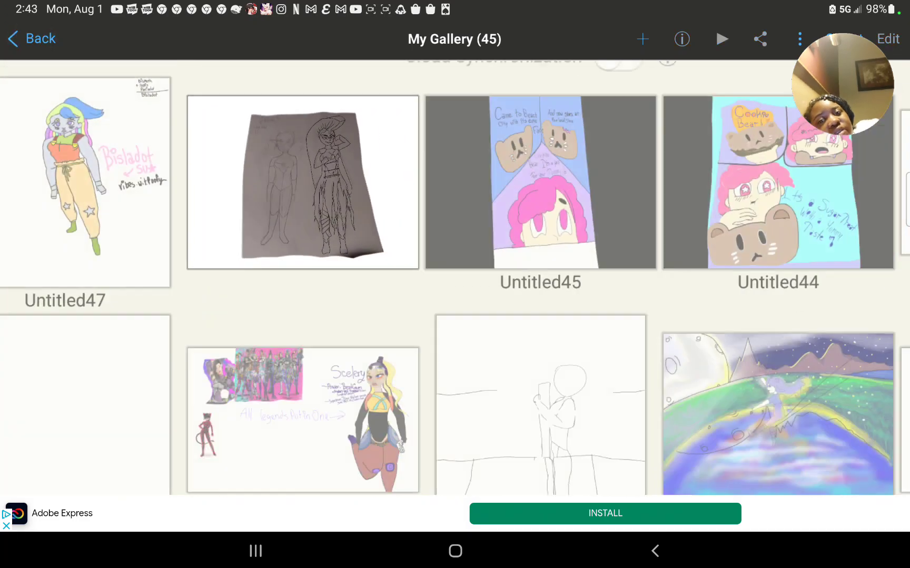
scroll(down, 3)
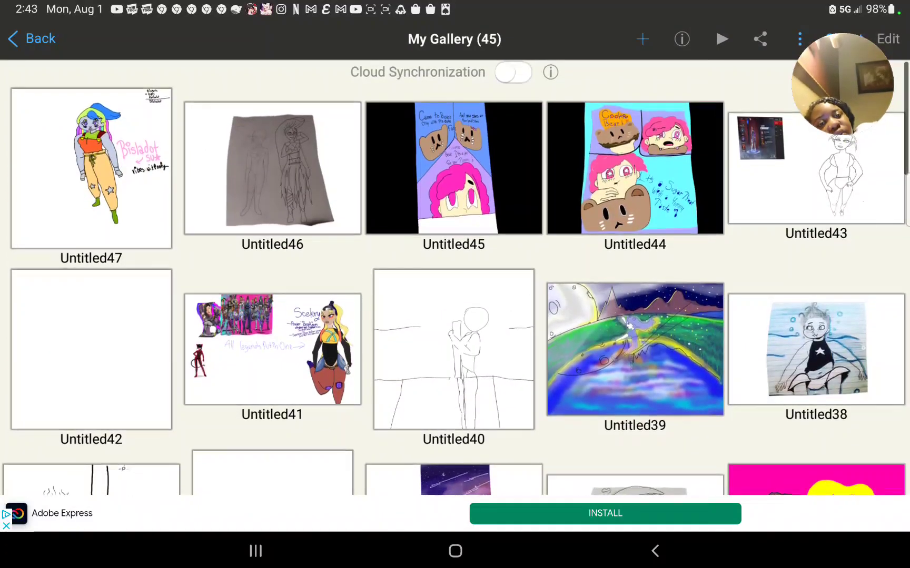
click(453, 169)
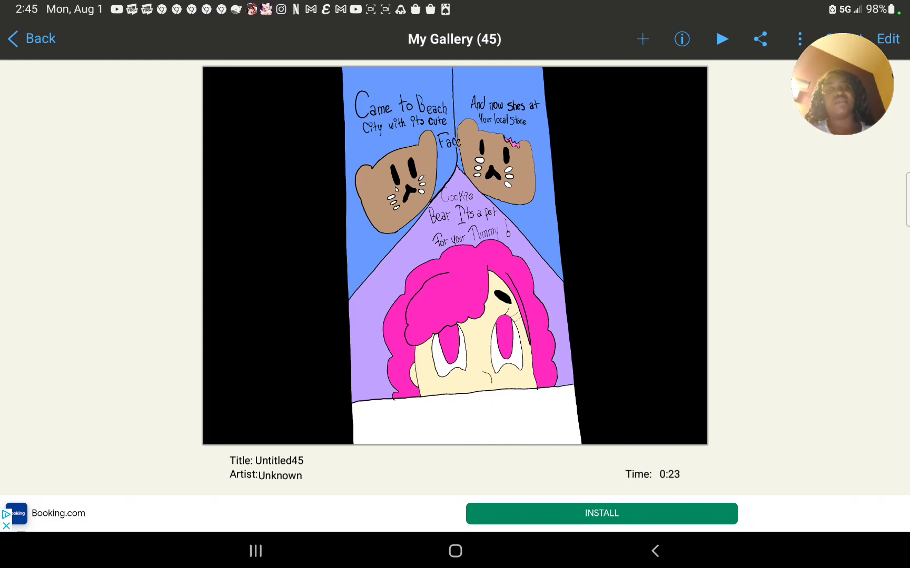
- Return to the thumbnails and enlarge the Untitled45 Cookie Bear comic preview
click(30, 38)
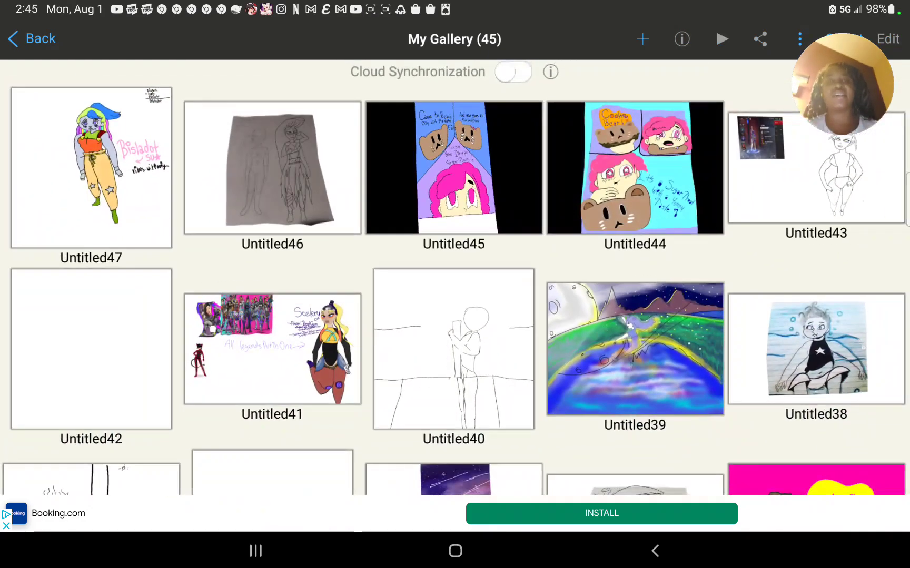
click(452, 169)
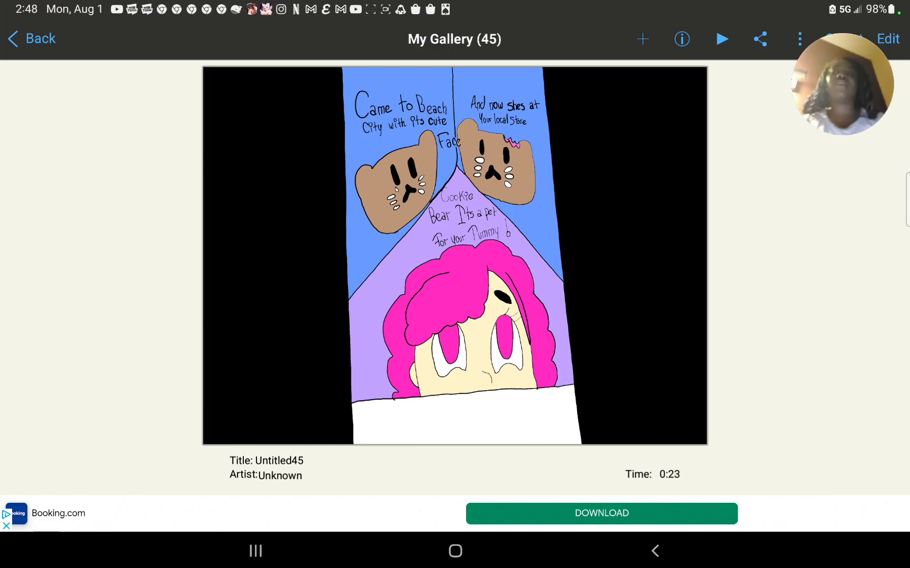
- Close Untitled45, preview the Untitled44 sugar-treat comic, then return to the grid
click(32, 39)
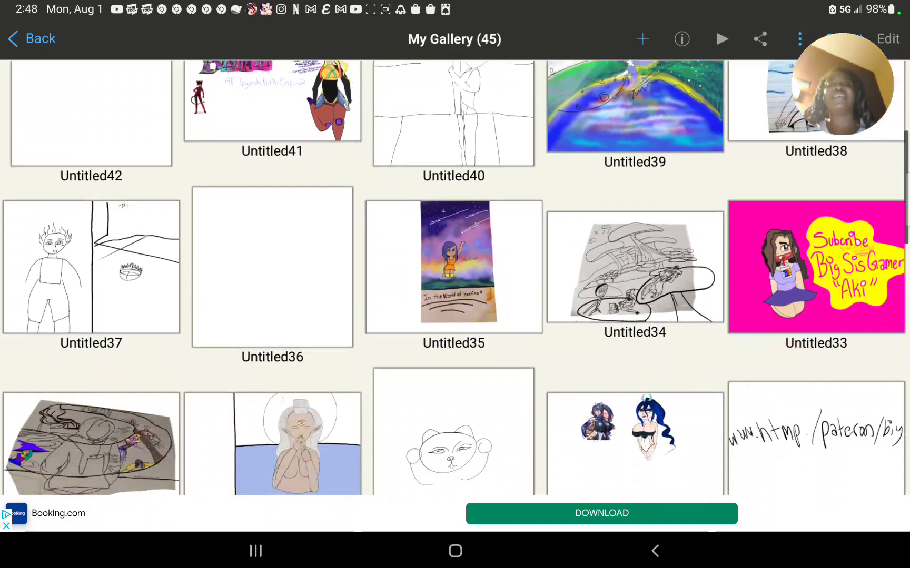
scroll(down, 3)
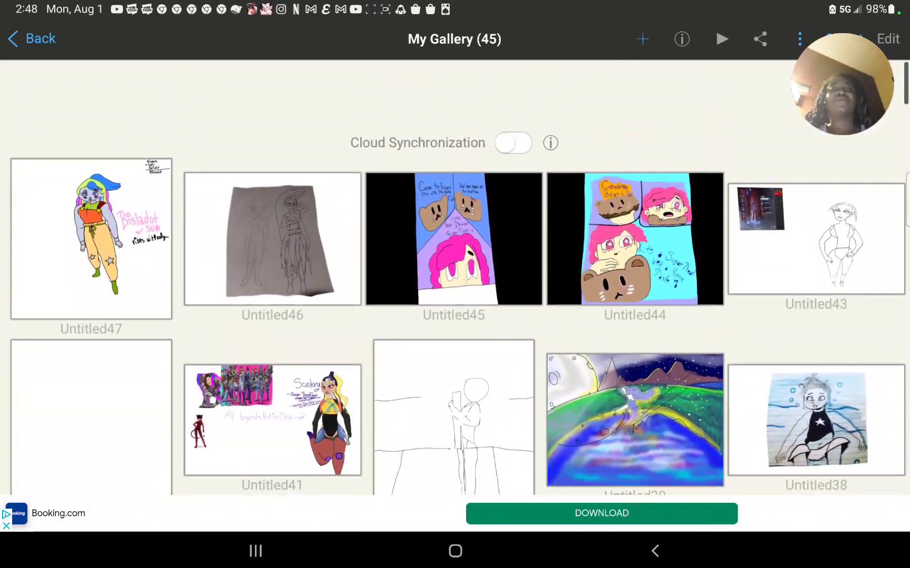
click(634, 239)
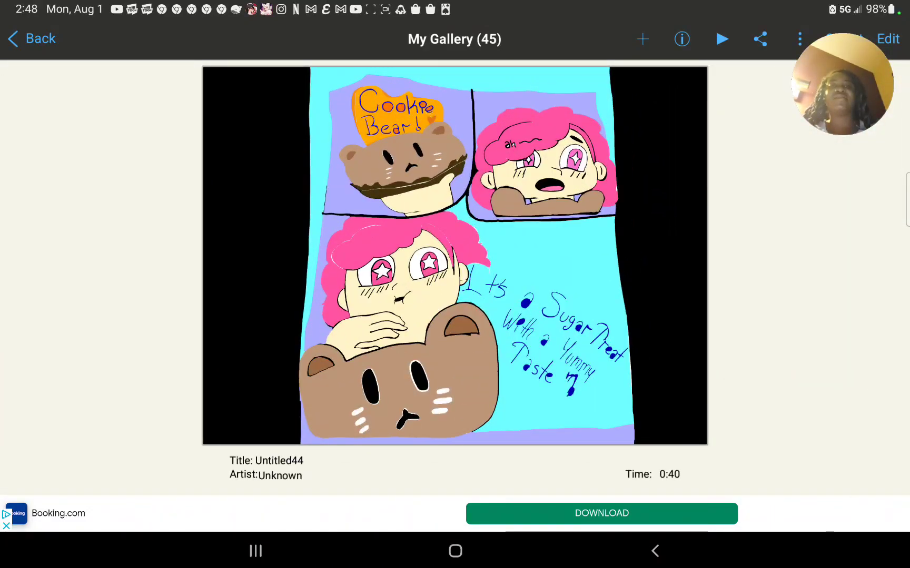
click(31, 38)
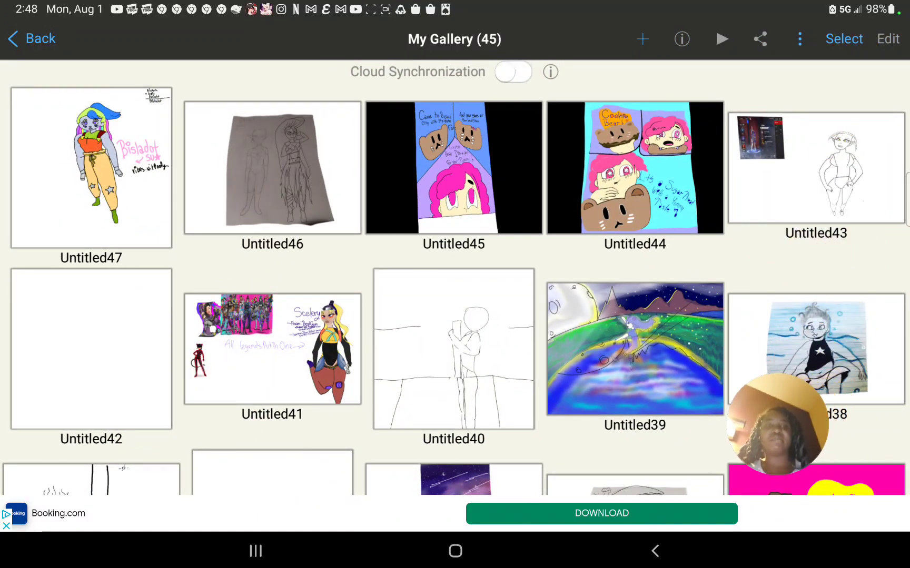
- Browse down through My Gallery and preview the older Untitled12 sketch, then close it
scroll(down, 3)
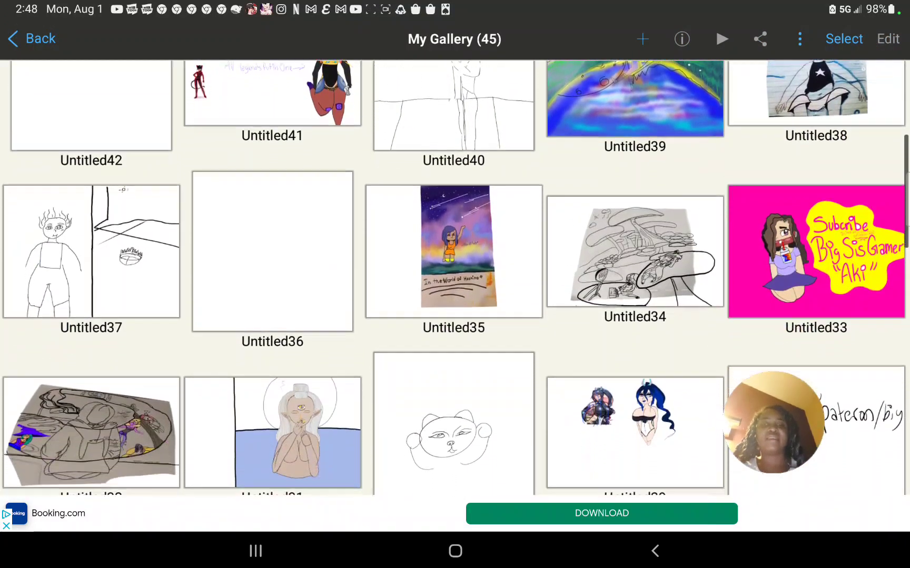
scroll(down, 3)
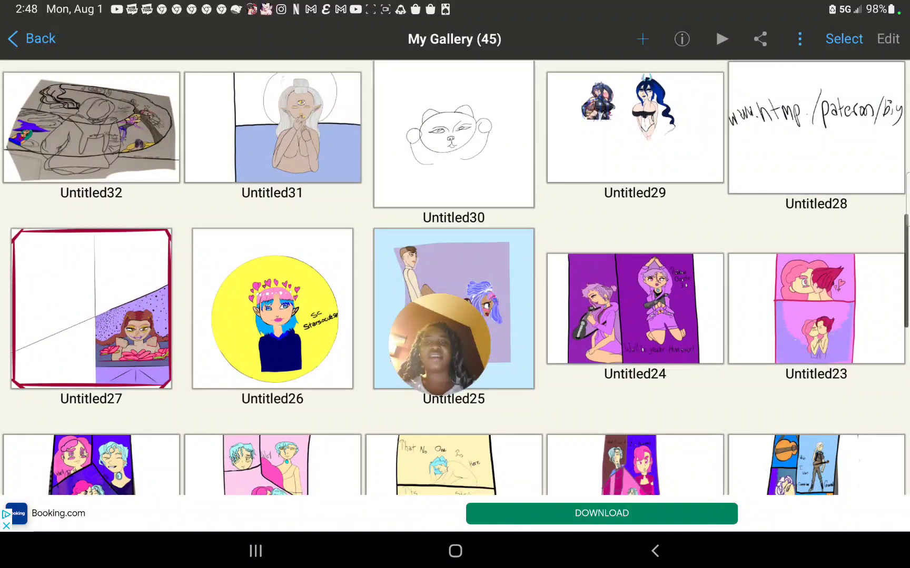
scroll(down, 3)
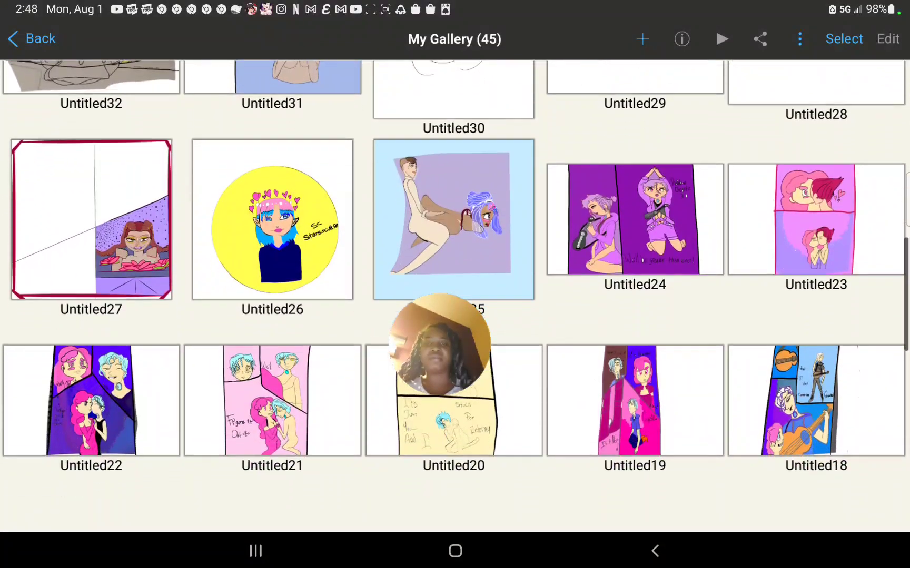
scroll(down, 3)
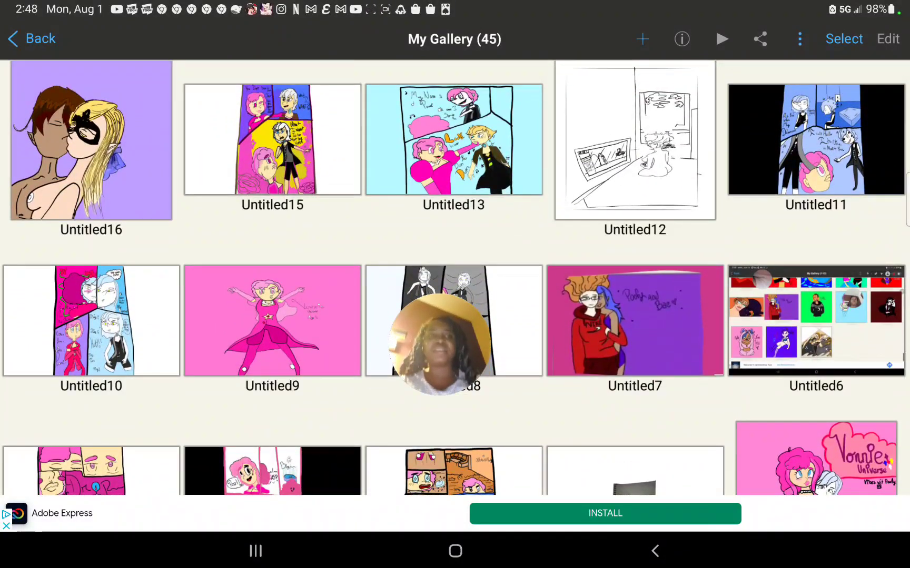
click(634, 140)
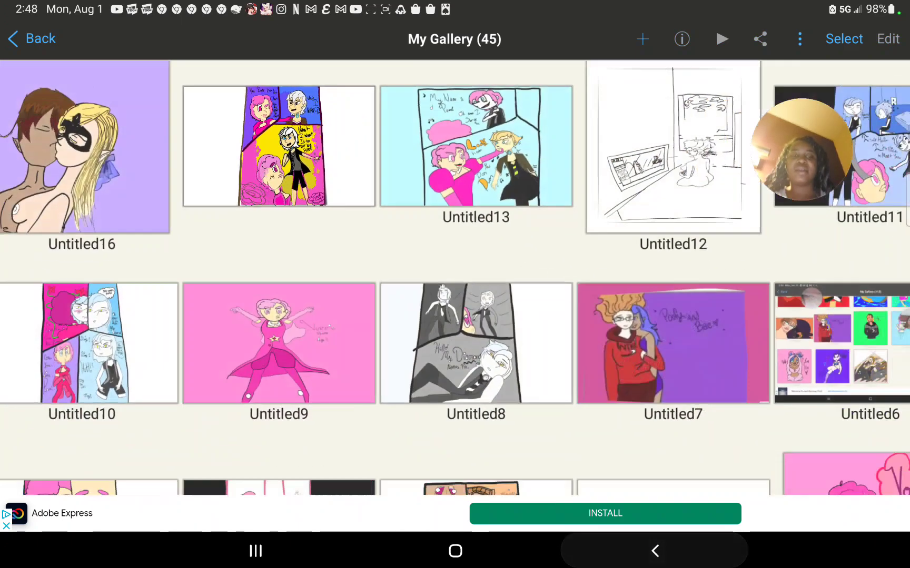
scroll(down, 3)
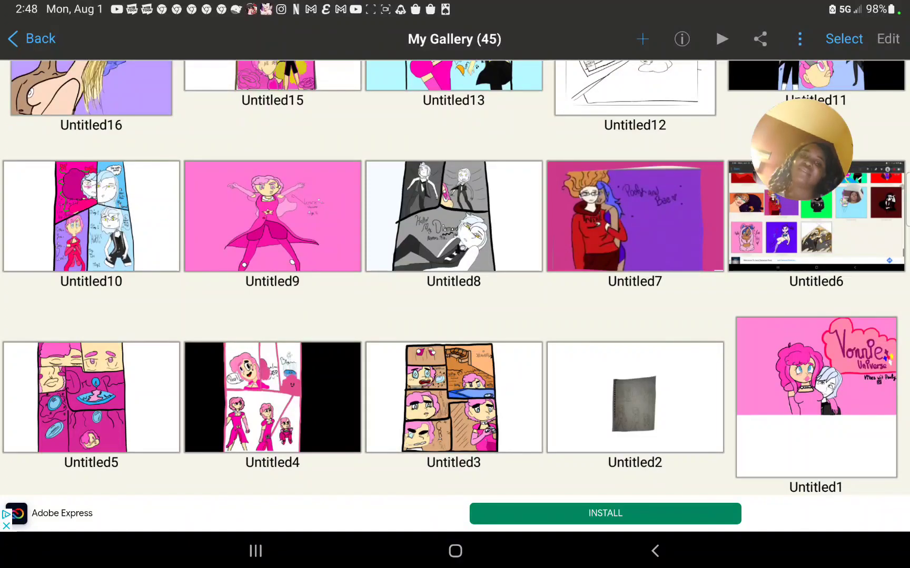
click(453, 397)
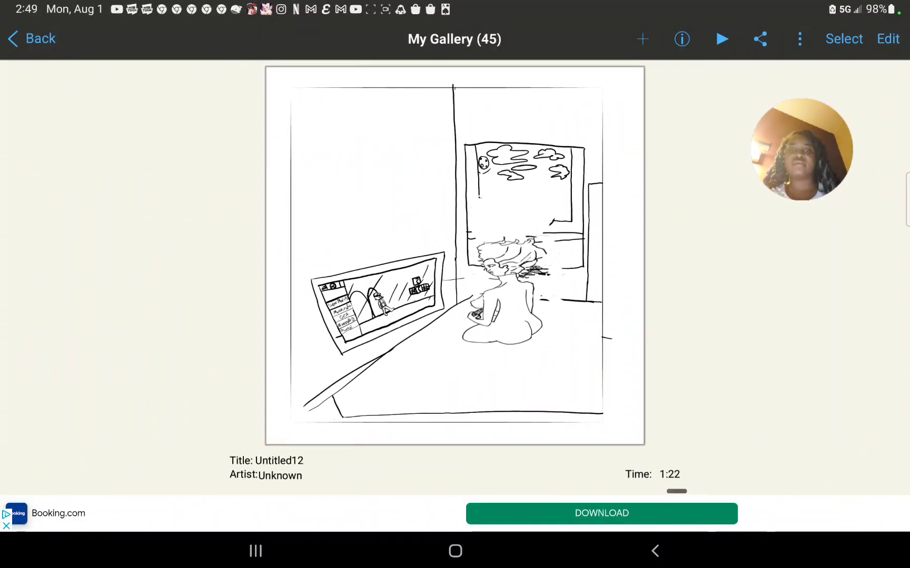
click(32, 38)
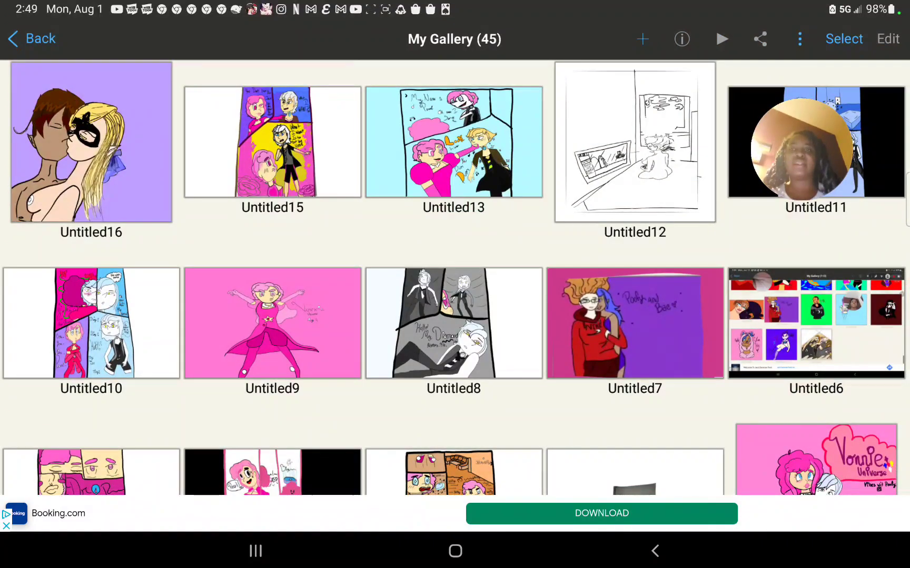
- Return to the top of the gallery and bring up the New Canvas size list
scroll(up, 3)
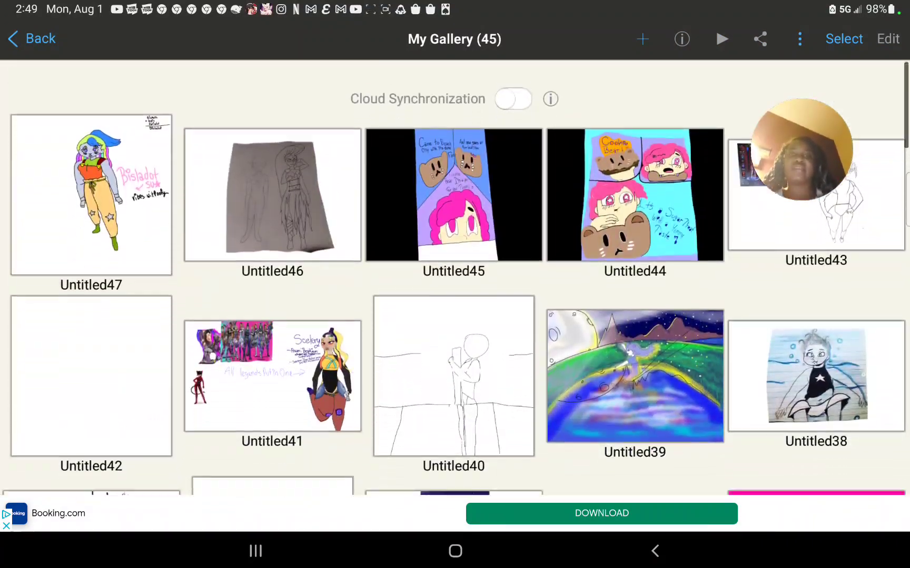
scroll(down, 3)
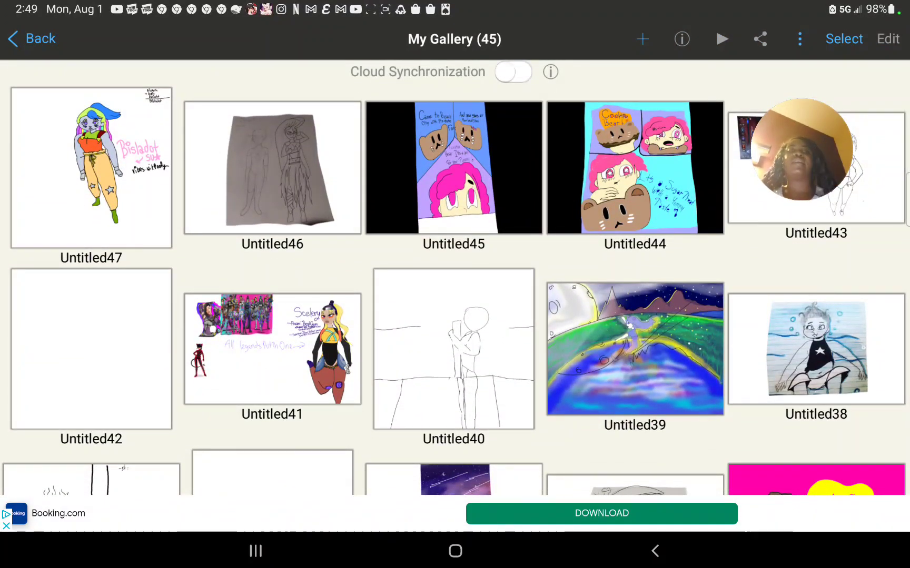
click(641, 39)
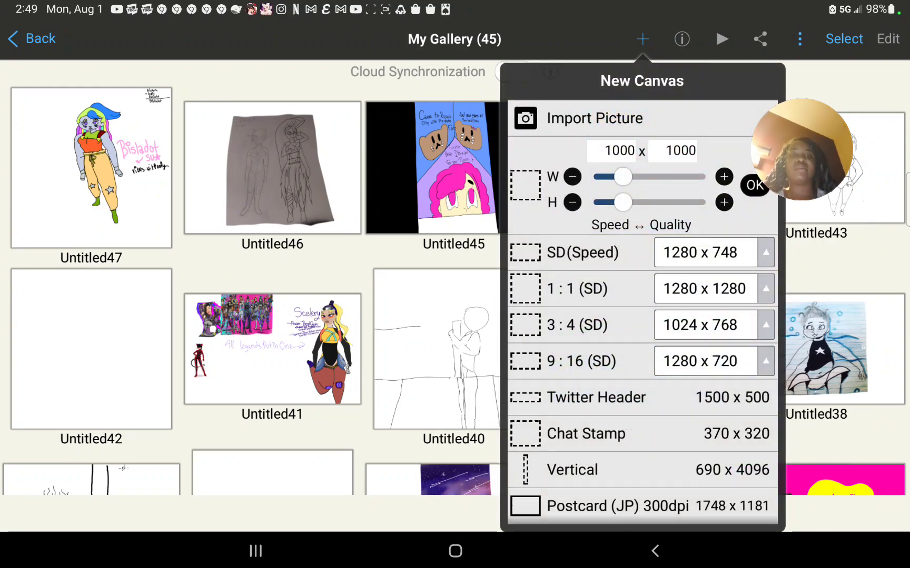
- Create a blank square Untitled48 canvas, leave it and close its gallery preview
click(754, 185)
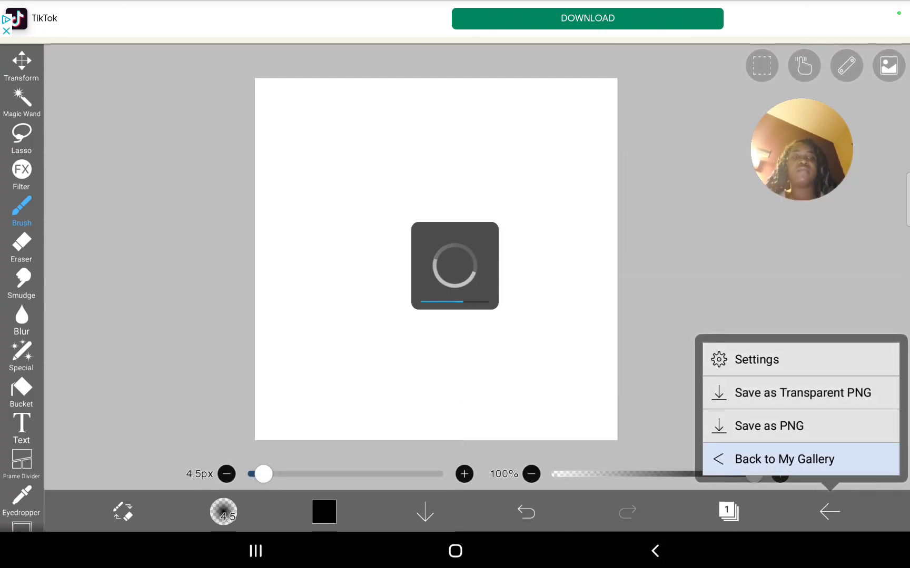
click(785, 458)
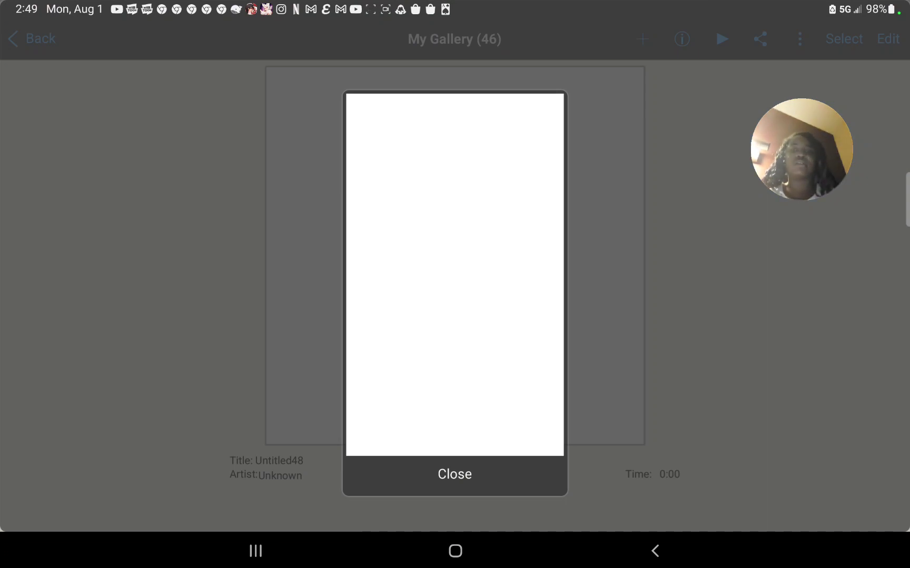
click(454, 474)
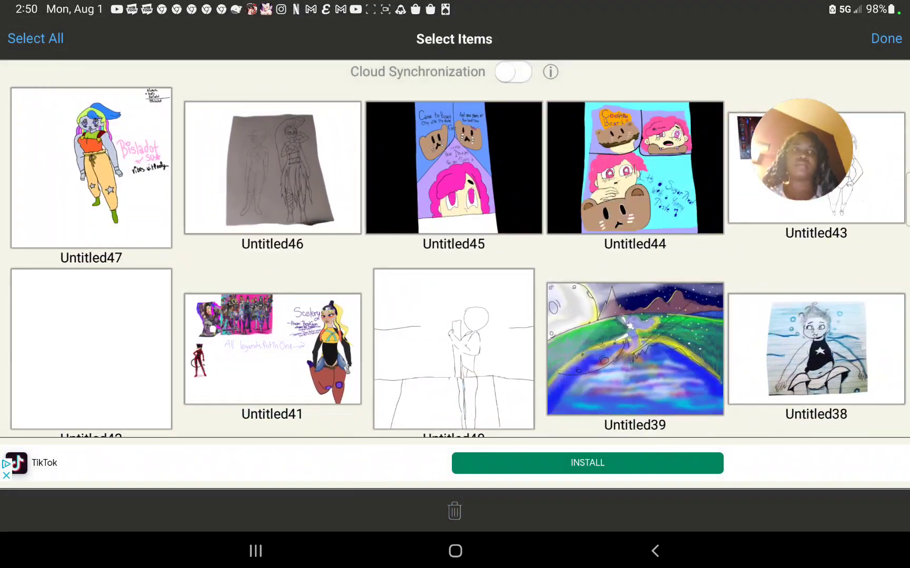
- Create a fresh blank landscape canvas from the New Canvas presets
click(641, 38)
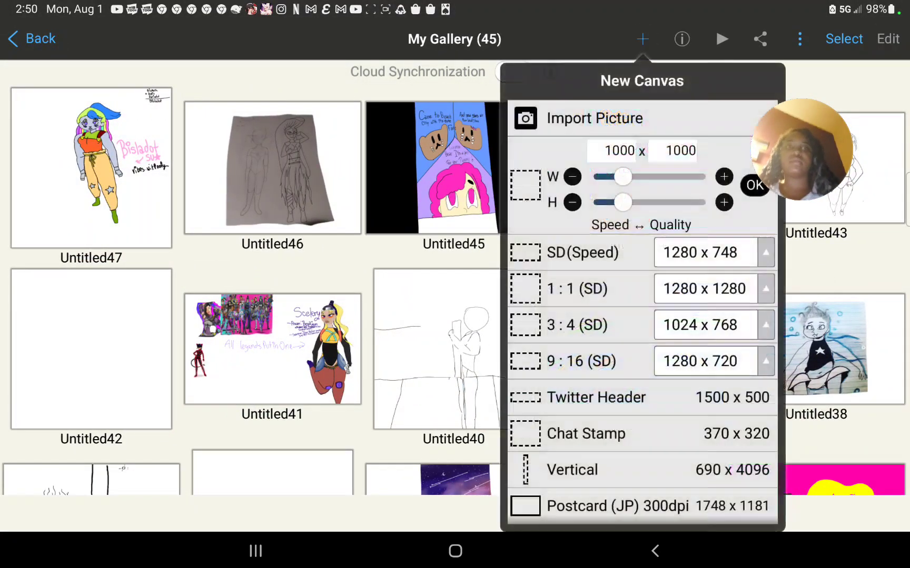
click(754, 185)
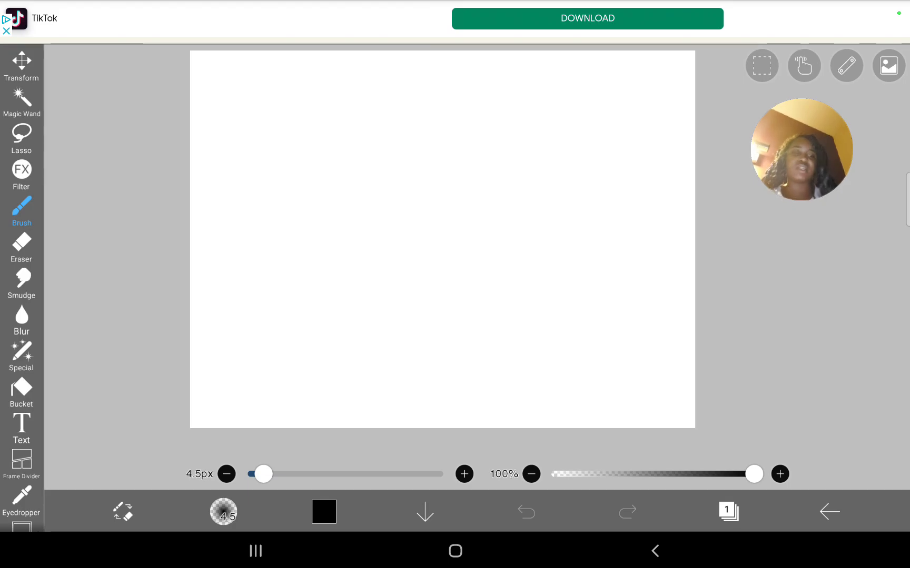
- Check the canvas's three empty layers, then exit to the gallery, triggering a full-screen ad
click(726, 512)
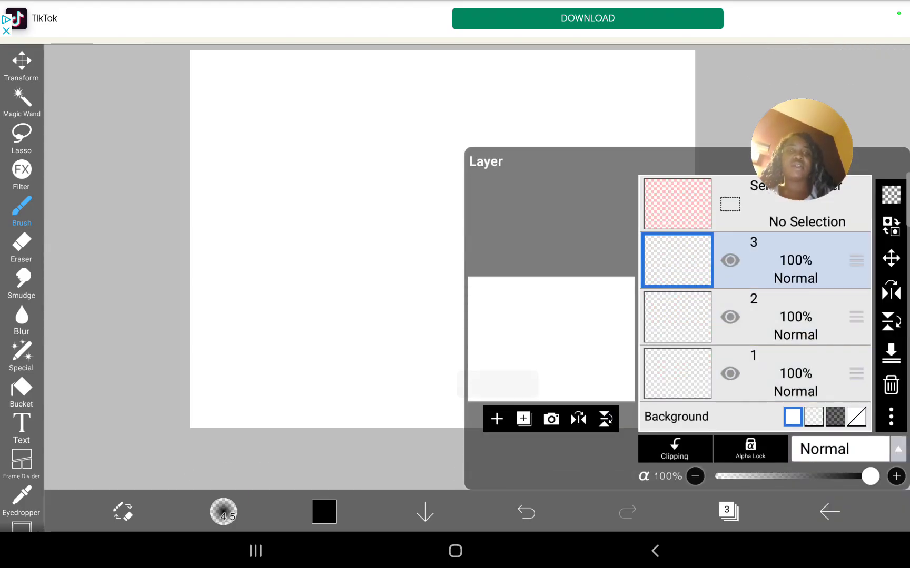
click(676, 373)
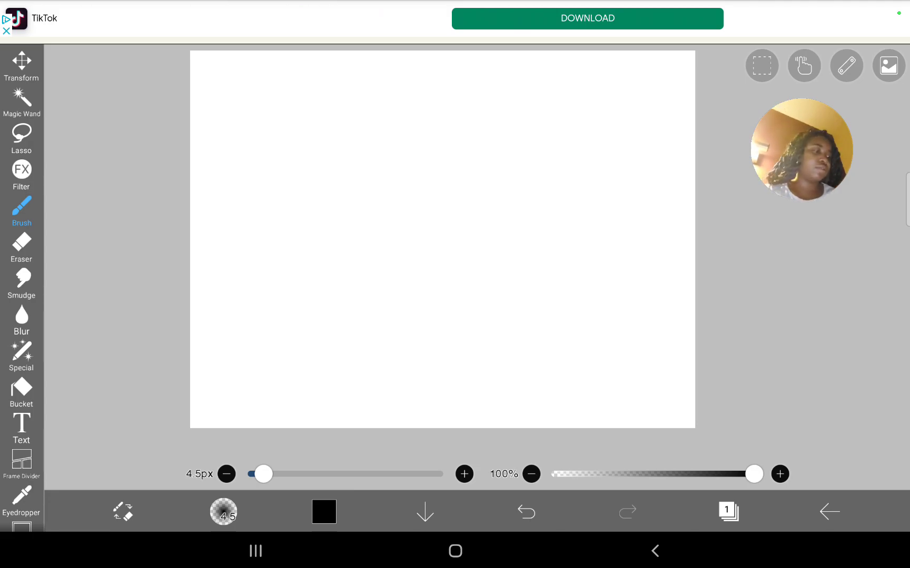
click(828, 512)
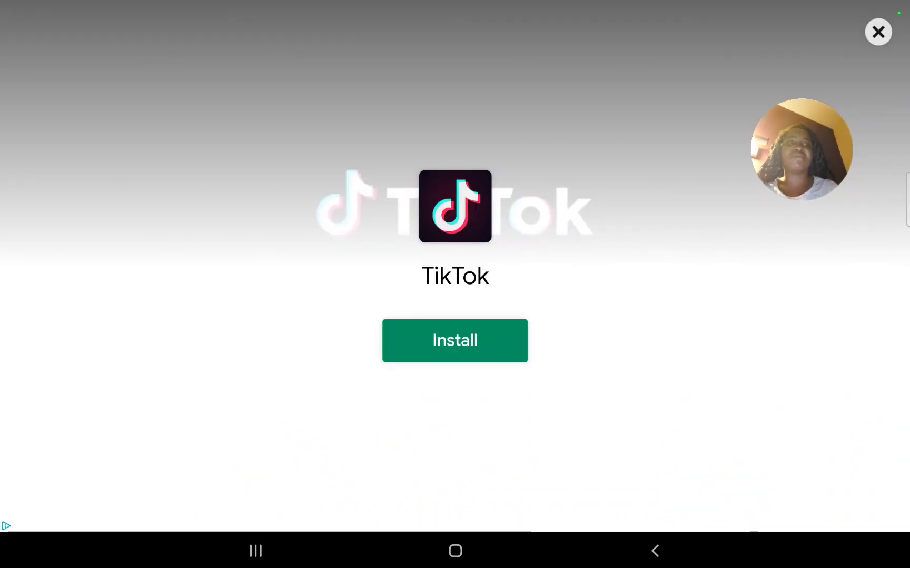
- Dismiss the advertisement and reopen the blank Untitled49 artwork to start the border line
click(878, 32)
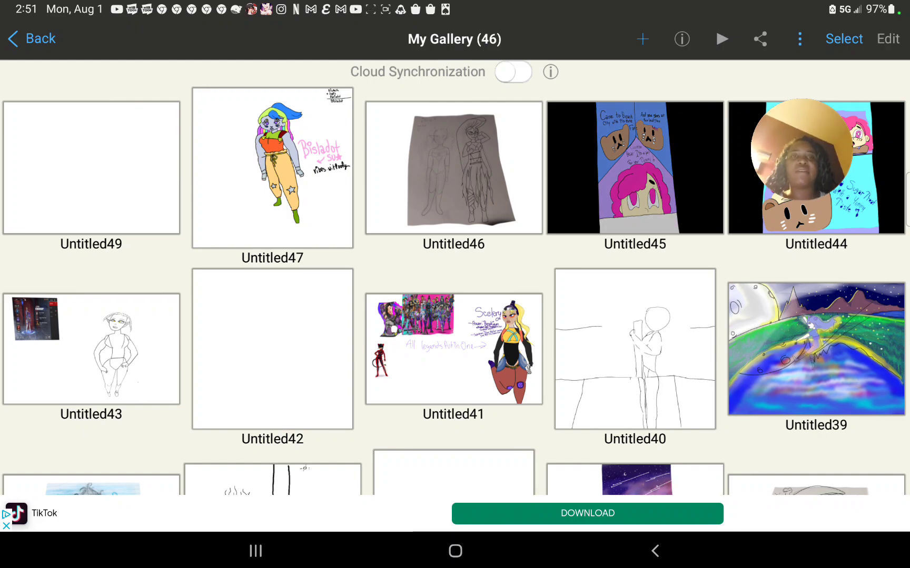
click(634, 168)
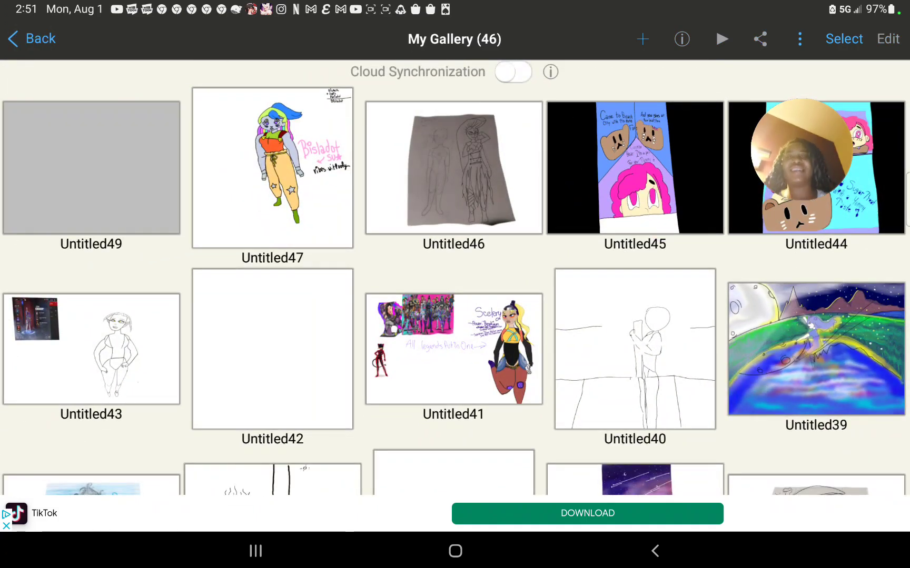
click(92, 168)
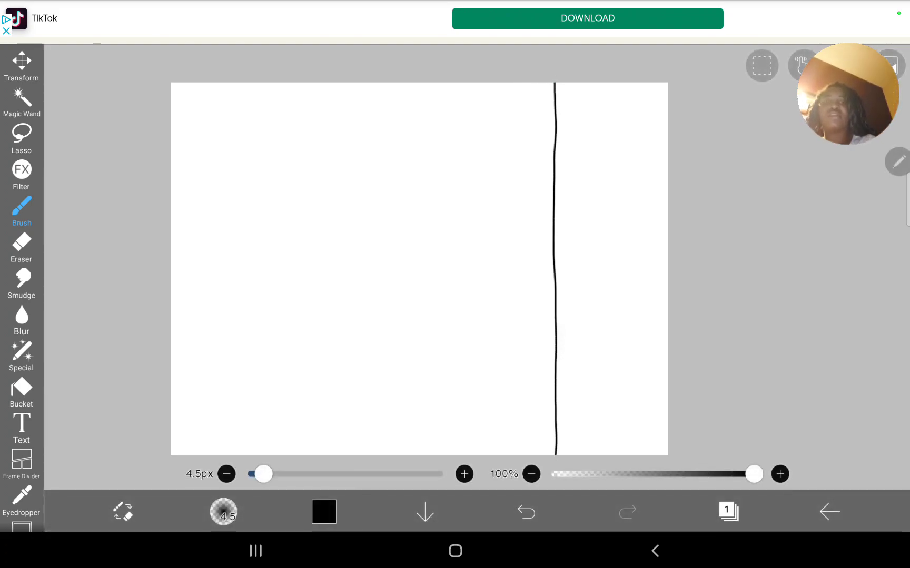
- Draw the slanted crosswise divider between the two vertical borders, undoing bad strokes
click(525, 512)
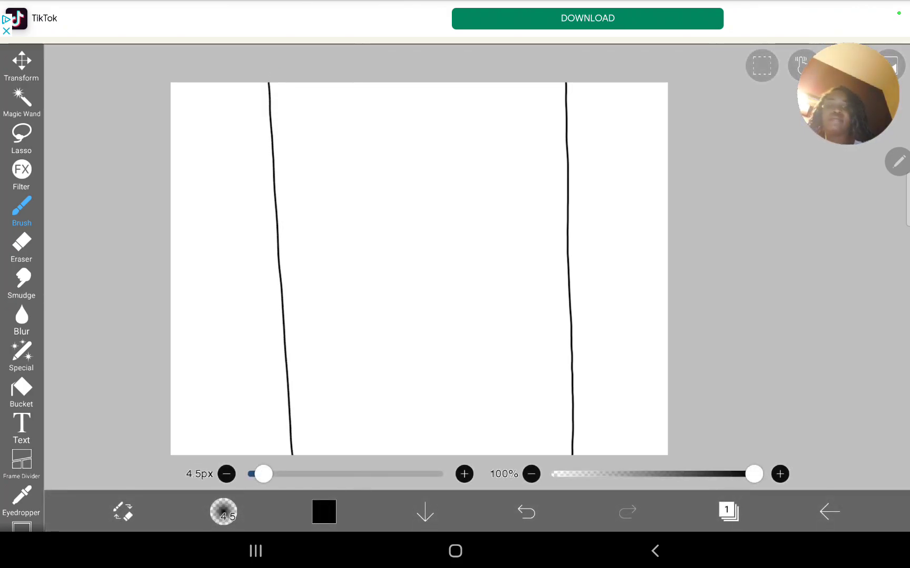
click(525, 511)
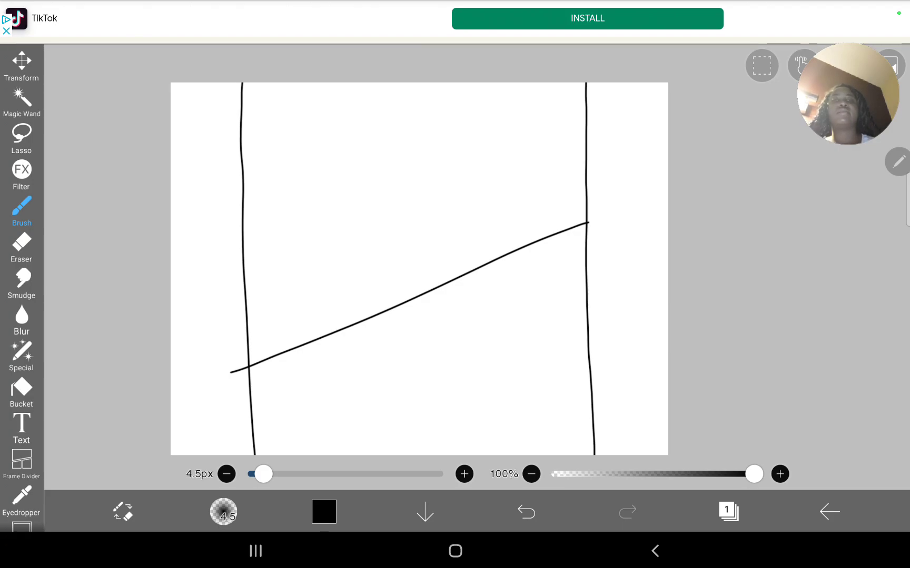
click(525, 512)
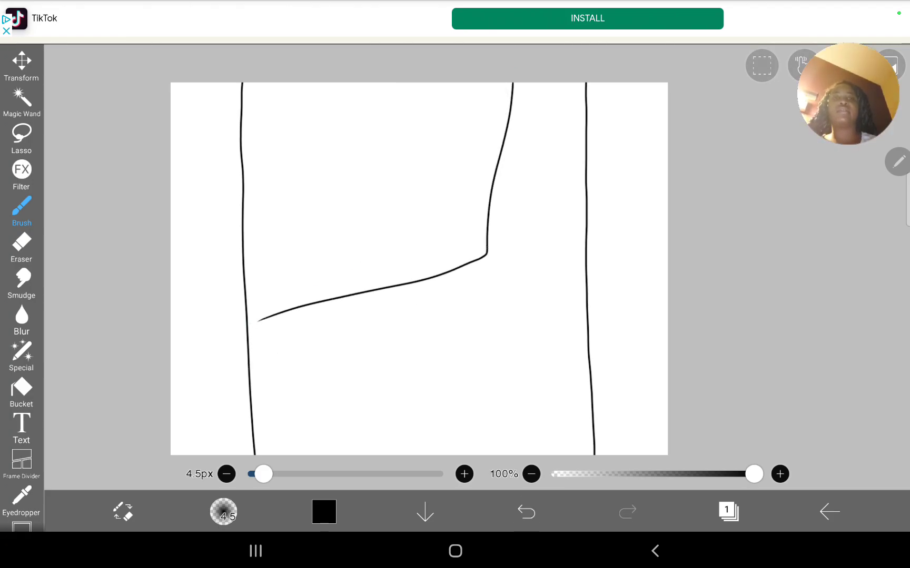
click(526, 512)
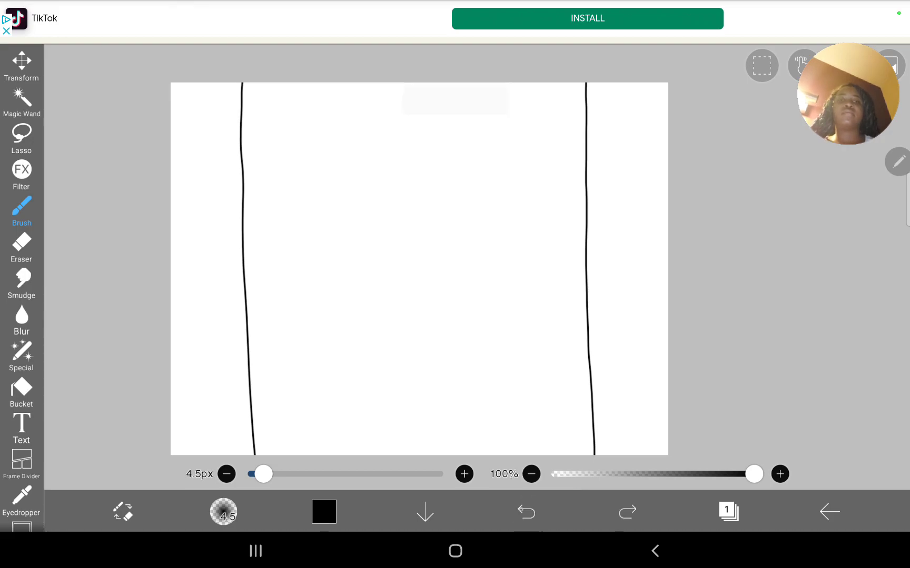
click(525, 512)
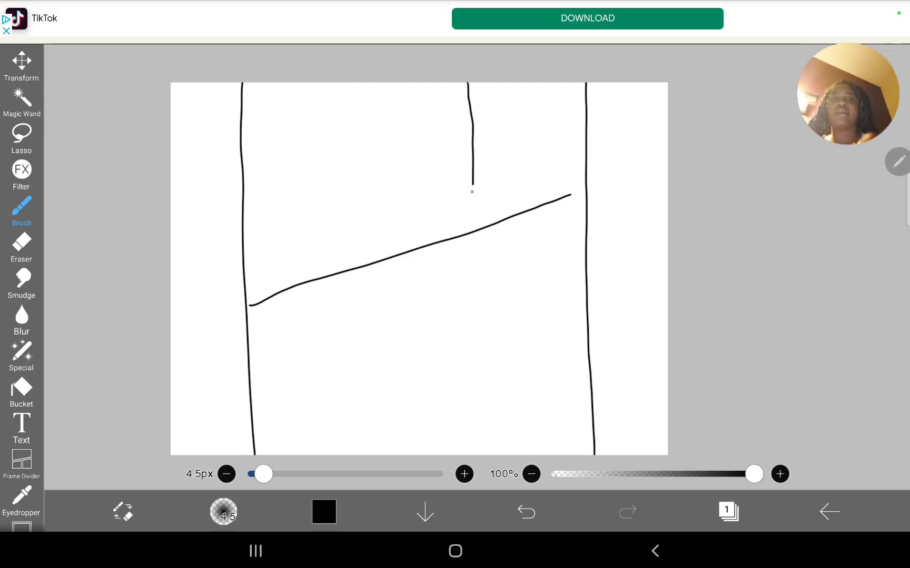
click(525, 511)
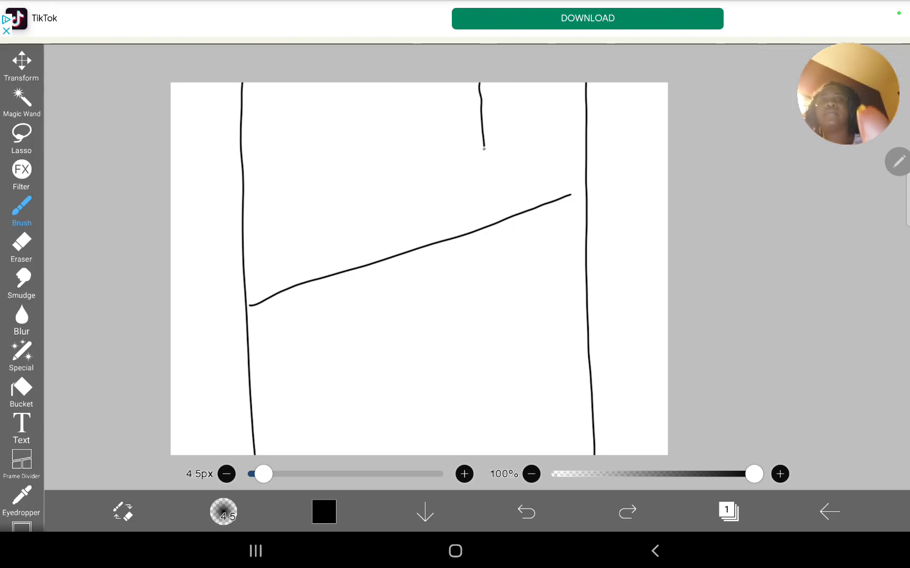
- Add the short vertical line splitting the top section into two panels, undoing a stray stroke
click(525, 513)
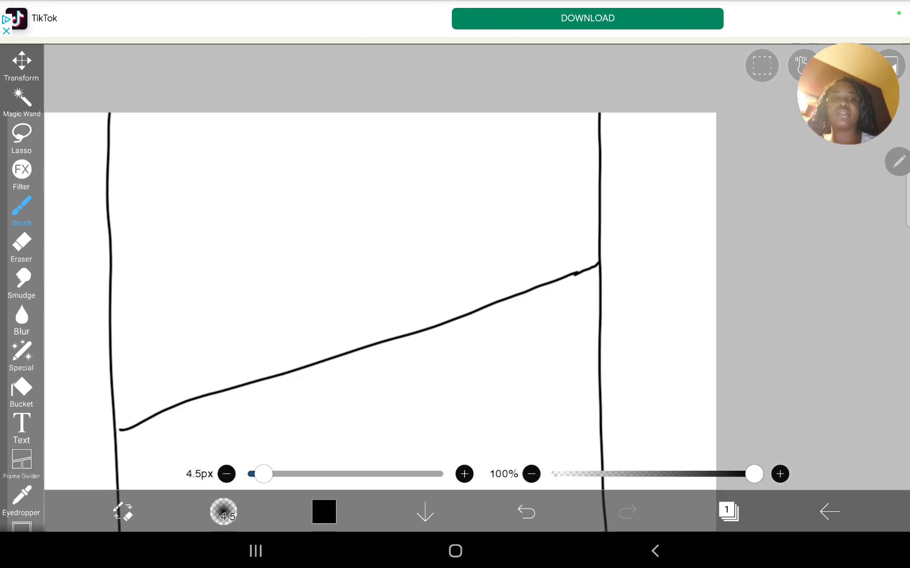
click(526, 513)
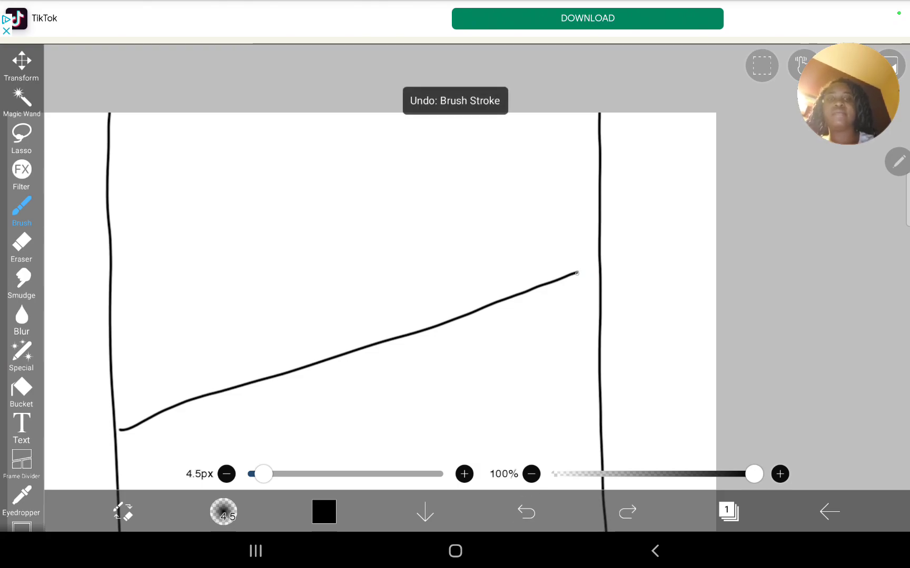
click(526, 511)
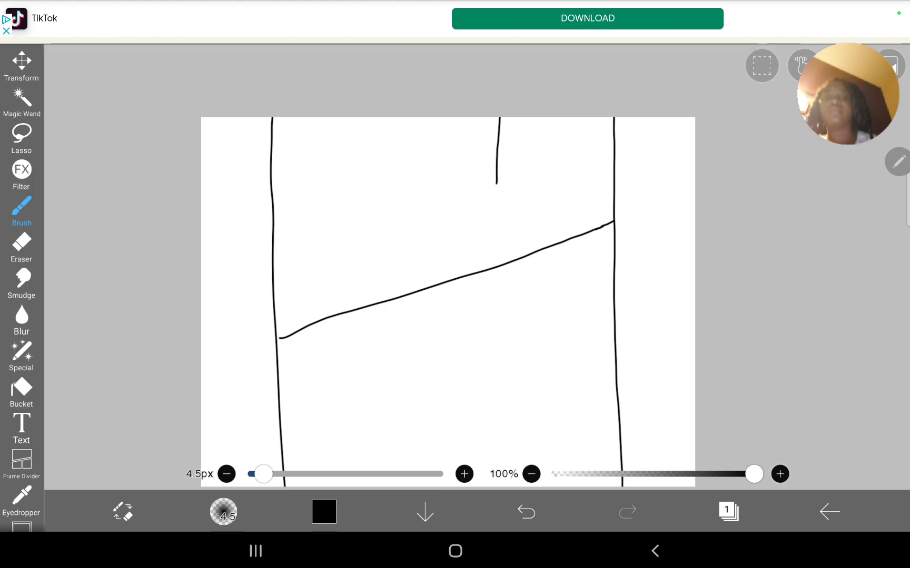
click(524, 512)
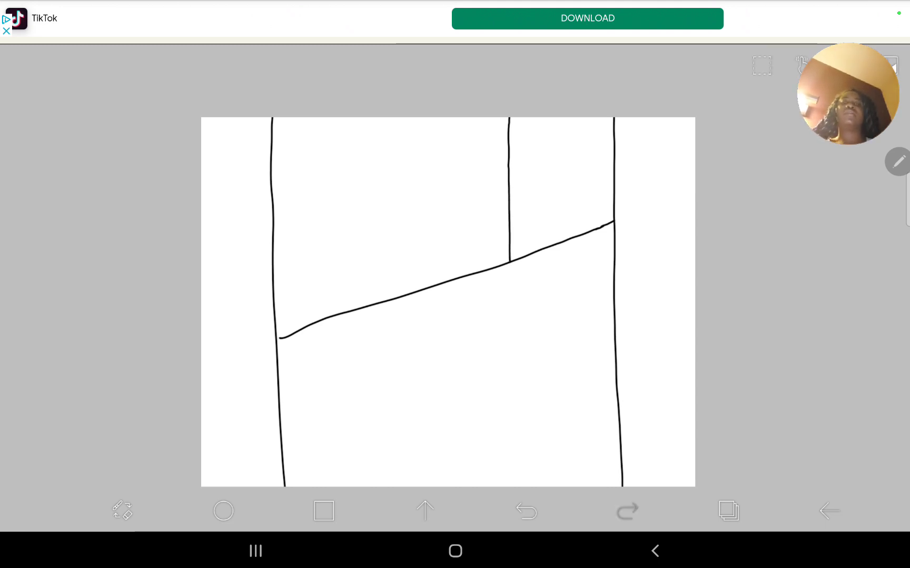
click(526, 511)
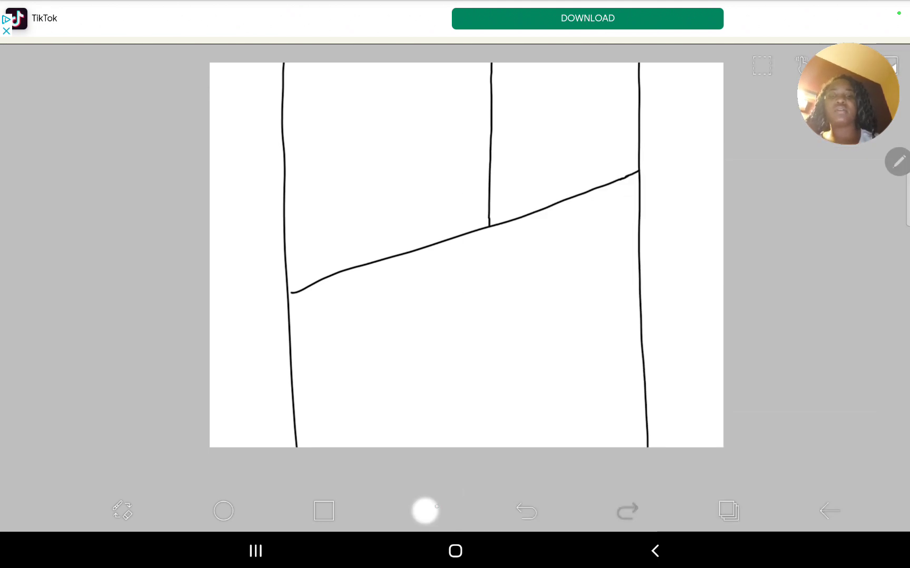
- Bucket-fill both outer margins solid black and exit to the gallery preview
click(21, 395)
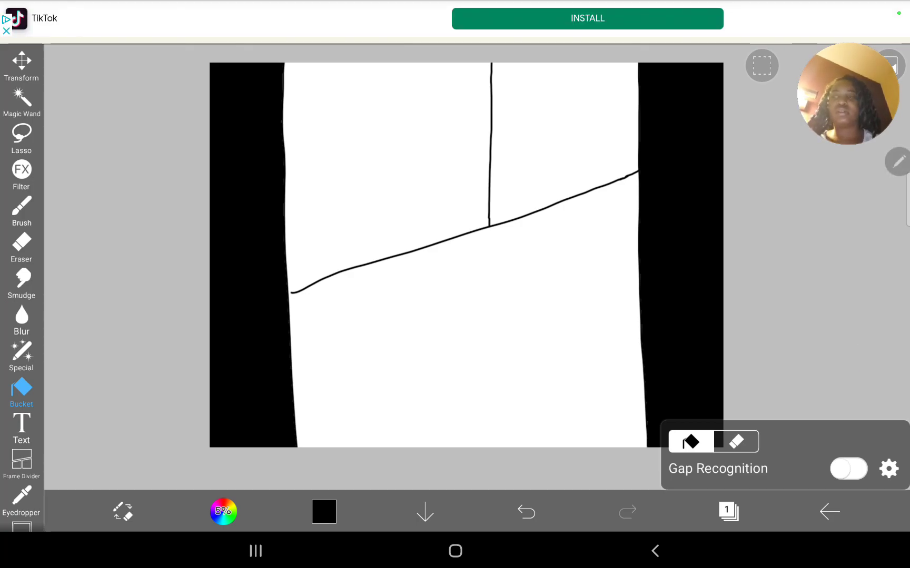
click(21, 211)
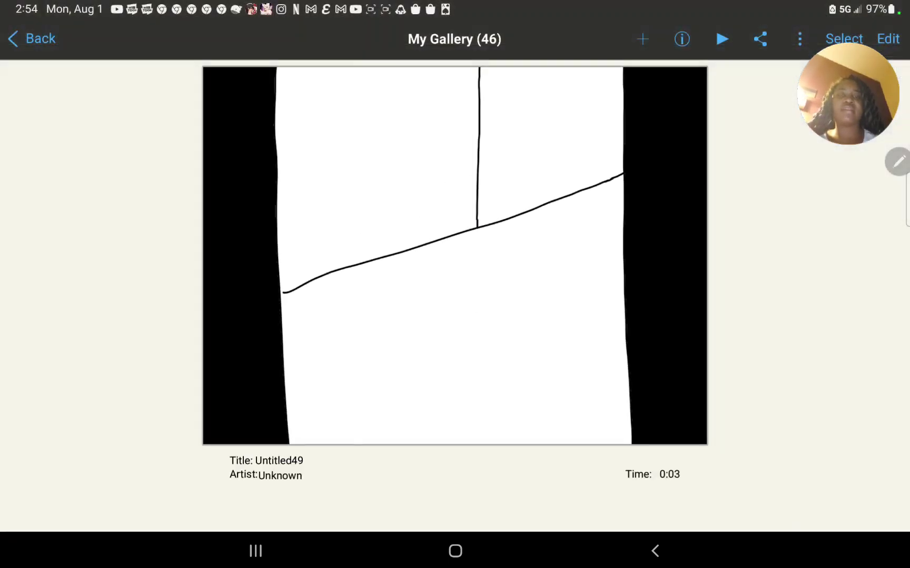
- Reopen Untitled49 from the artwork grid for editing
click(31, 38)
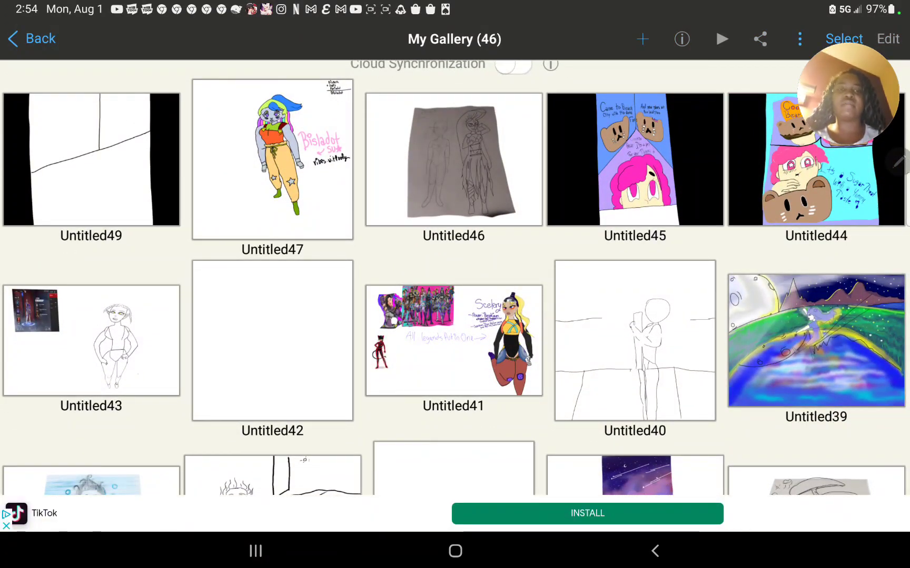
click(91, 160)
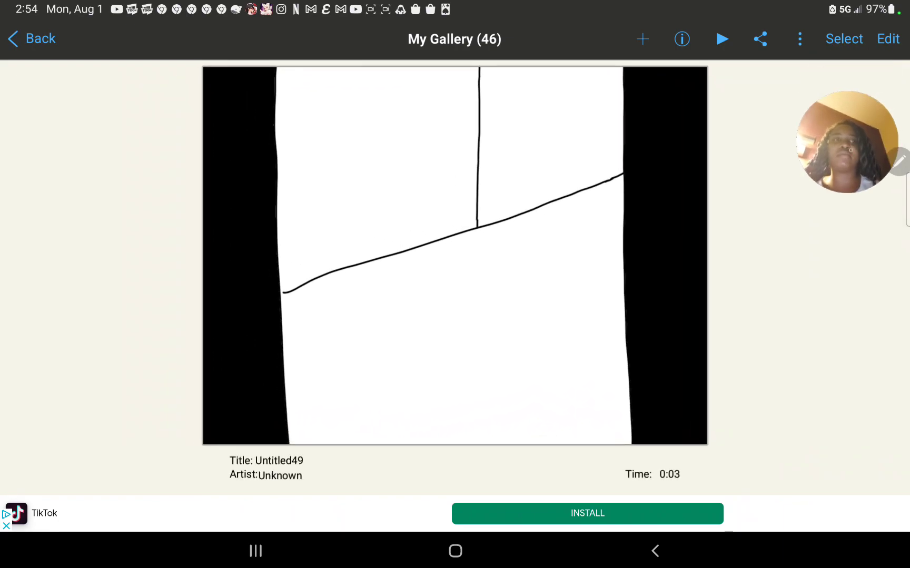
click(888, 39)
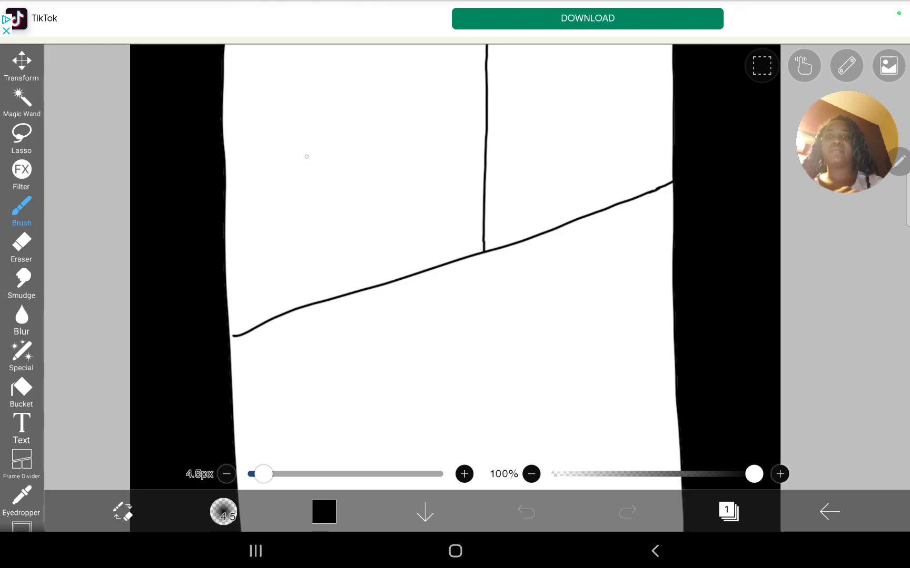
- Sketch the cookie and the girl's head in the top-left panel, undoing rough strokes
click(524, 512)
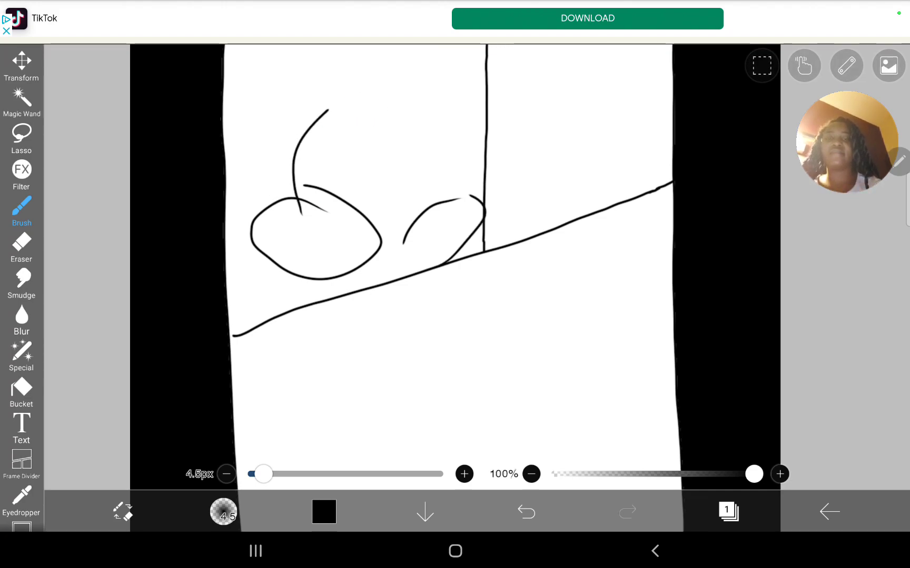
click(526, 513)
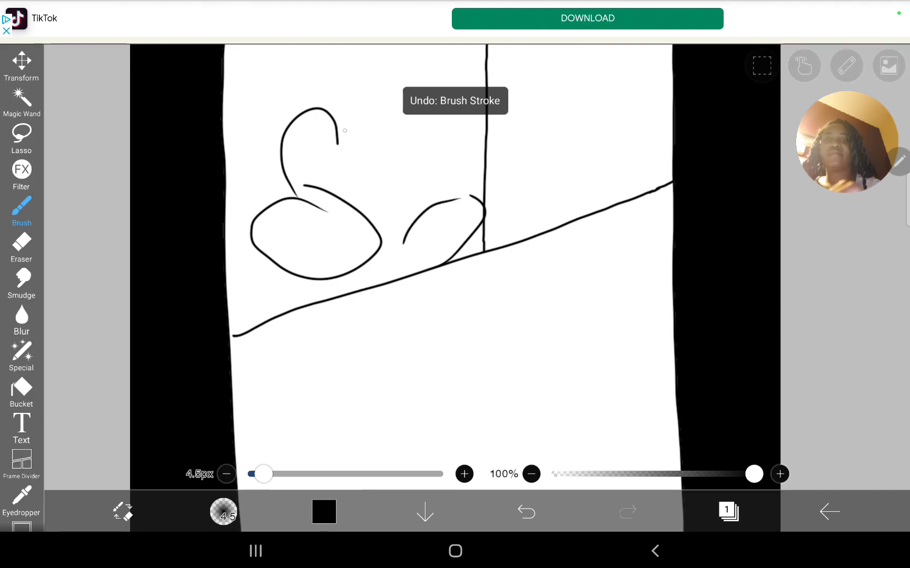
click(526, 512)
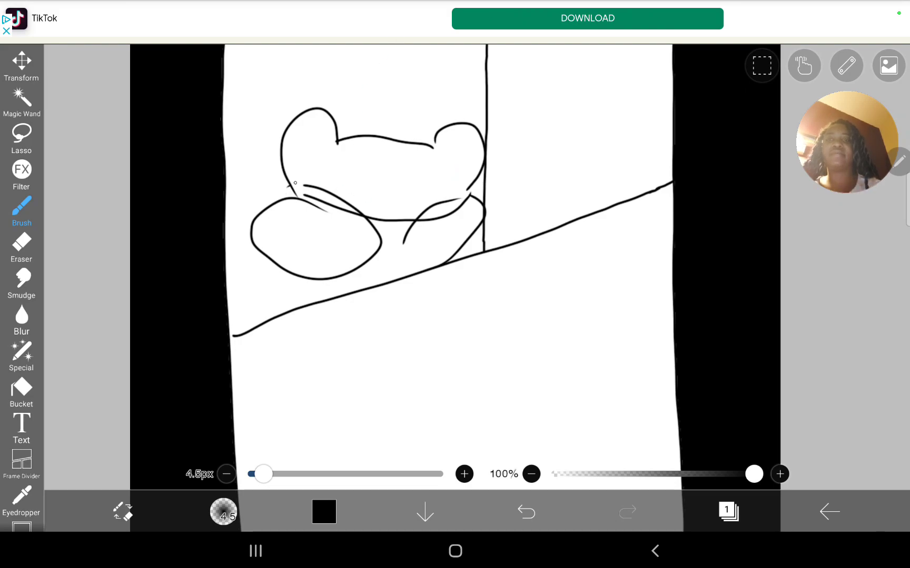
click(525, 511)
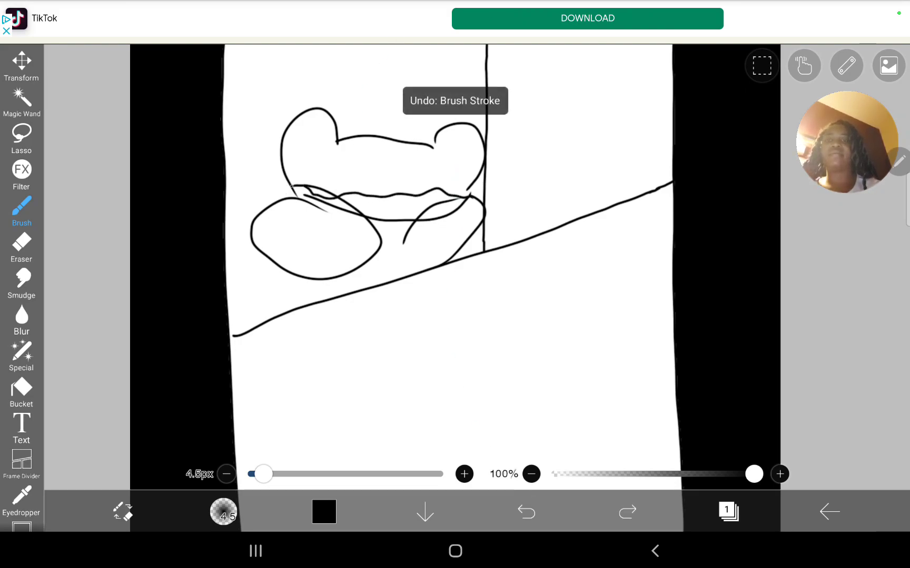
click(525, 512)
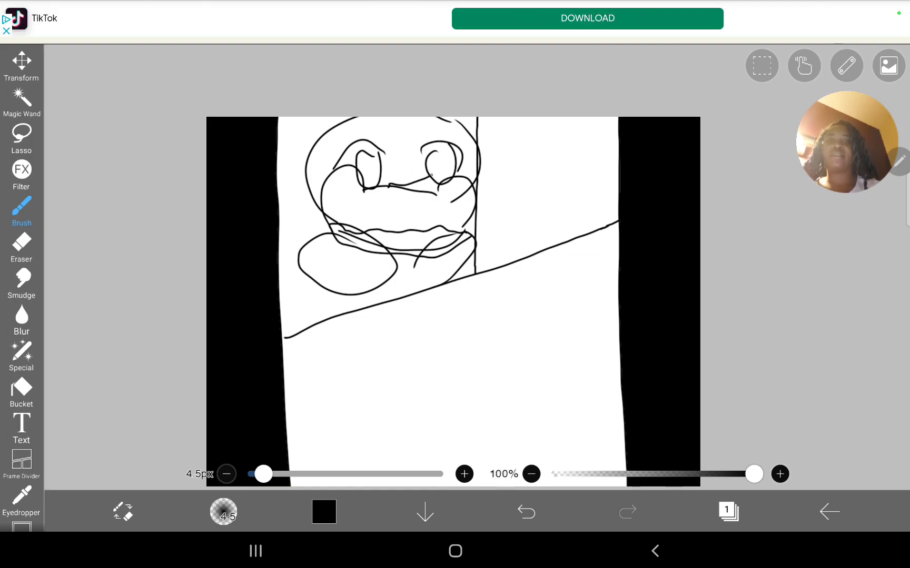
- Finish the eyes, mouth and hand, remove a stray shape in the top-right panel, and ready the Eyedropper
click(526, 511)
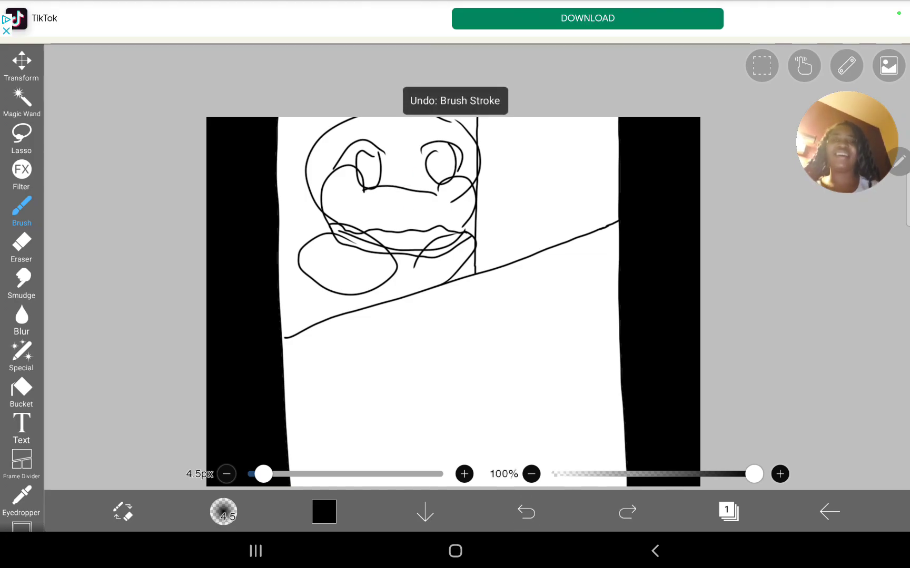
click(525, 511)
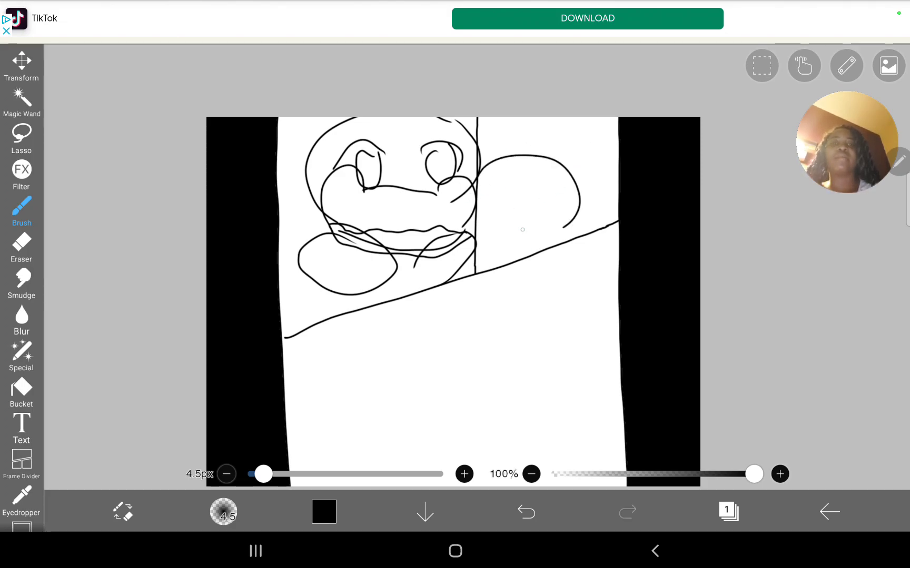
click(525, 512)
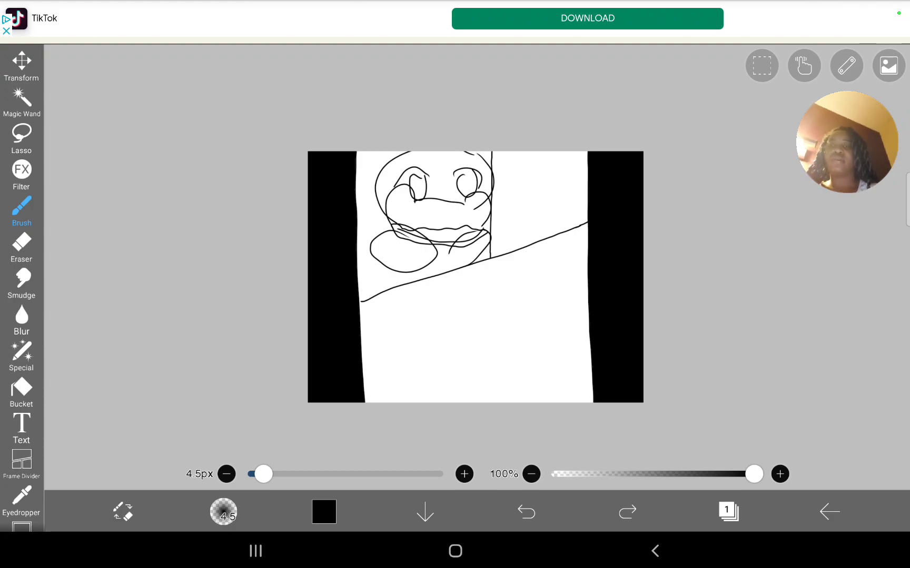
click(22, 502)
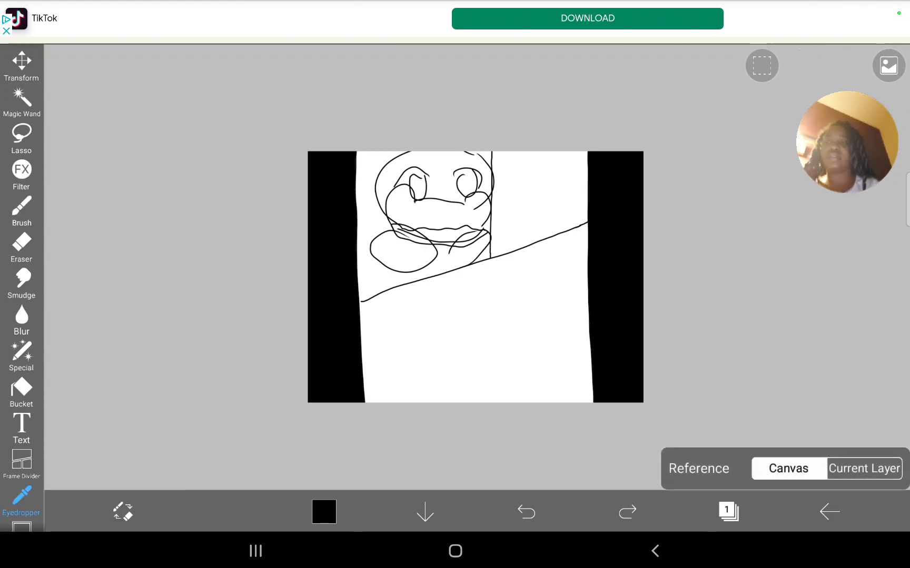
- Pick white, draw thin white lines down both black margins, undoing an accidental white bucket fill
click(21, 208)
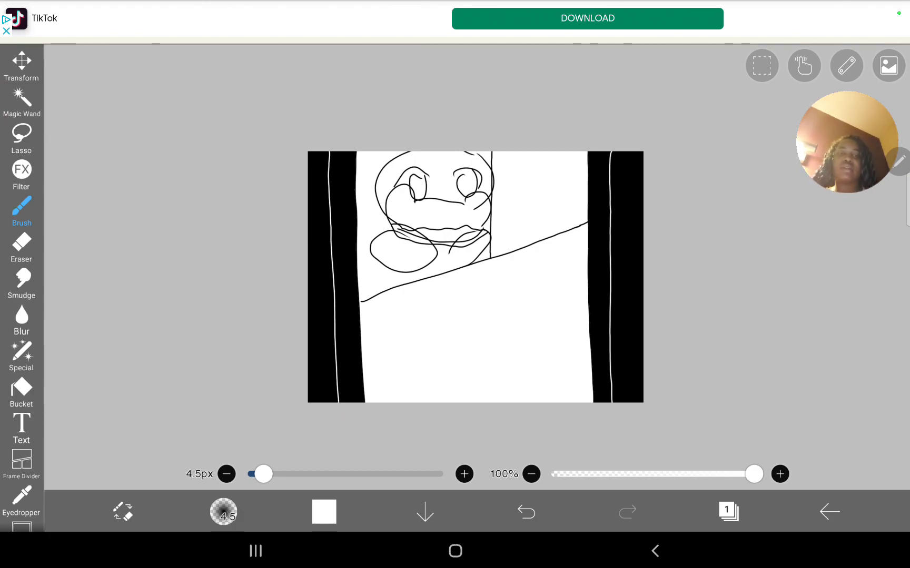
click(21, 392)
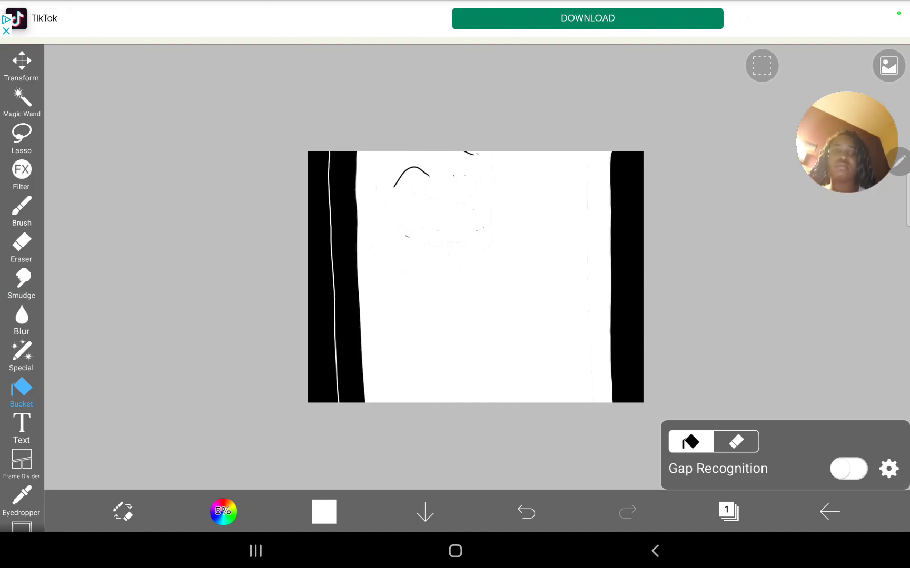
click(525, 513)
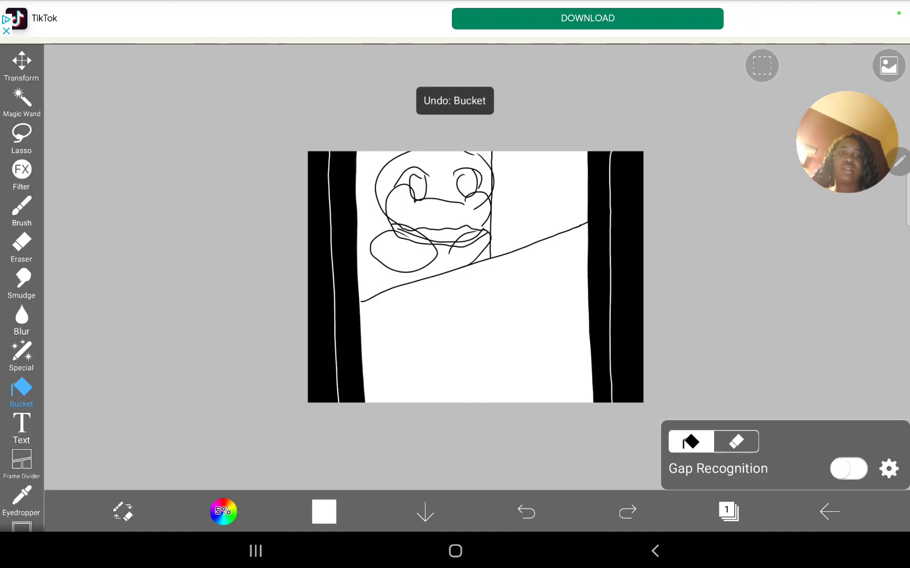
click(726, 512)
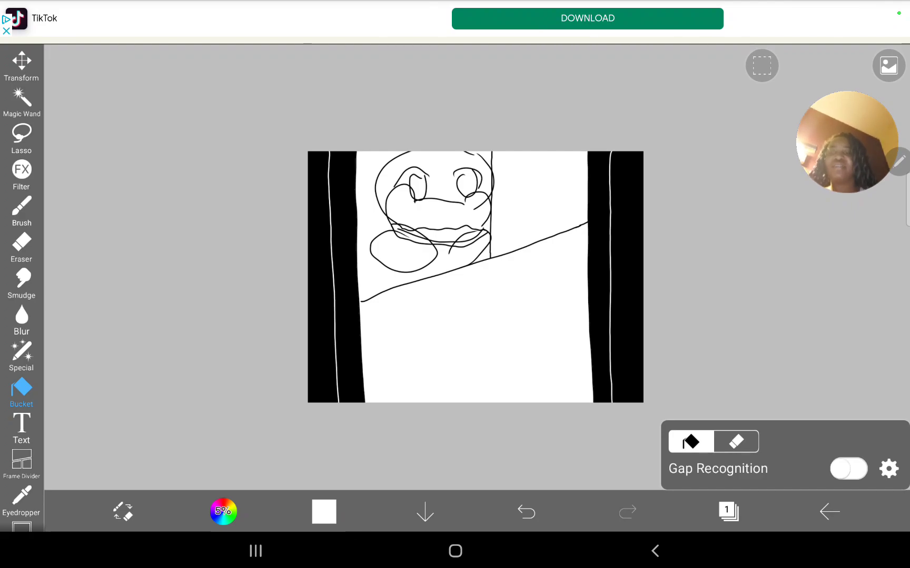
- Erase parts of the white lines in the left margin, leaving ragged edges
click(21, 247)
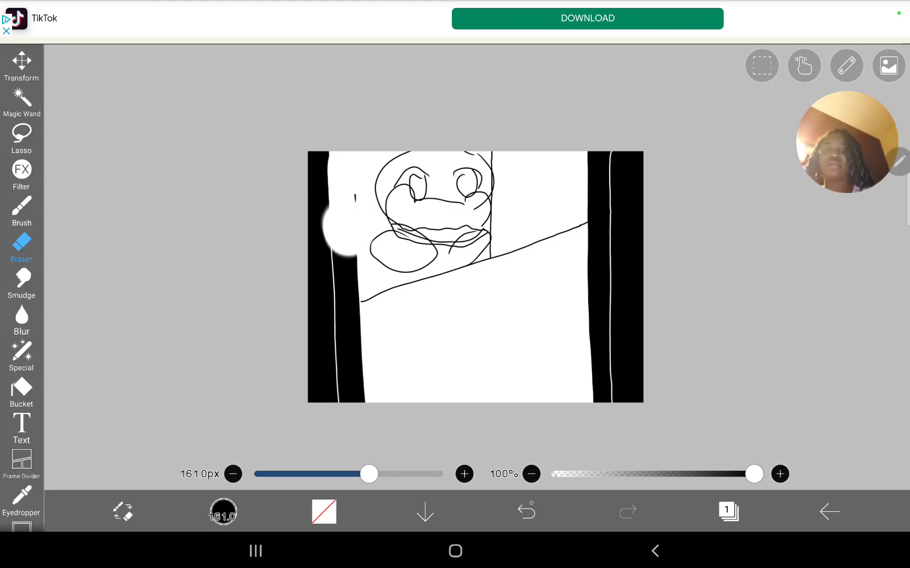
click(525, 512)
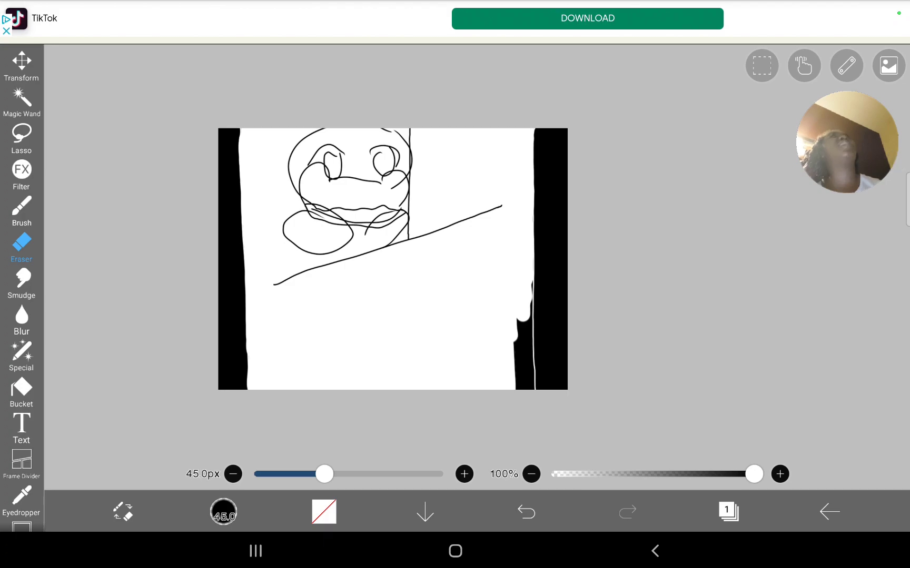
- Erase the stray white lines in the black side margins, leaving them solid black
click(6, 30)
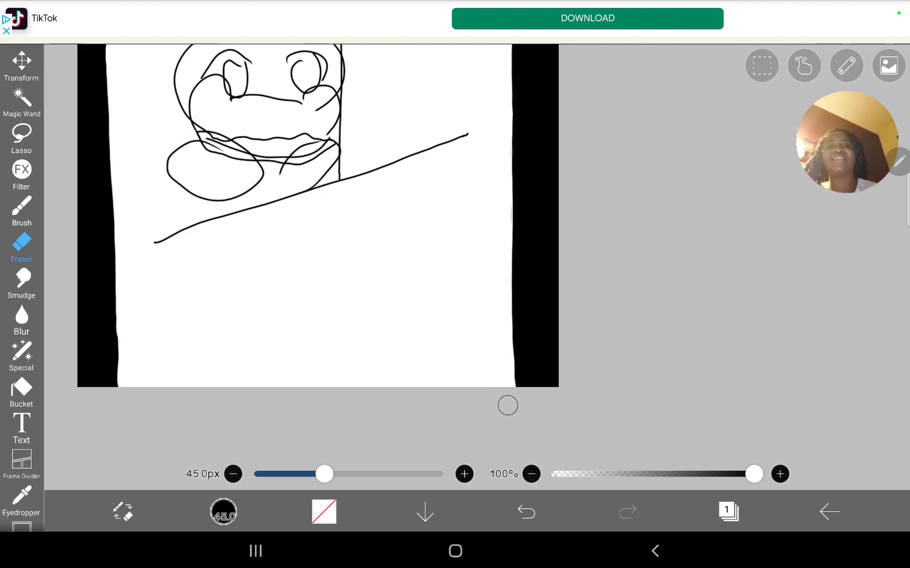
click(21, 211)
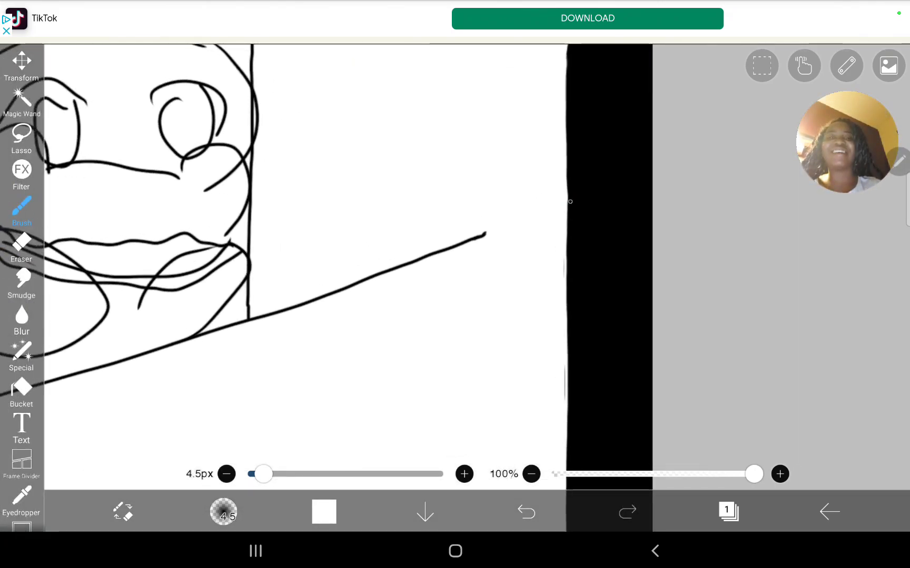
- Redraw the diagonal divider until it meets the black margins on both the right and left sides
click(525, 513)
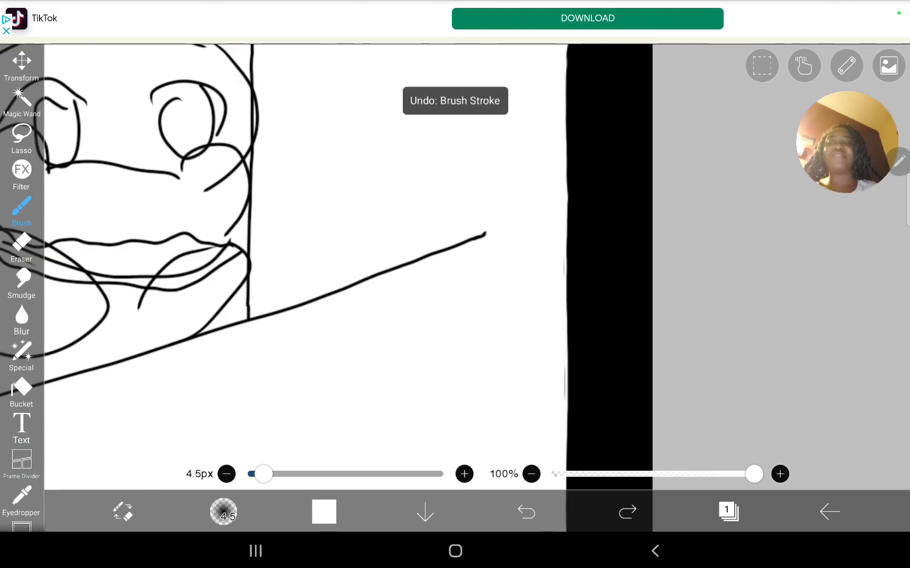
click(323, 512)
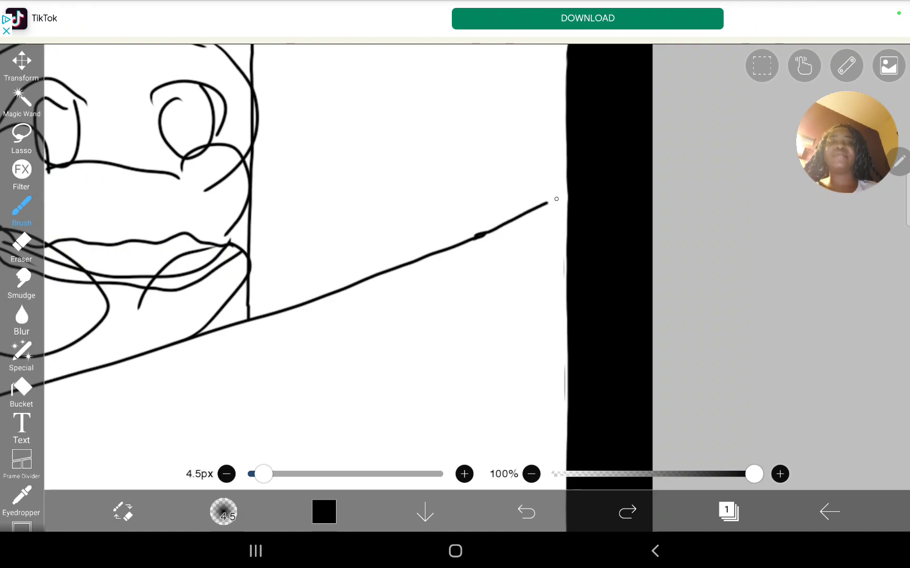
click(525, 512)
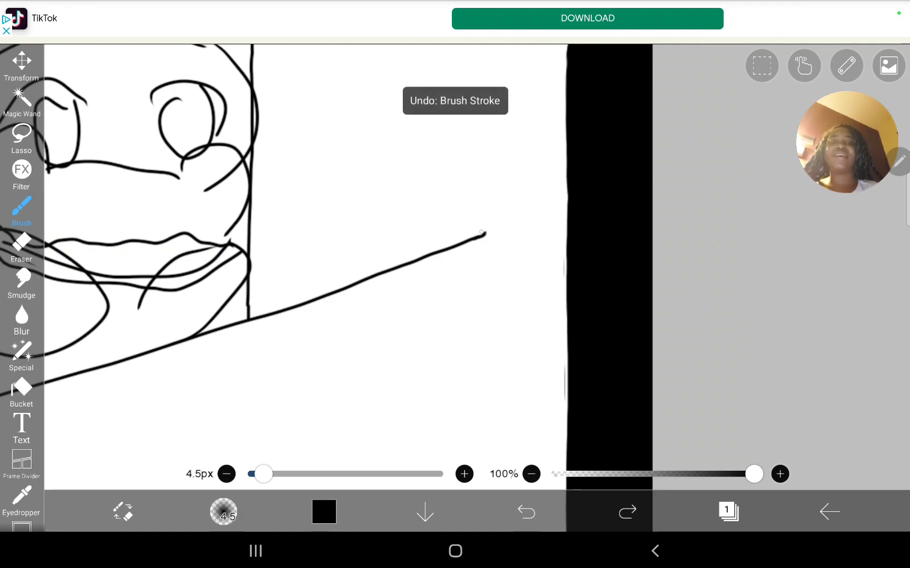
click(526, 512)
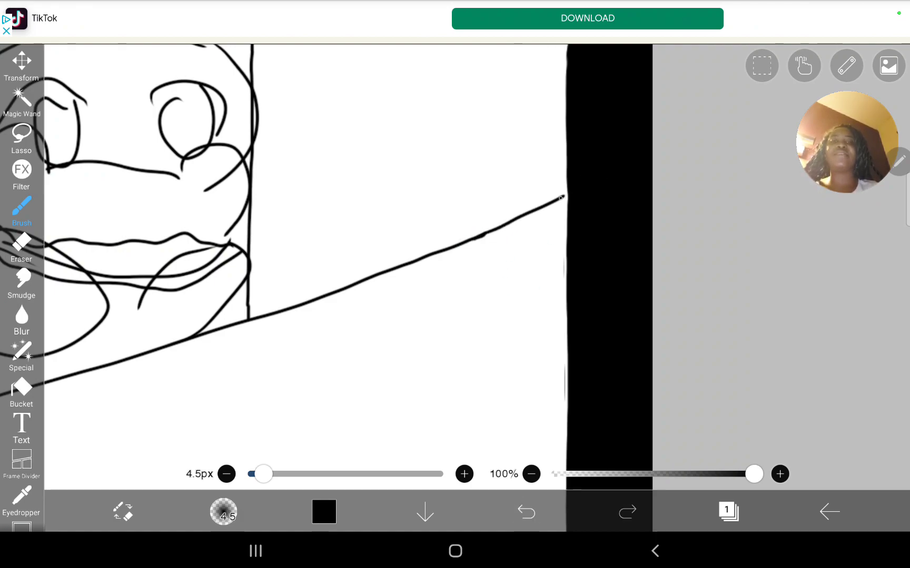
click(525, 511)
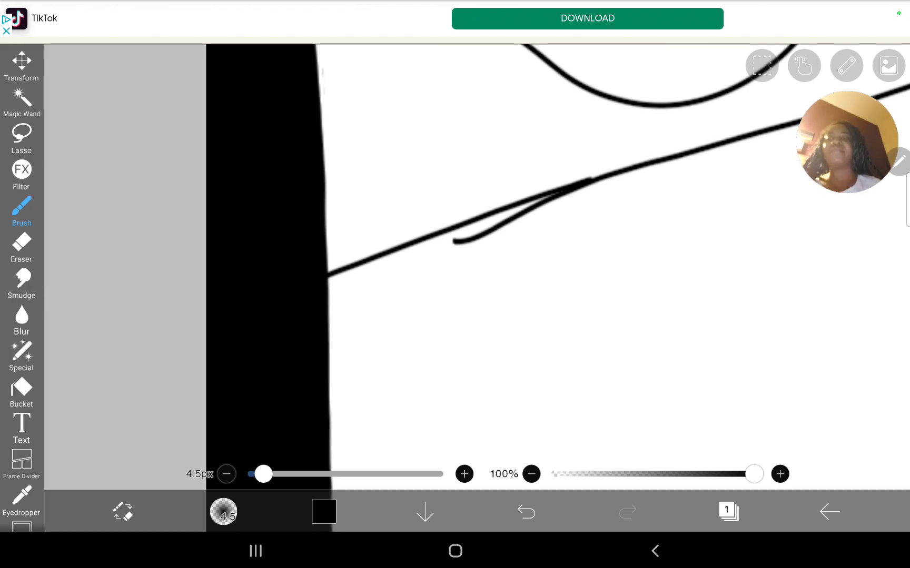
click(21, 249)
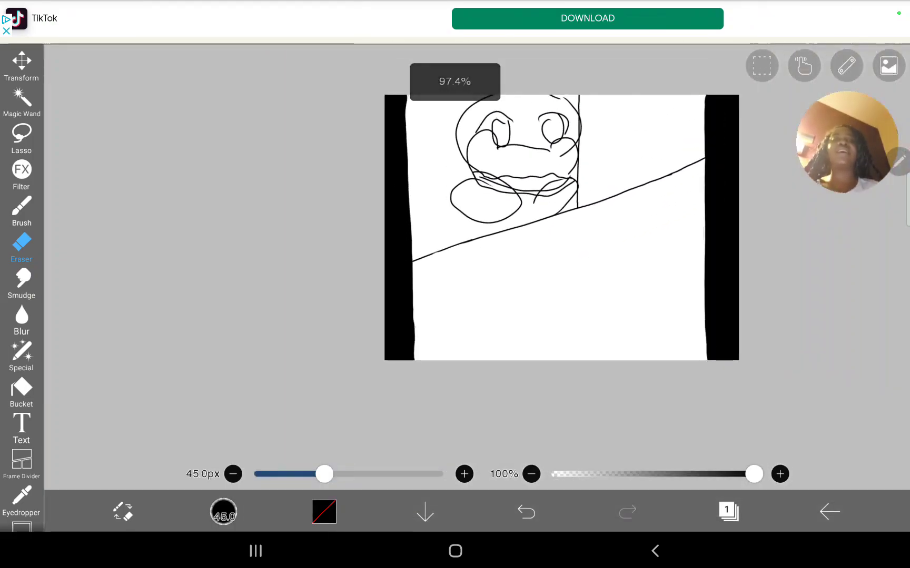
- Draw a freehand Lasso loop around the girl's head sketch in the top-left panel
click(22, 210)
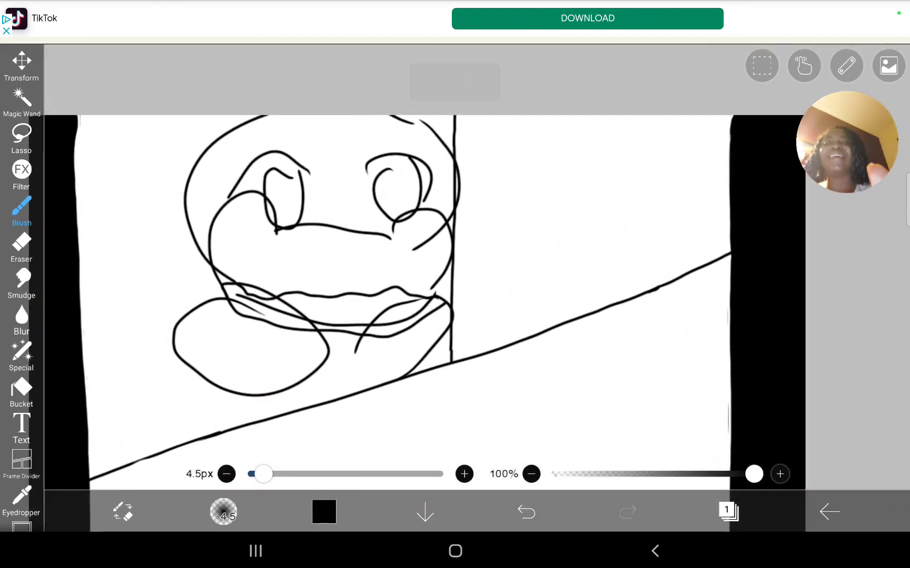
click(22, 247)
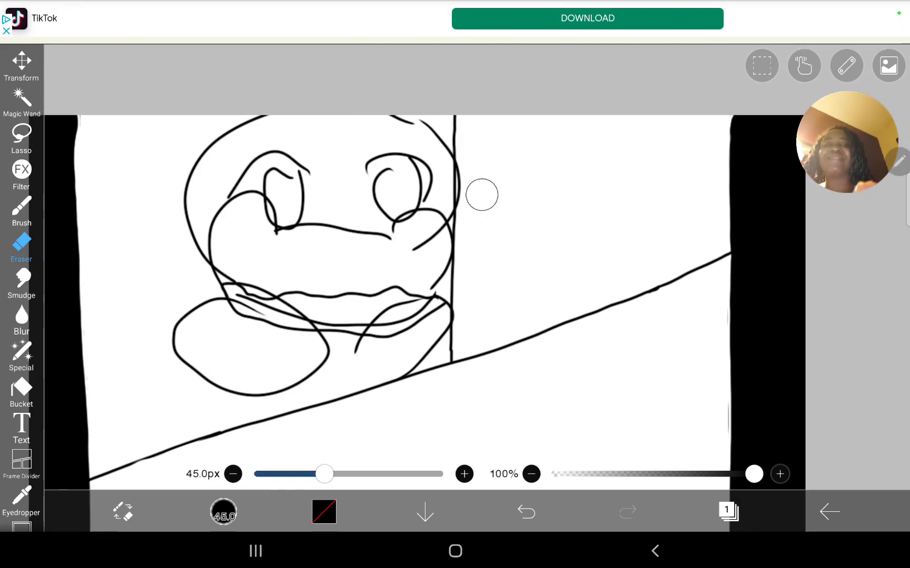
mouse_move(474, 165)
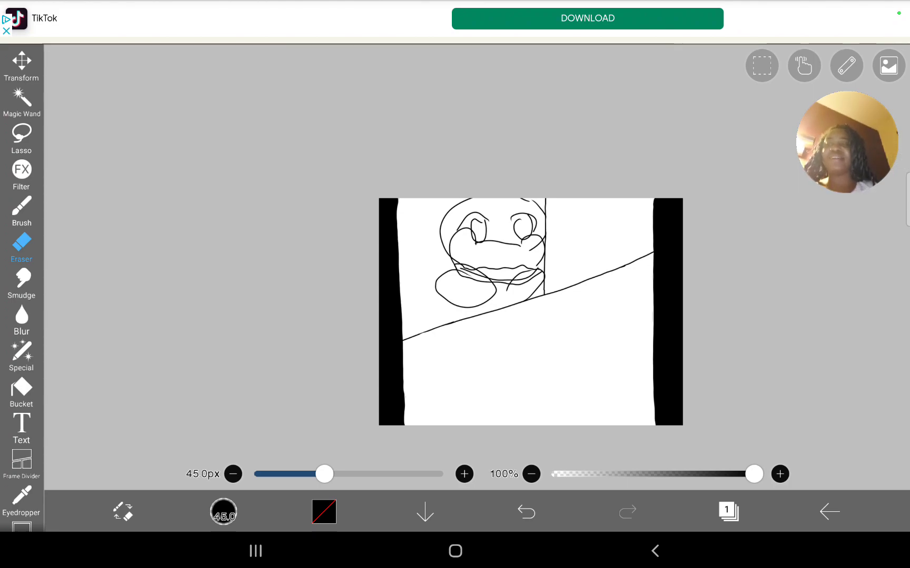
click(21, 134)
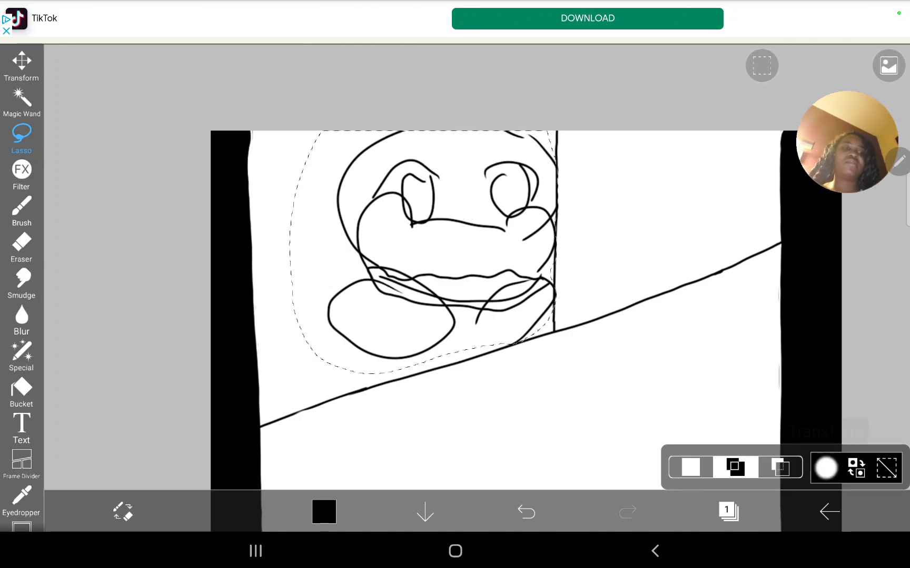
- Warp the selected head with Perspective Form so it sits smaller and further left, then apply it
click(752, 360)
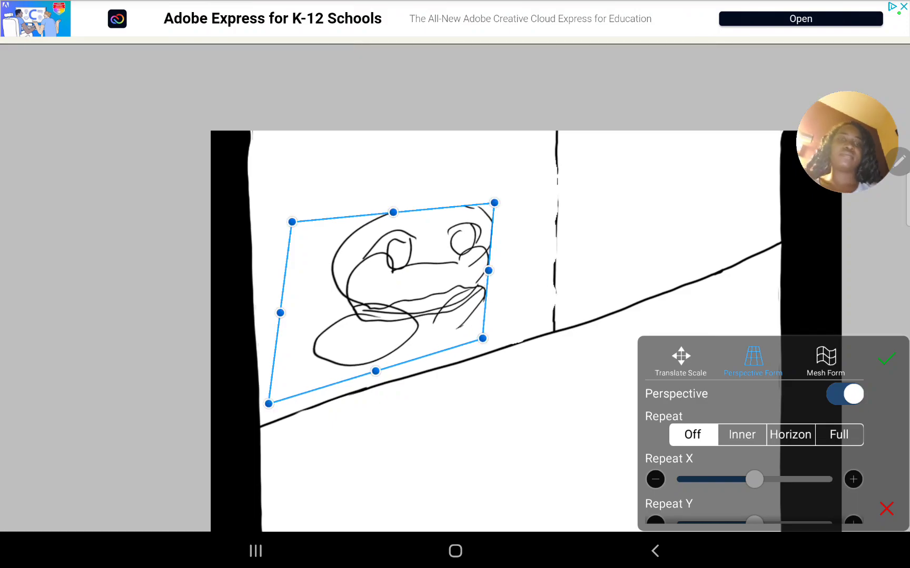
click(886, 358)
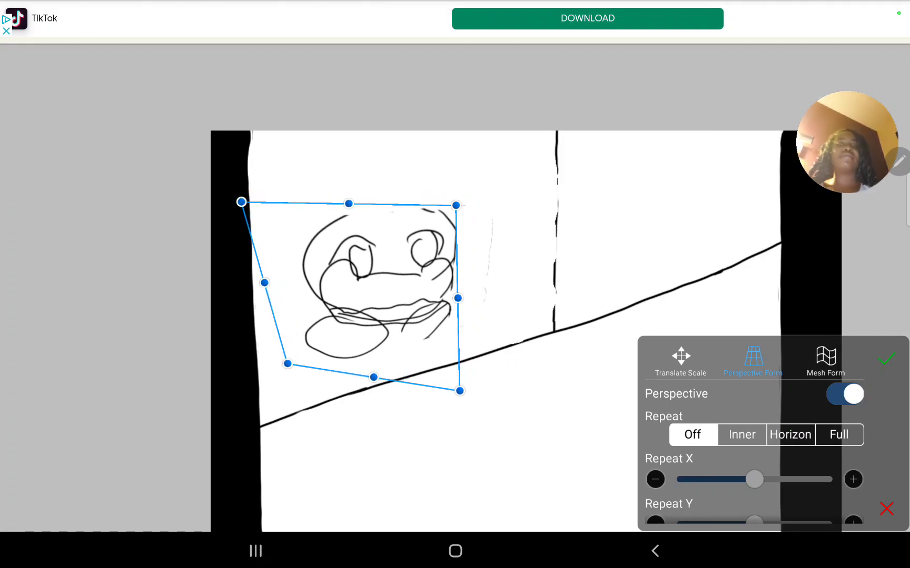
click(885, 359)
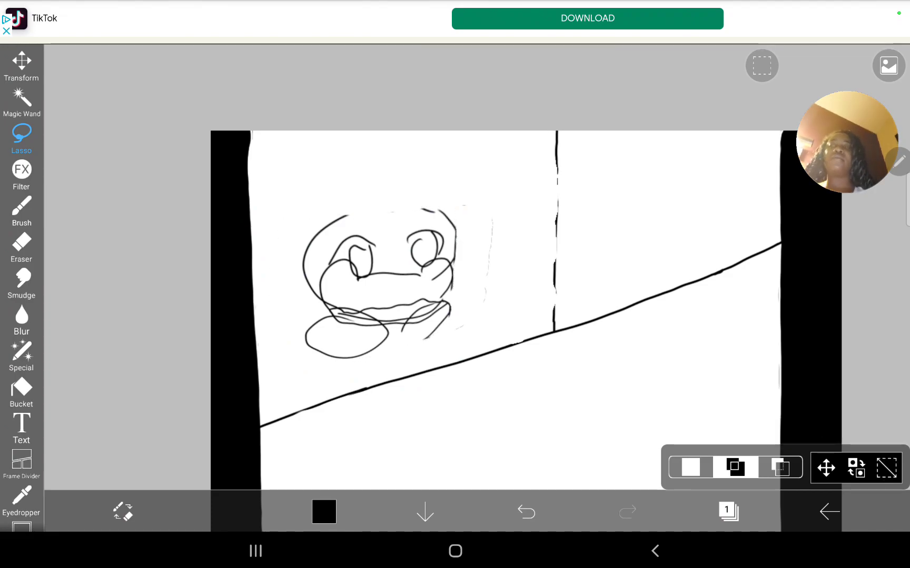
click(21, 211)
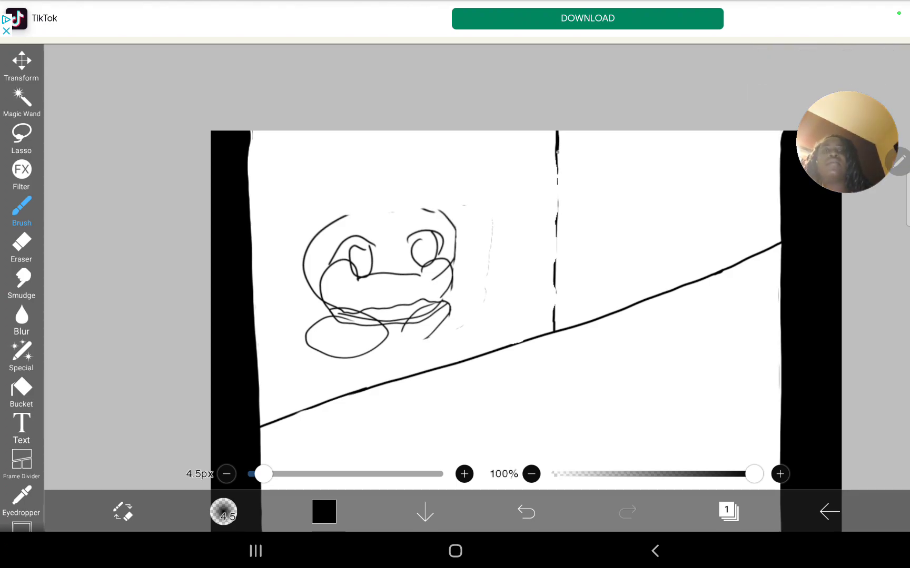
click(525, 512)
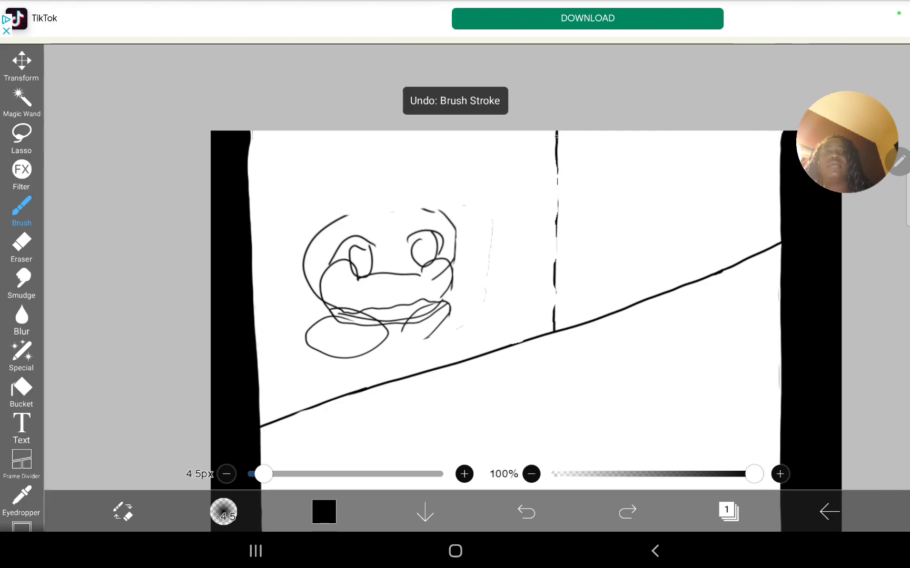
click(526, 512)
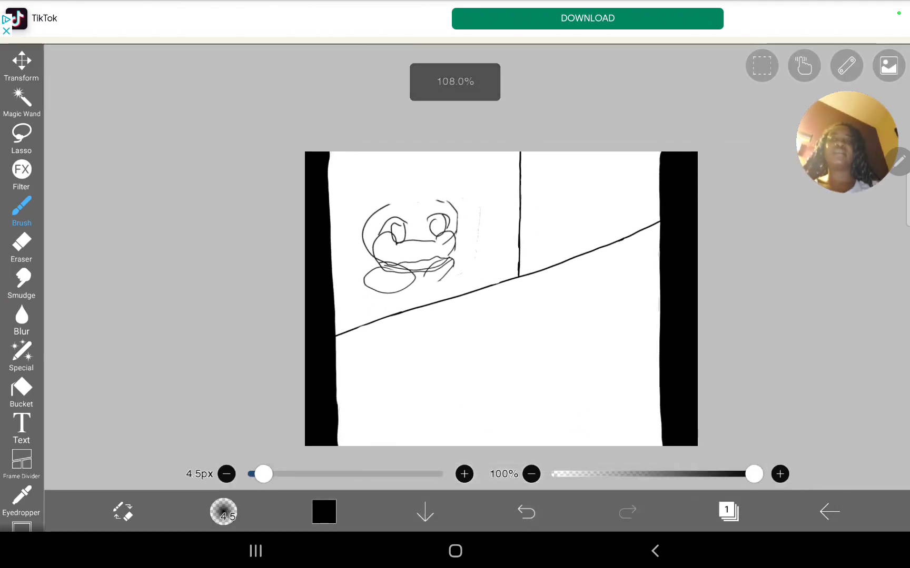
- Erase the leftover marks near the head with the 45px Eraser
click(21, 243)
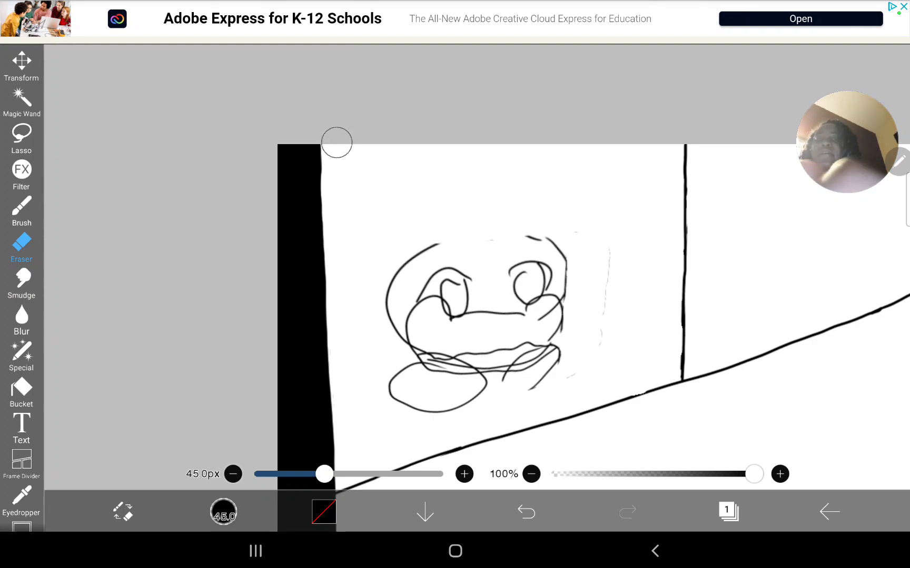
click(21, 211)
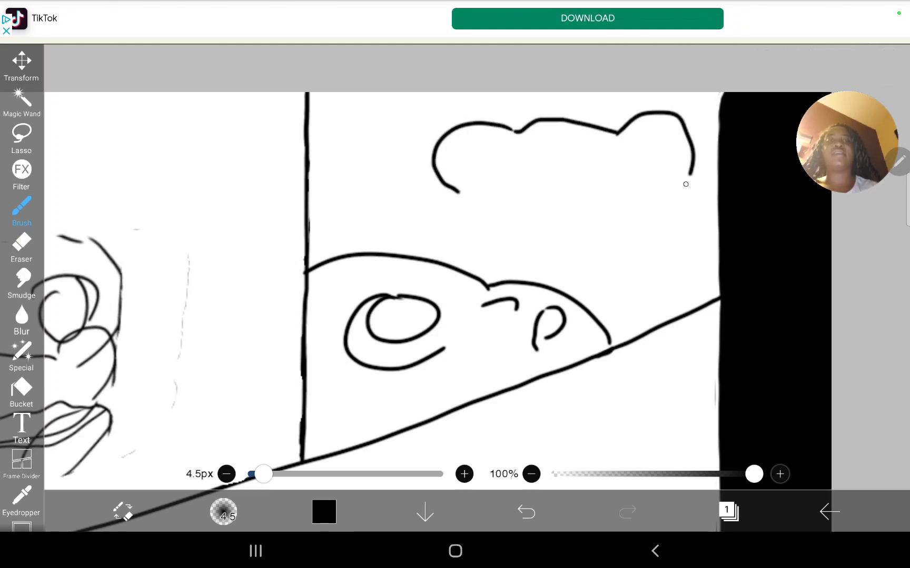
- Sketch the bear head's top and right ear, undoing and retrying strokes until the outline reaches the right margin
click(525, 513)
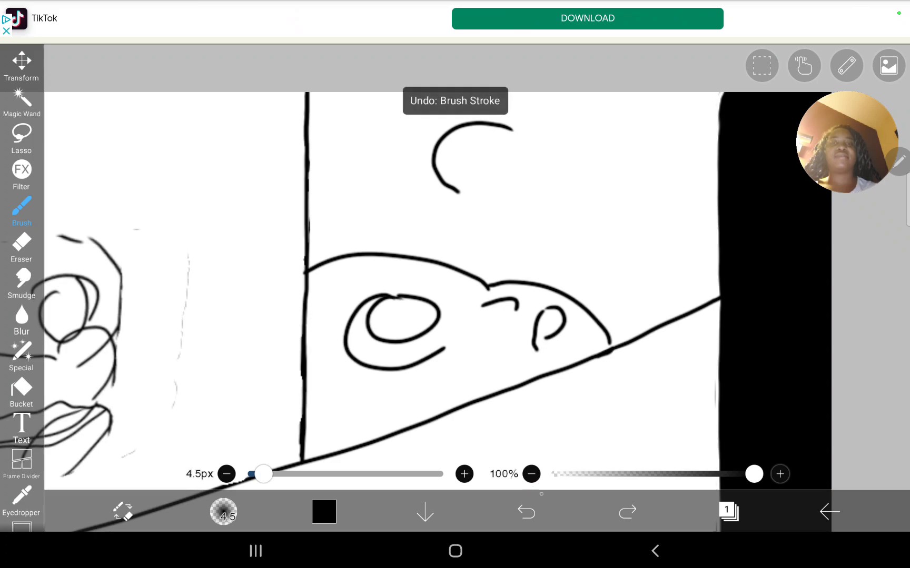
click(526, 512)
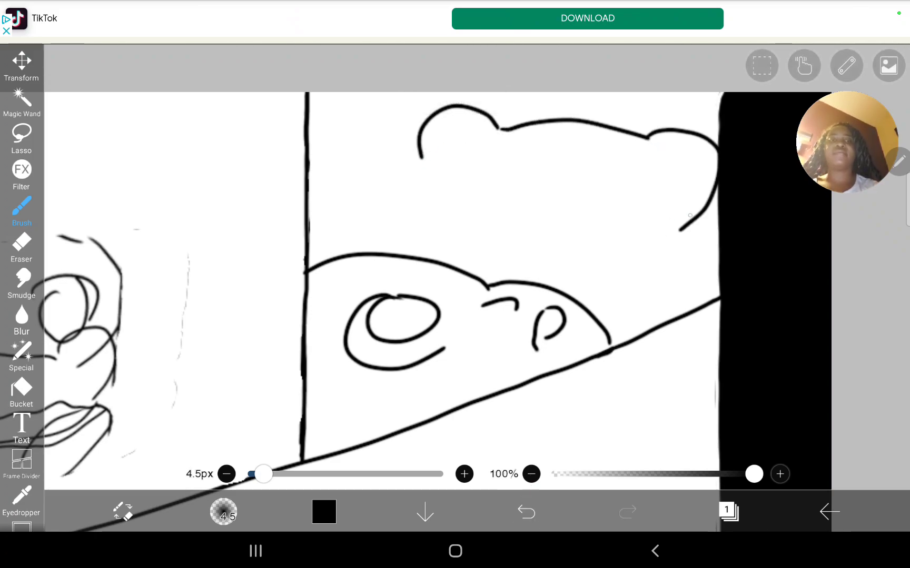
click(526, 512)
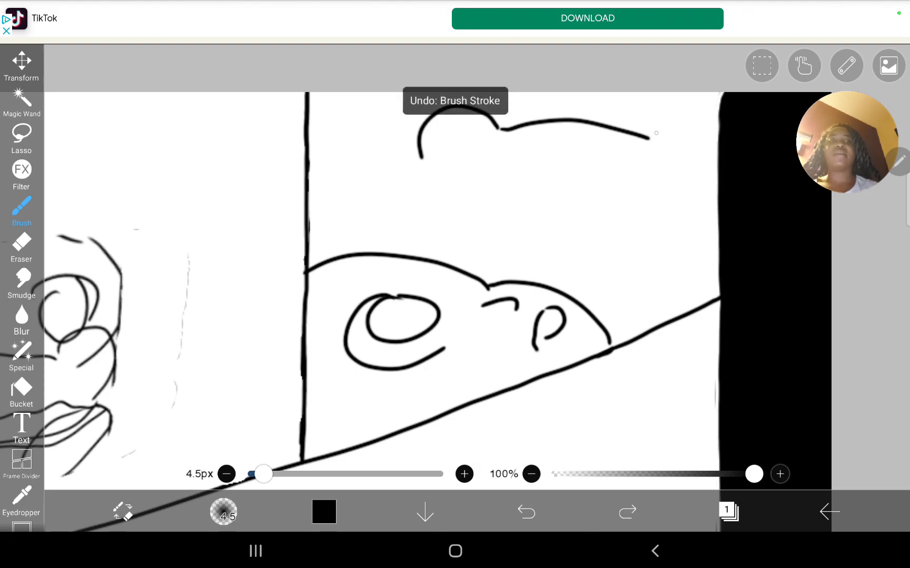
click(526, 512)
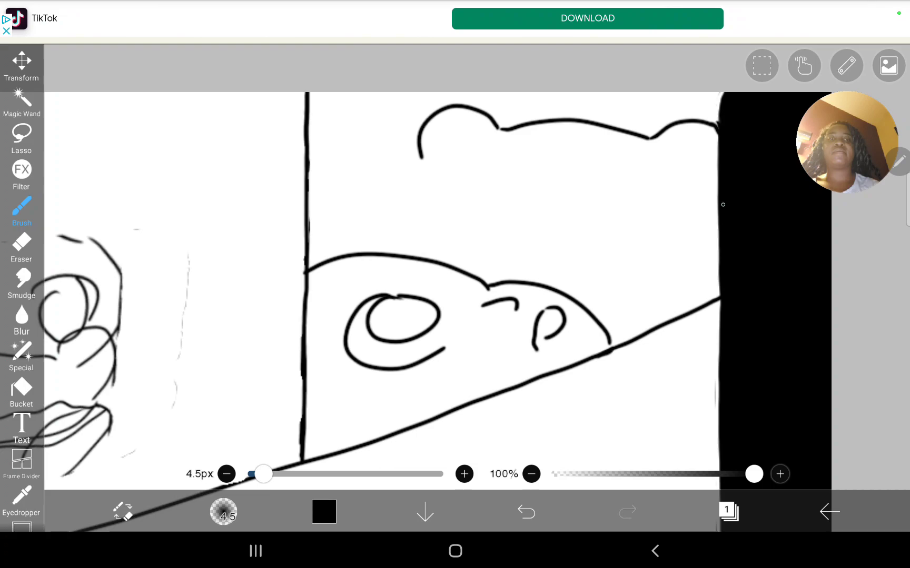
click(526, 511)
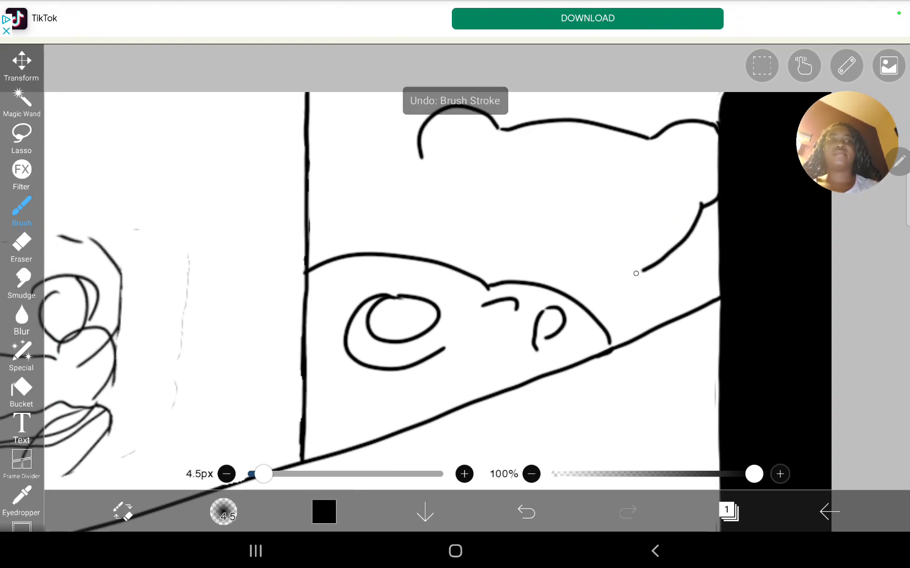
click(526, 513)
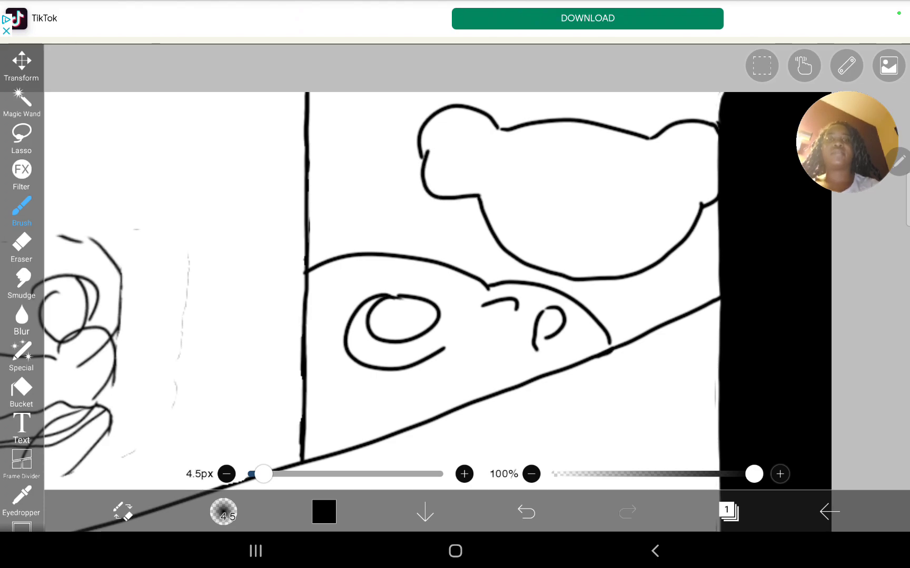
click(525, 512)
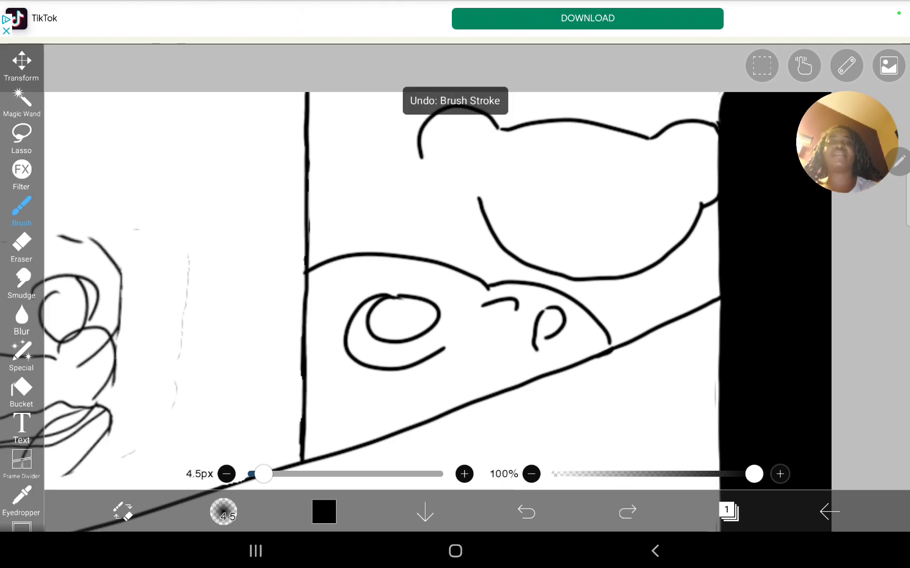
- Finish the bear head's lower curve and add two oval eyes, a nose and a mouth
click(525, 511)
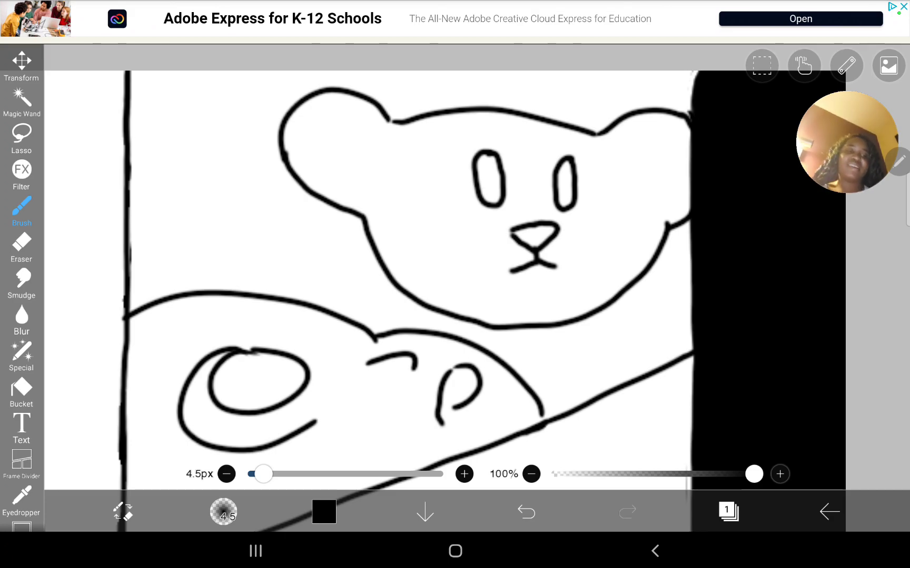
click(828, 512)
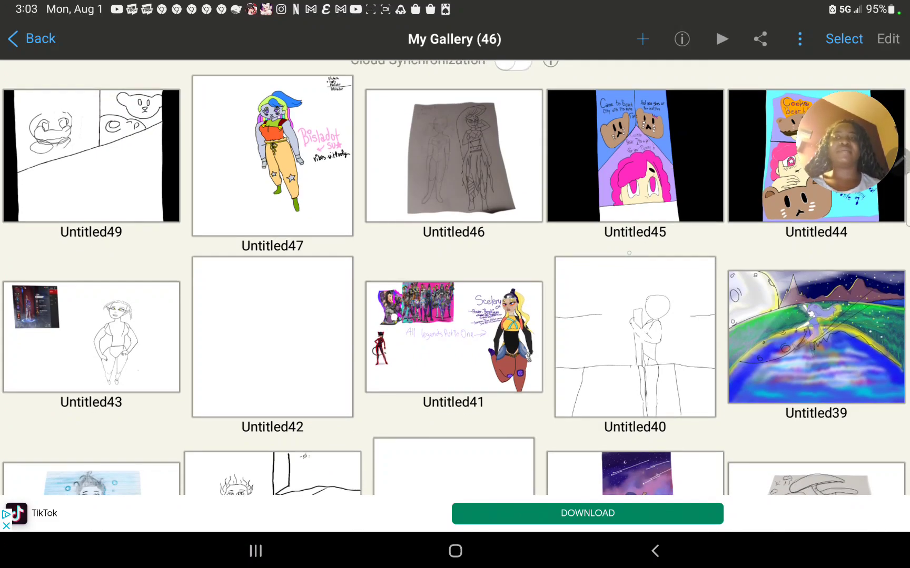
- Reopen Untitled49 for editing and erase the bear cookie's old mouth with a finer eraser
click(90, 155)
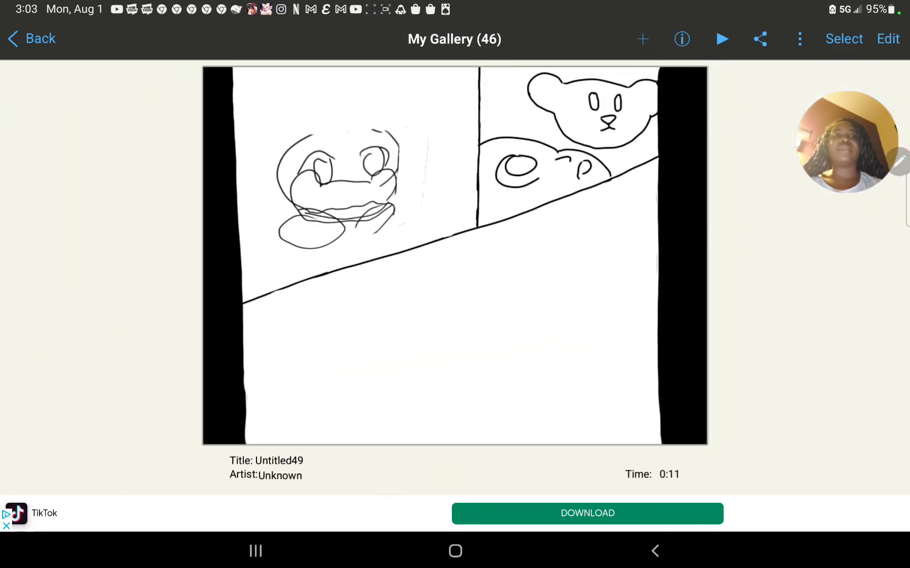
click(887, 39)
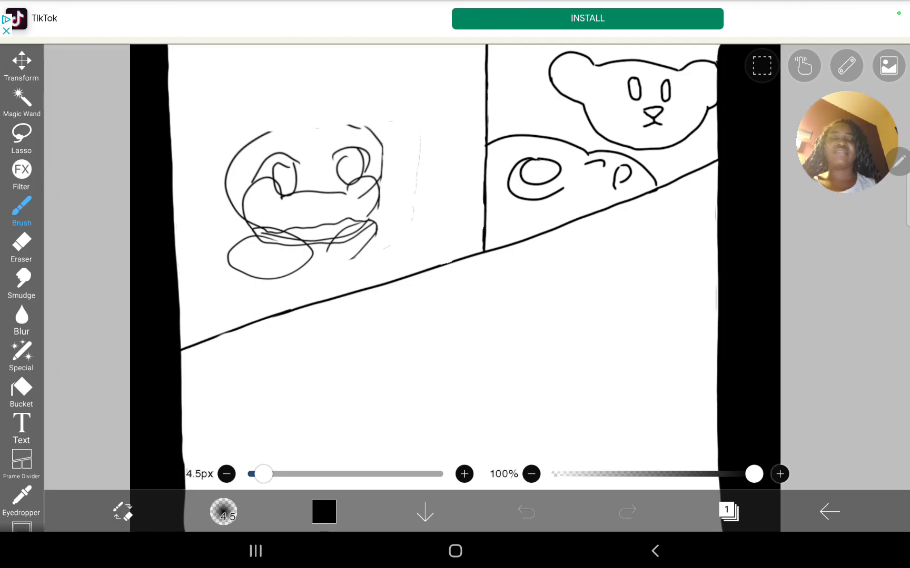
click(21, 250)
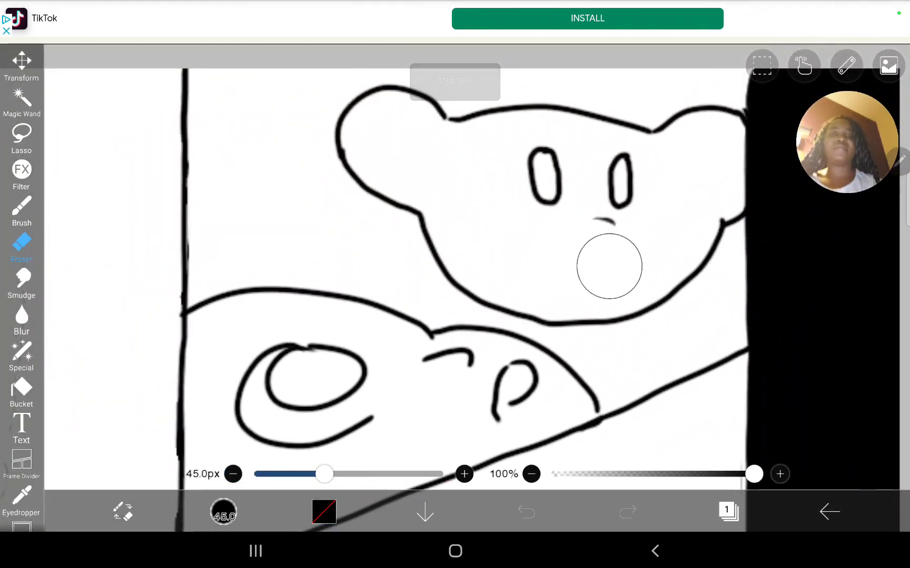
click(21, 211)
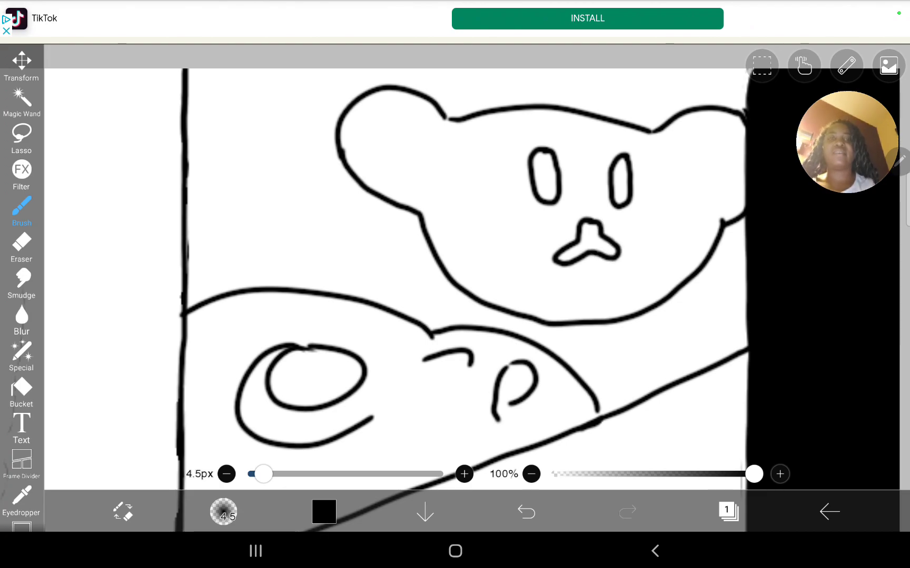
click(21, 247)
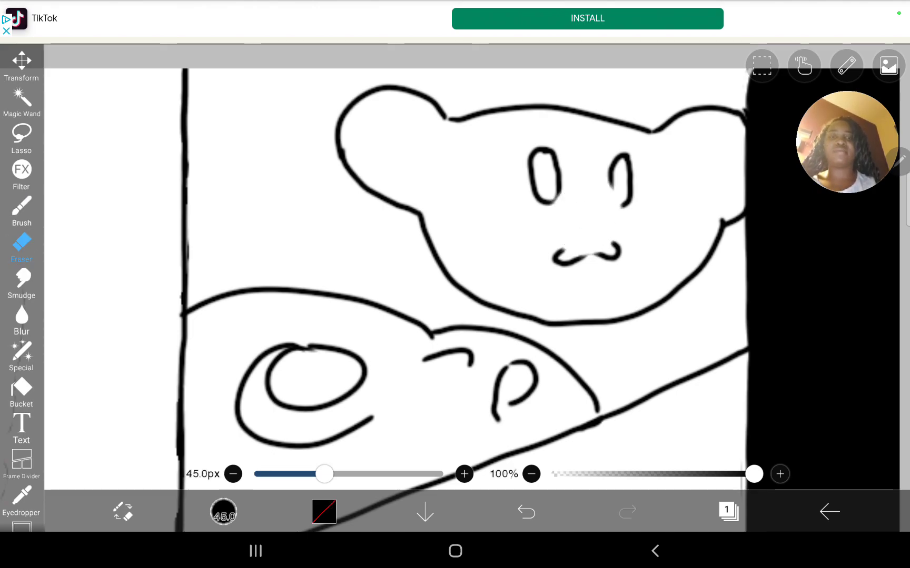
click(525, 512)
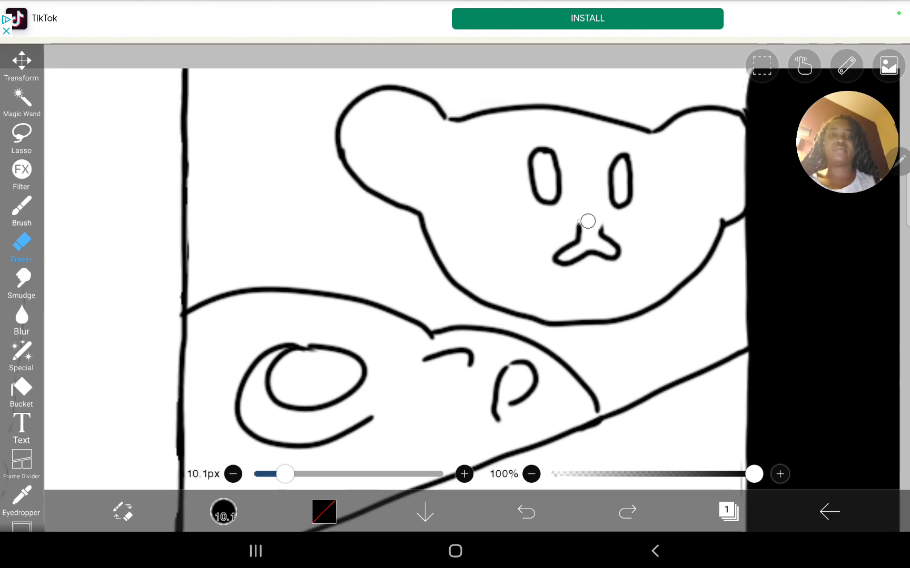
- Draw the bear's three-lobed nose and oval whisker marks on both cheeks
click(21, 208)
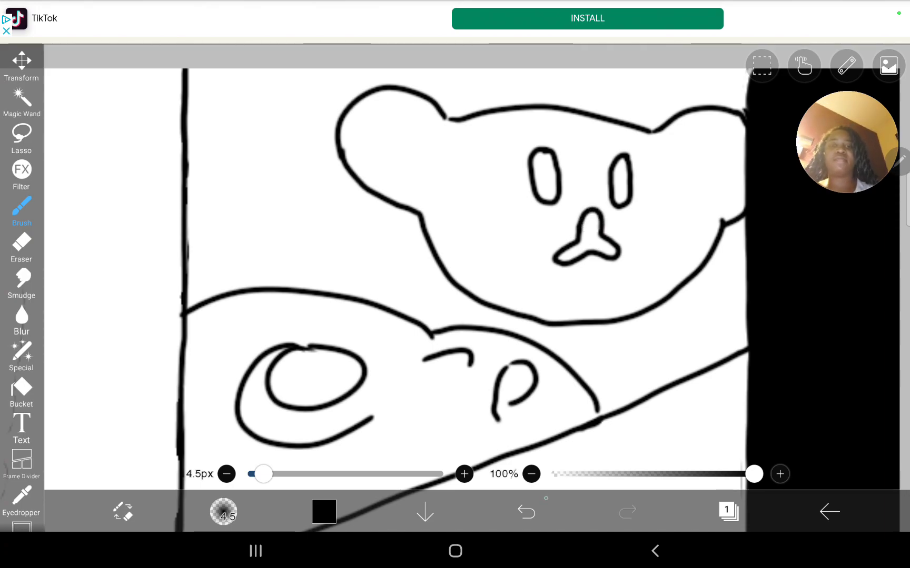
click(525, 512)
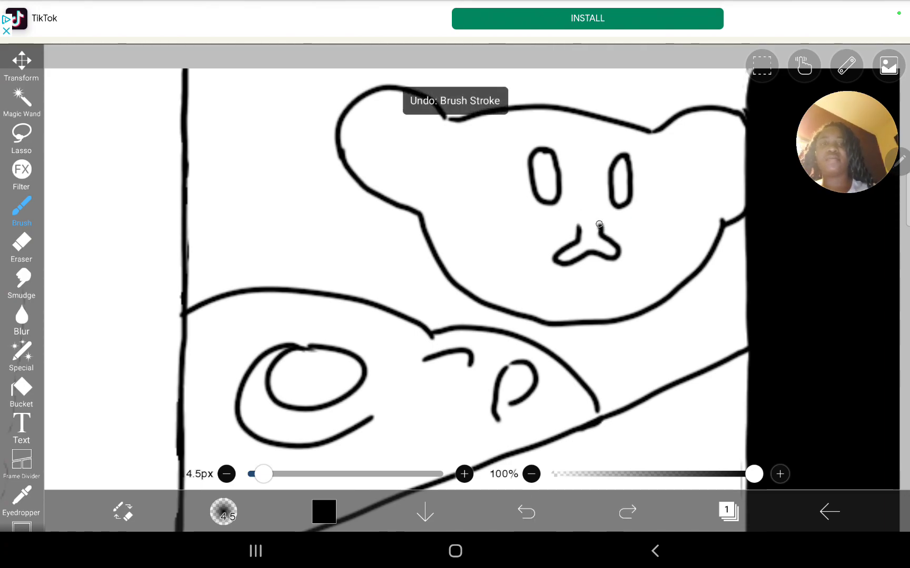
click(525, 512)
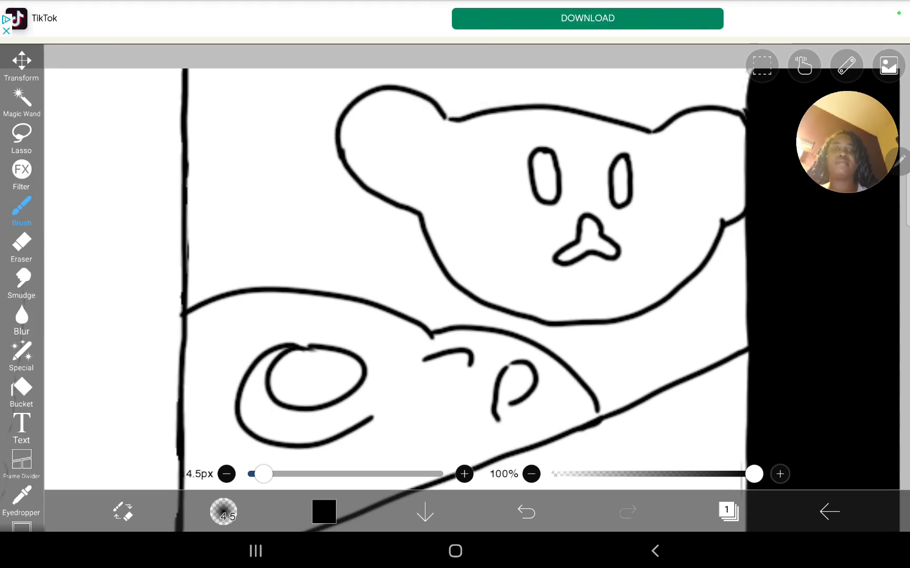
click(525, 511)
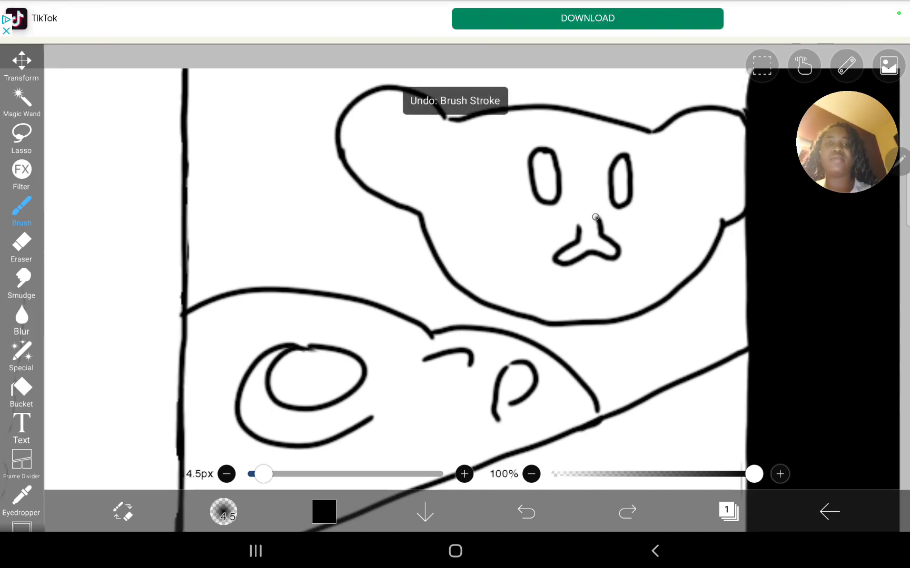
click(525, 512)
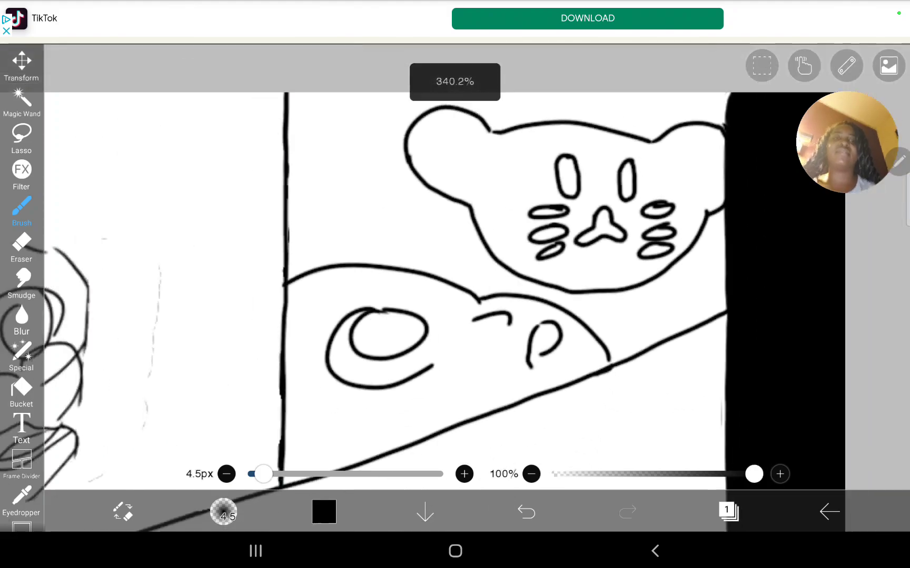
scroll(down, 3)
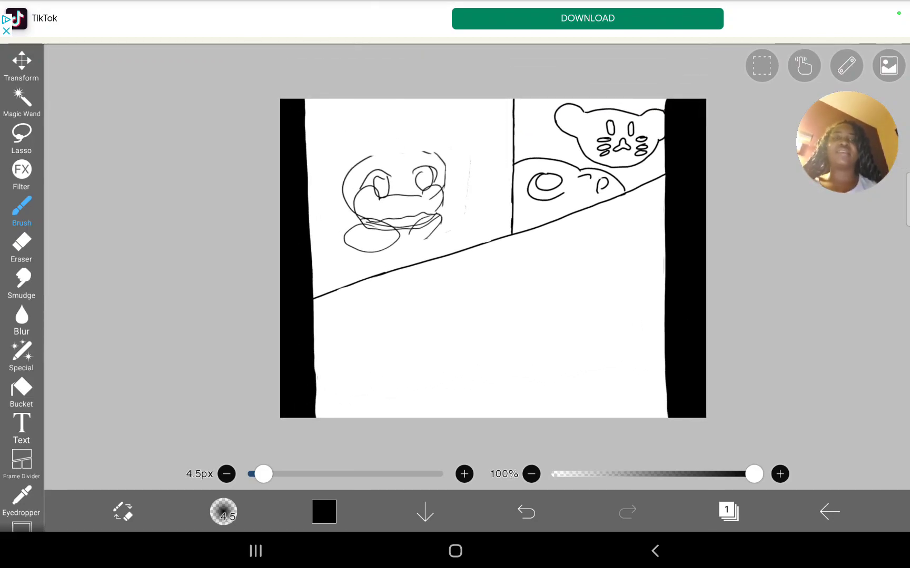
- Save the page back to My Gallery, then reopen Untitled49 for editing
click(828, 512)
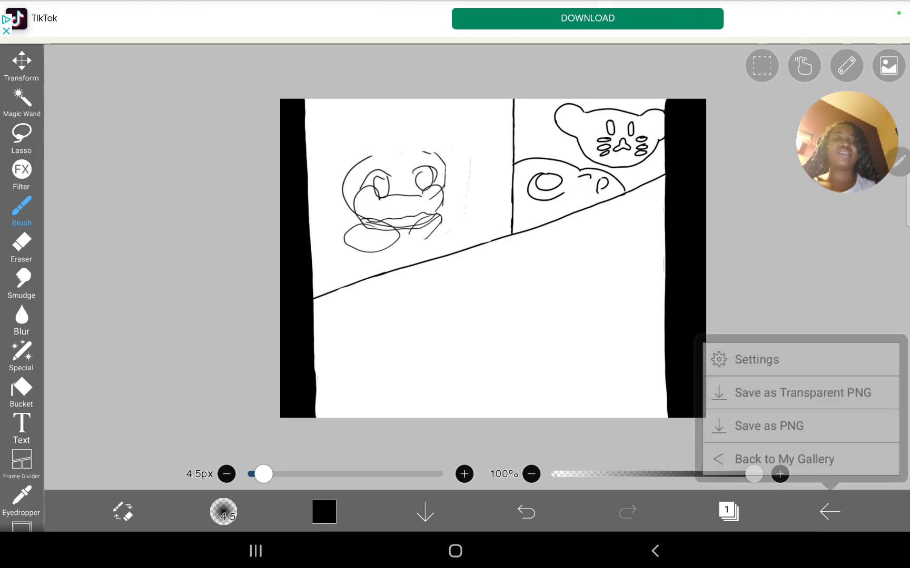
click(784, 459)
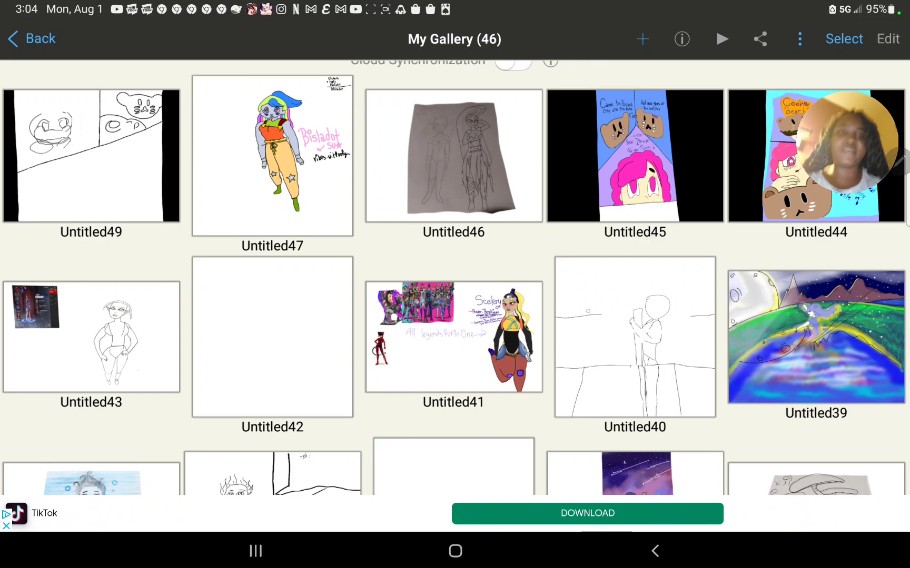
click(91, 156)
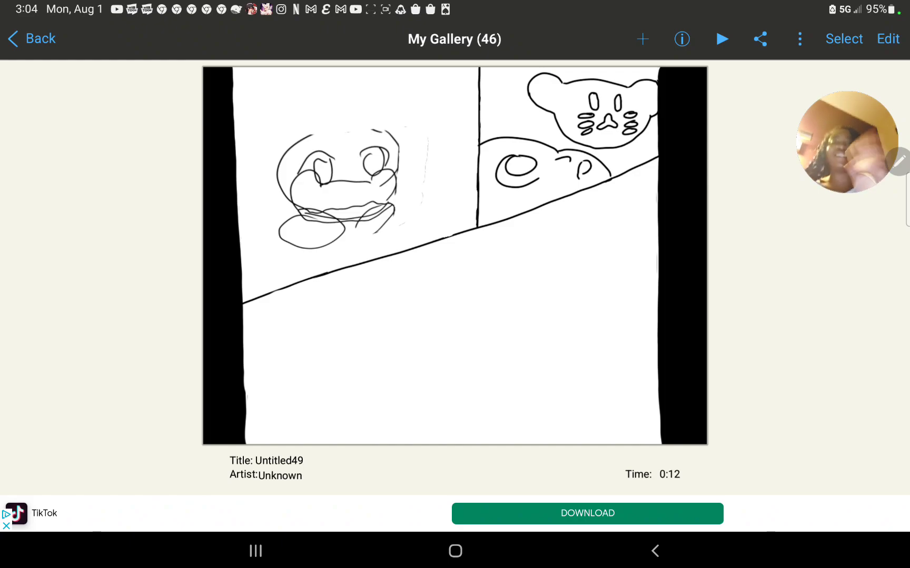
click(887, 37)
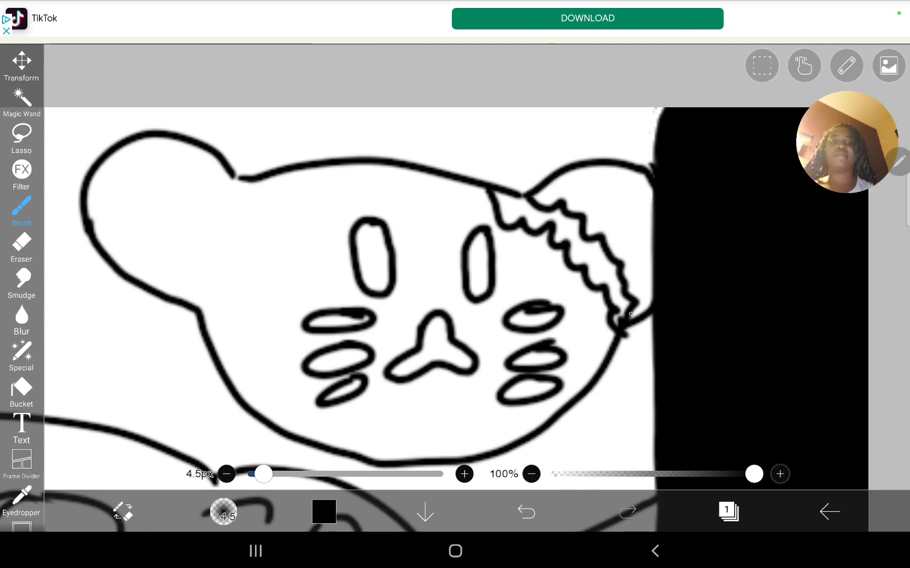
- Erase the ear outline beyond the bite with an eraser of about 10px
click(21, 248)
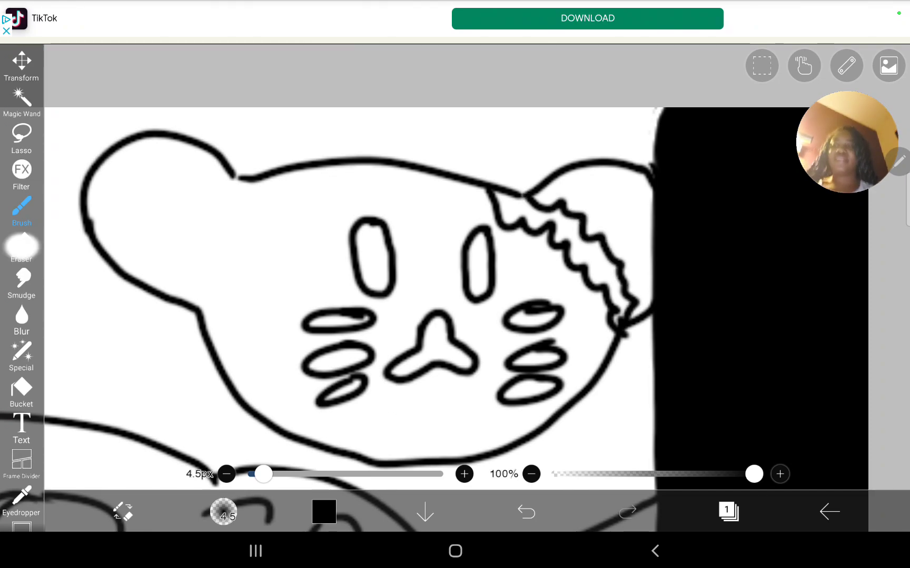
click(22, 250)
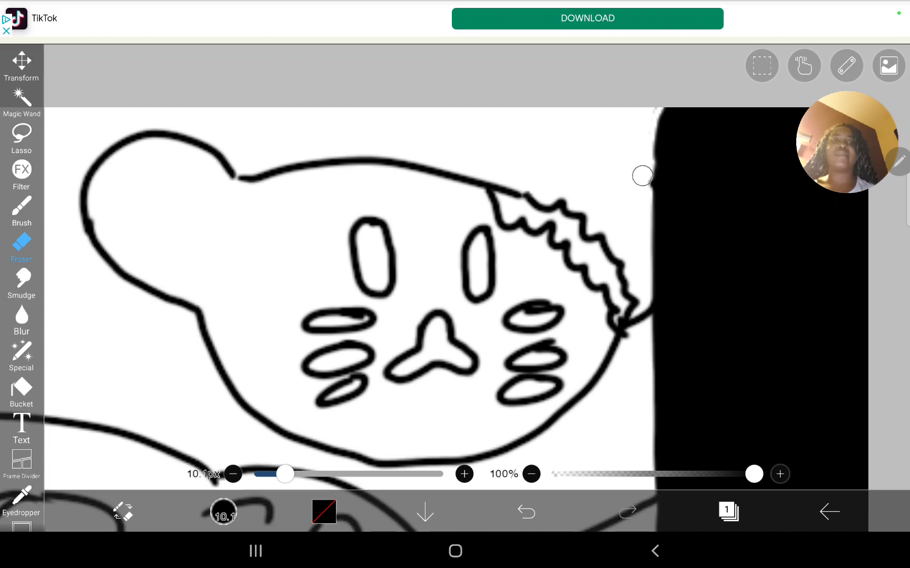
click(525, 511)
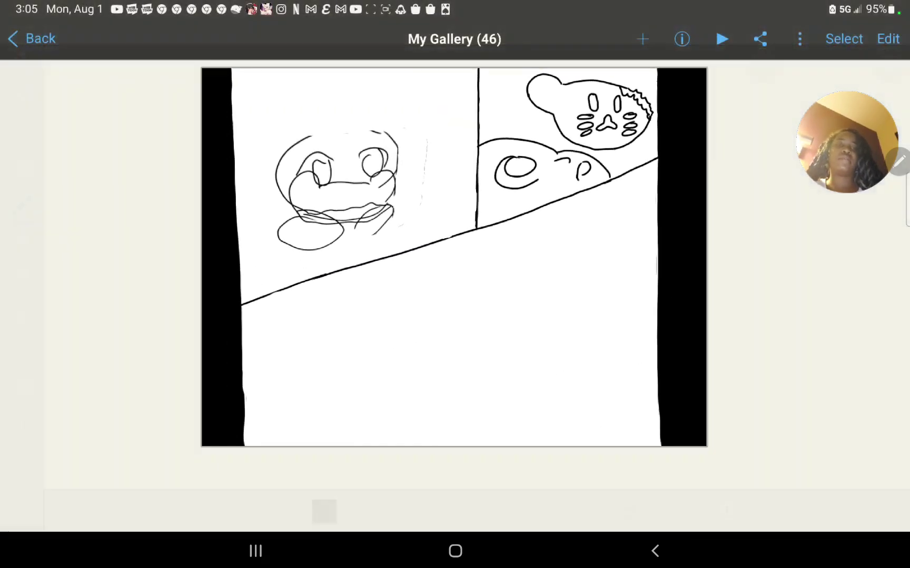
click(454, 551)
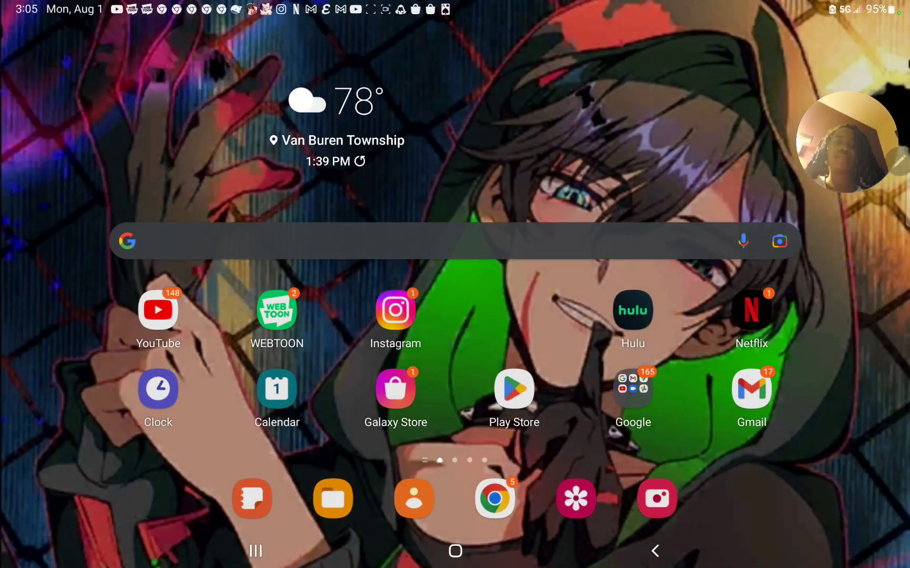
scroll(up, 3)
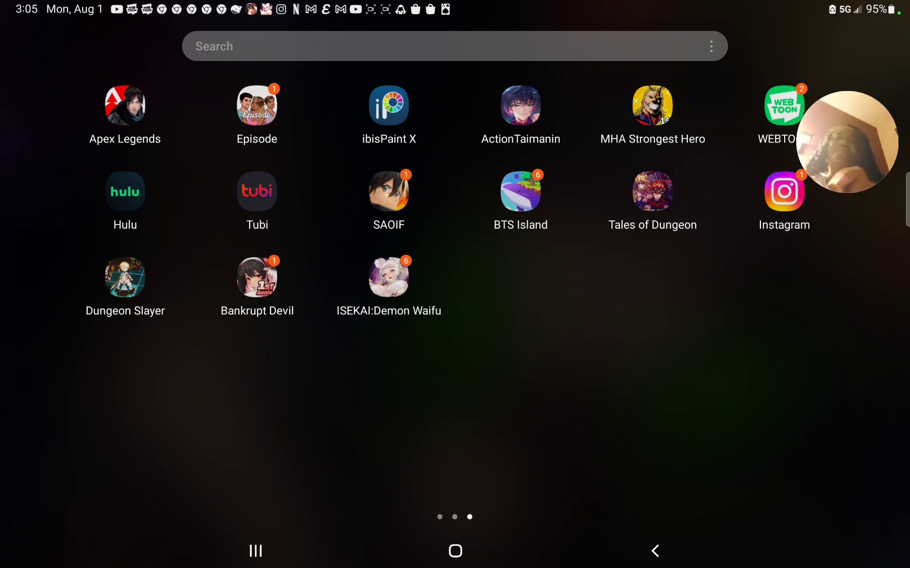
click(388, 105)
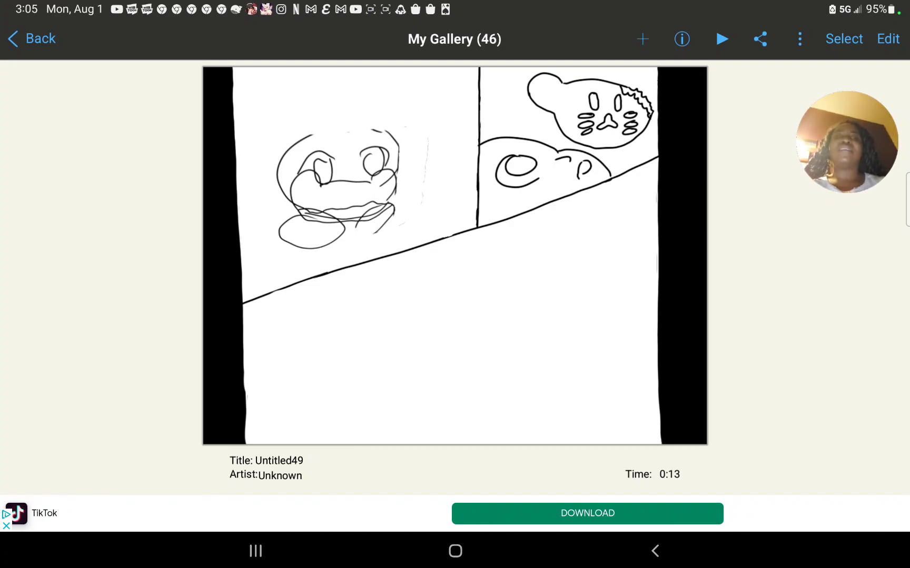
- Reopen Untitled49 for editing and sketch a jagged bite stroke at the girl's mouth
click(887, 39)
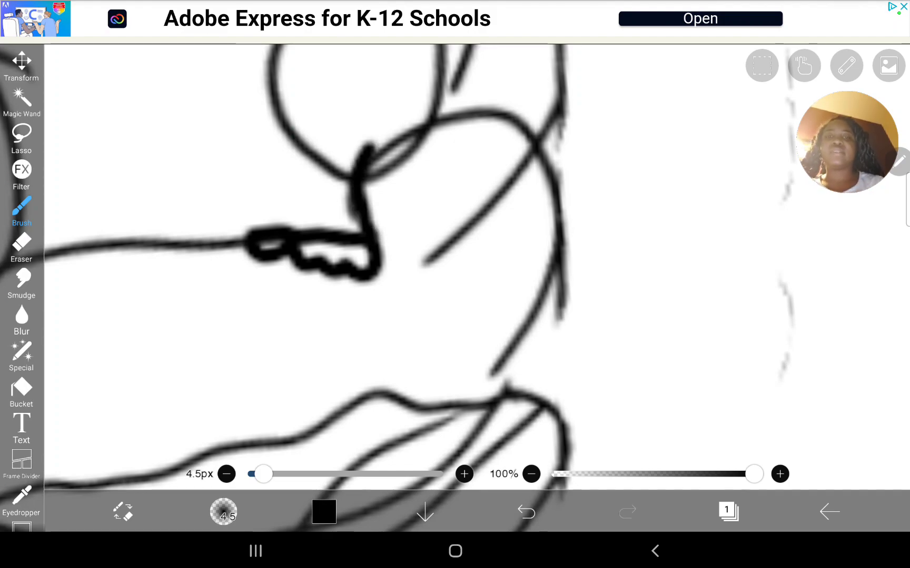
- Undo the stray stroke and erase extra lines around the girl's mouth with a ~10px eraser
click(525, 512)
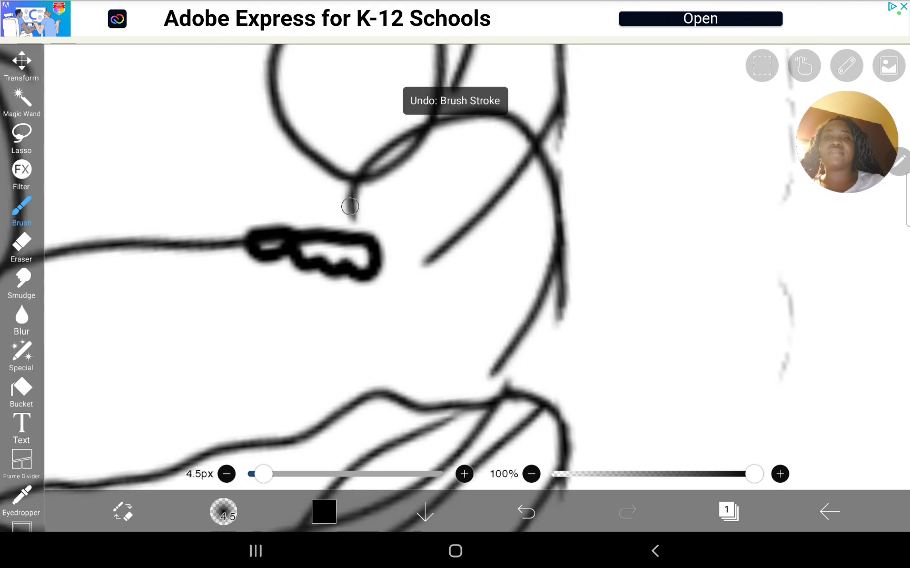
click(523, 510)
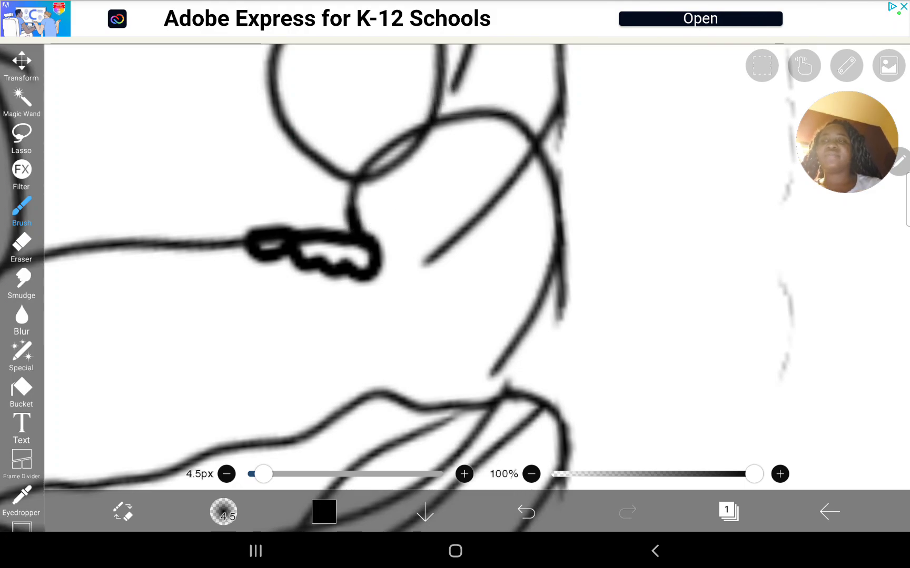
click(21, 243)
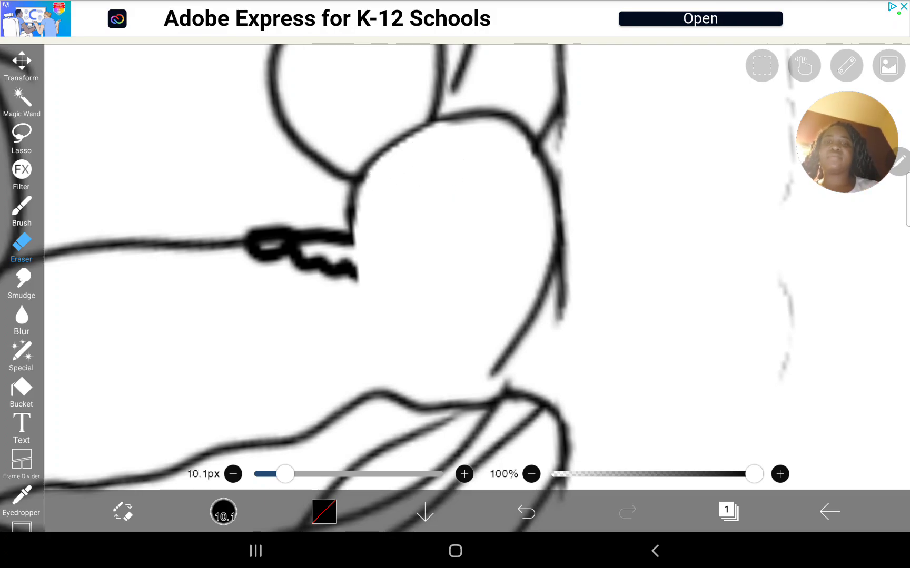
click(21, 210)
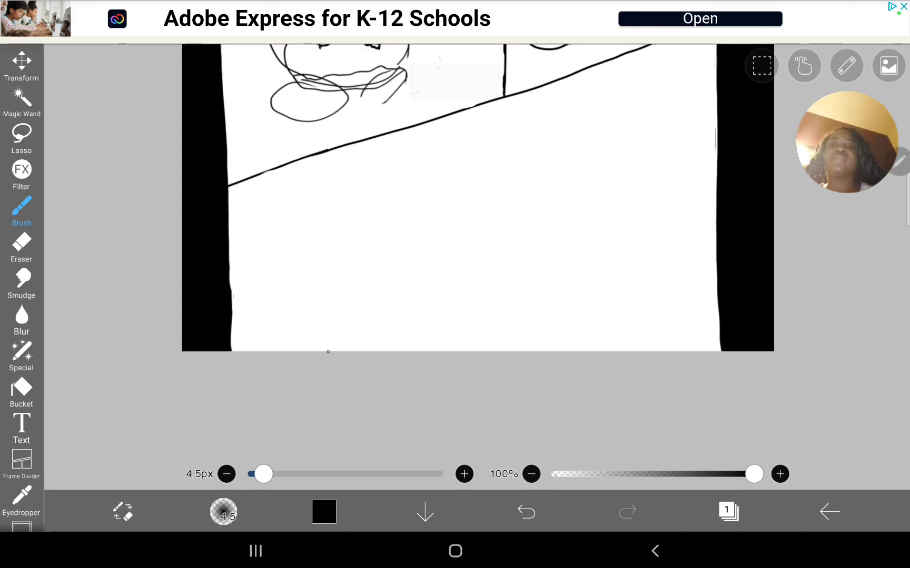
- Undo stray strokes, then transform the lassoed head oval narrower and confirm it
click(525, 513)
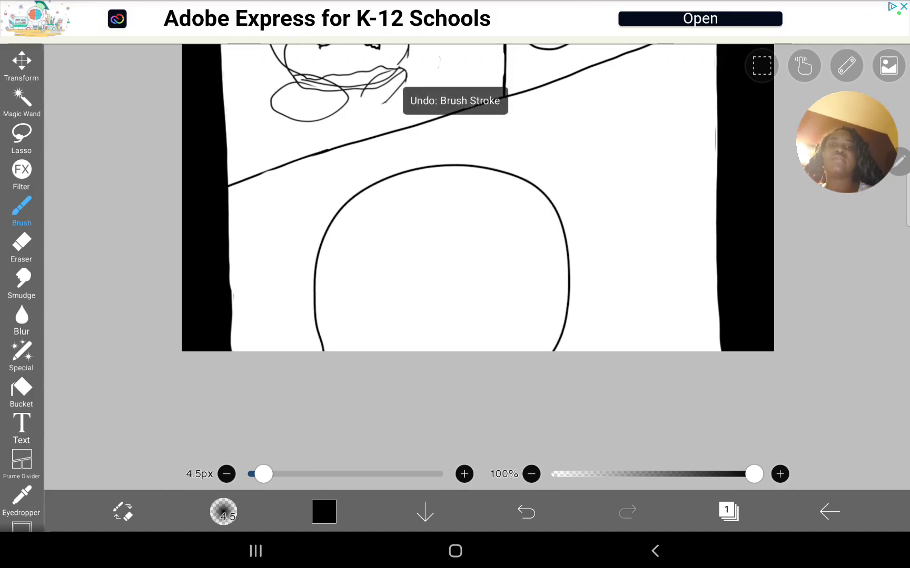
click(524, 511)
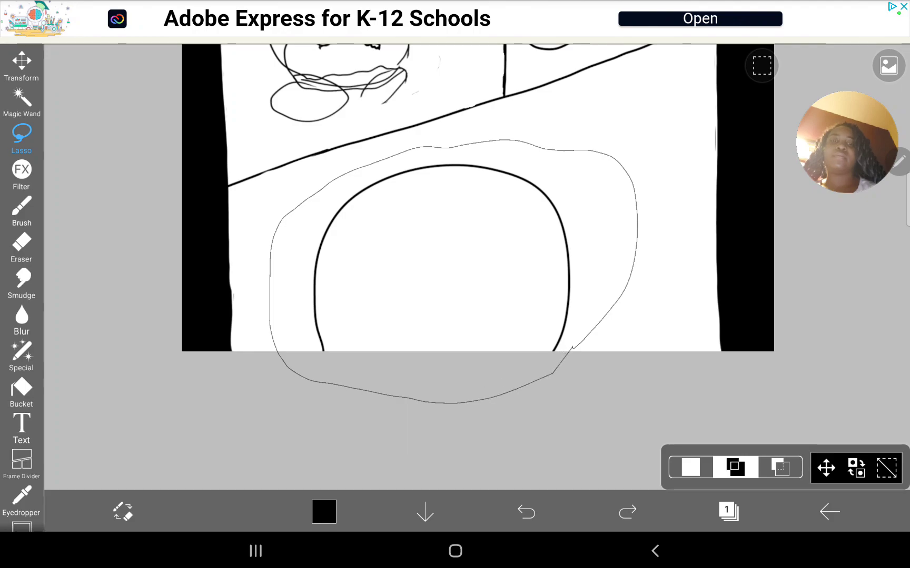
click(752, 360)
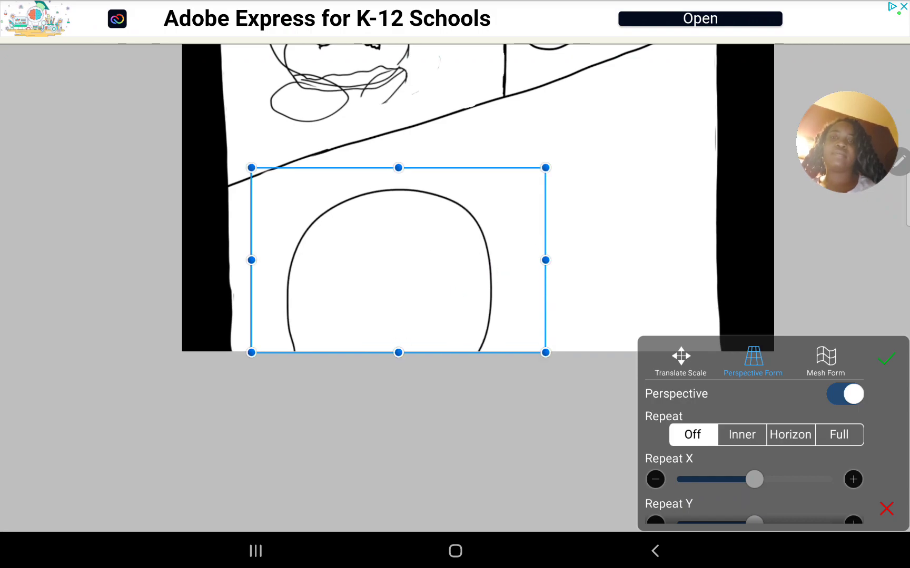
click(886, 359)
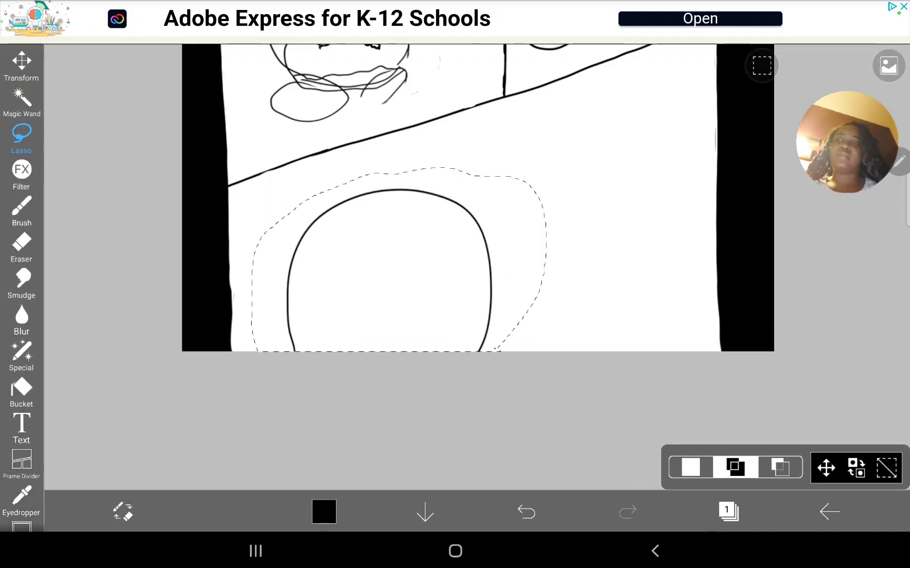
click(21, 209)
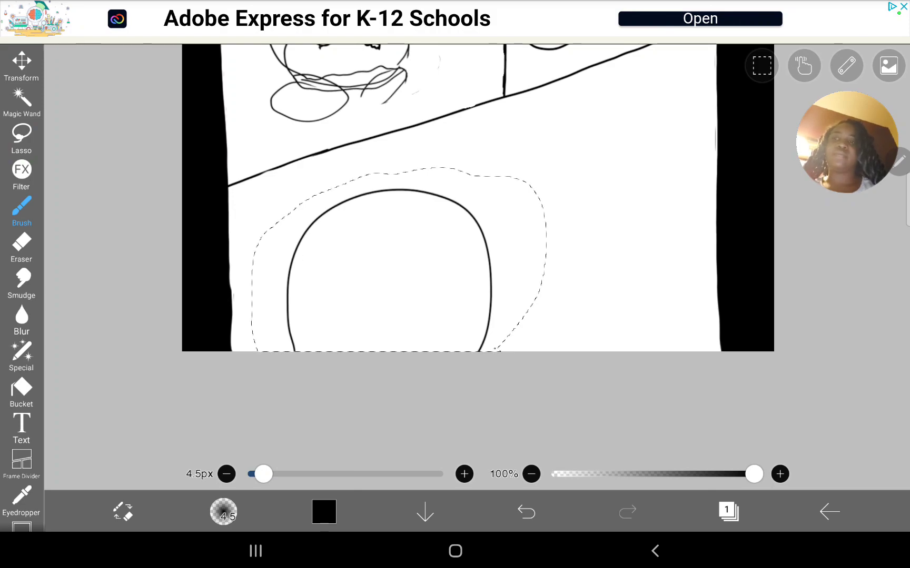
click(21, 138)
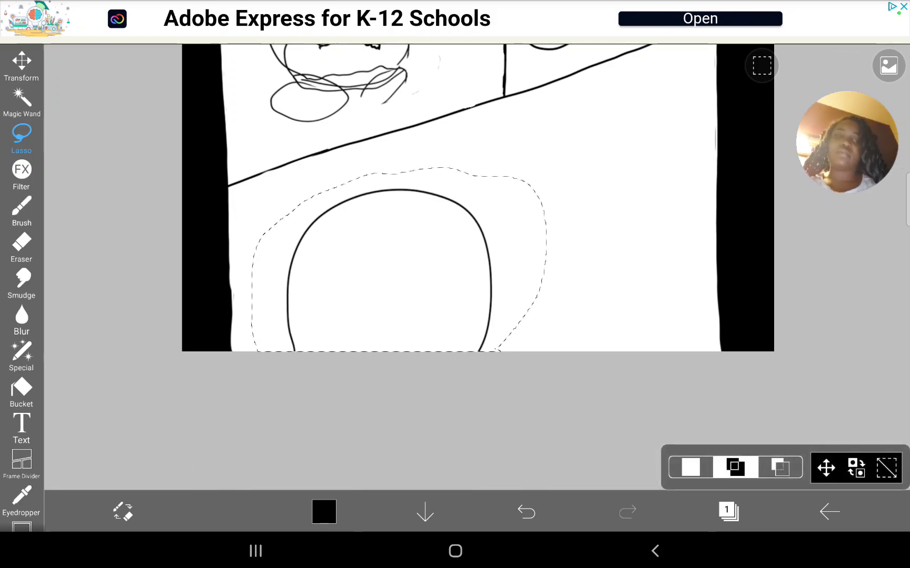
- Clear the head selection and brush the two eye shapes with the left eye's inner oval
click(21, 208)
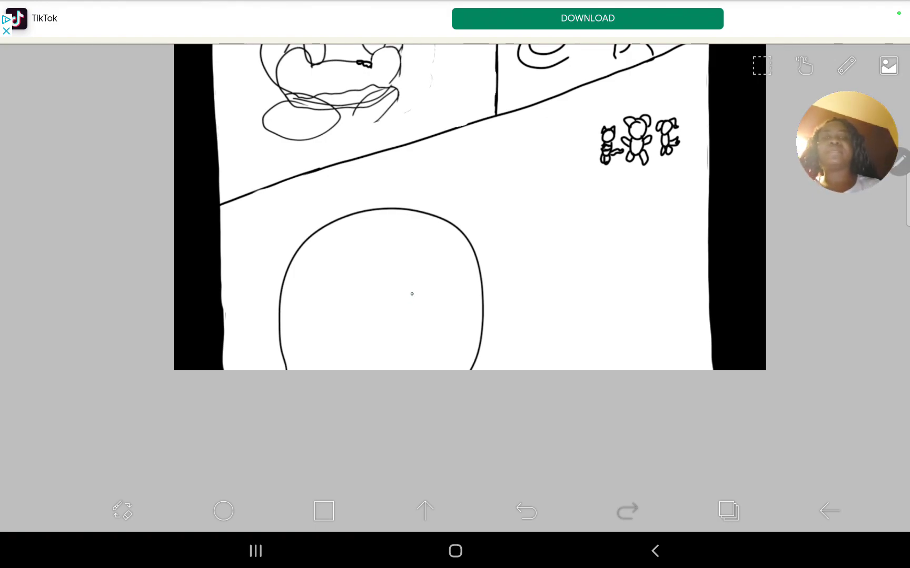
click(525, 511)
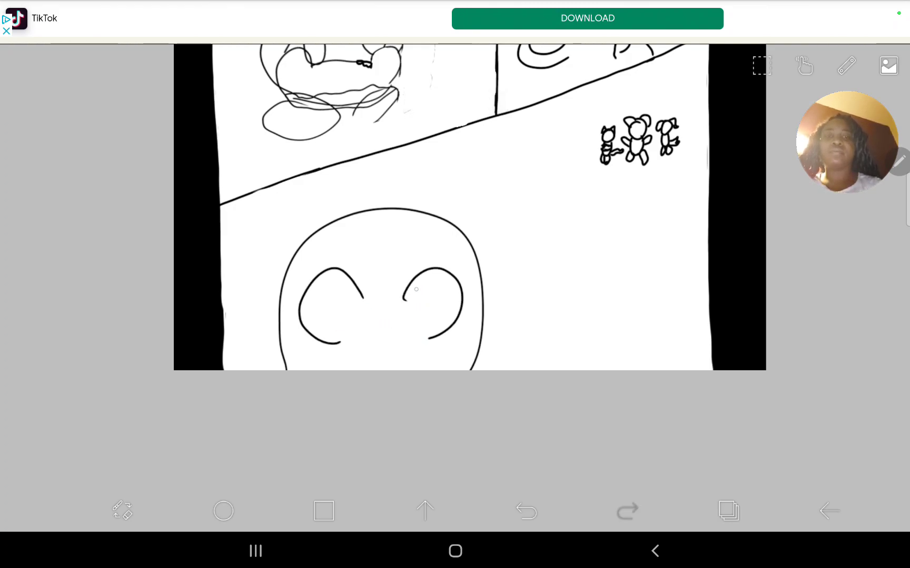
click(526, 511)
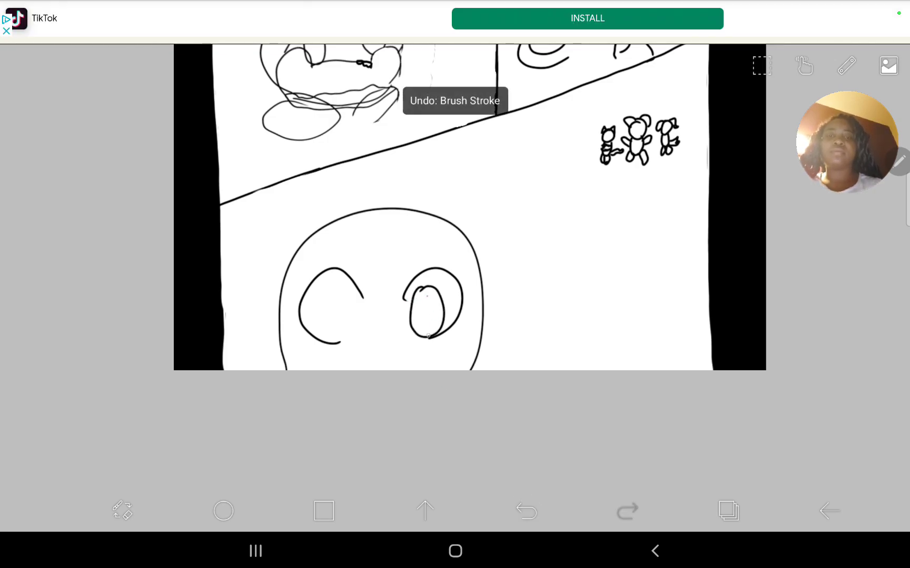
click(525, 511)
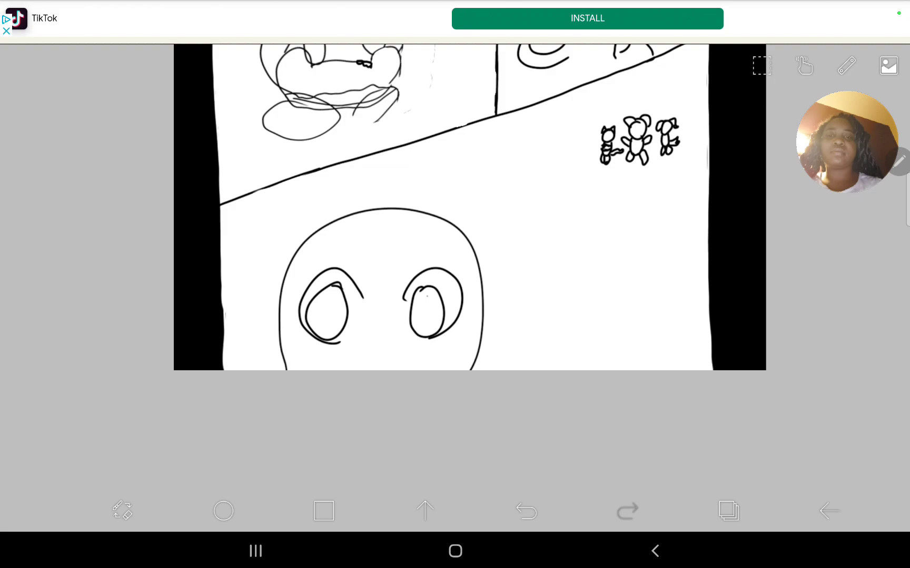
click(525, 510)
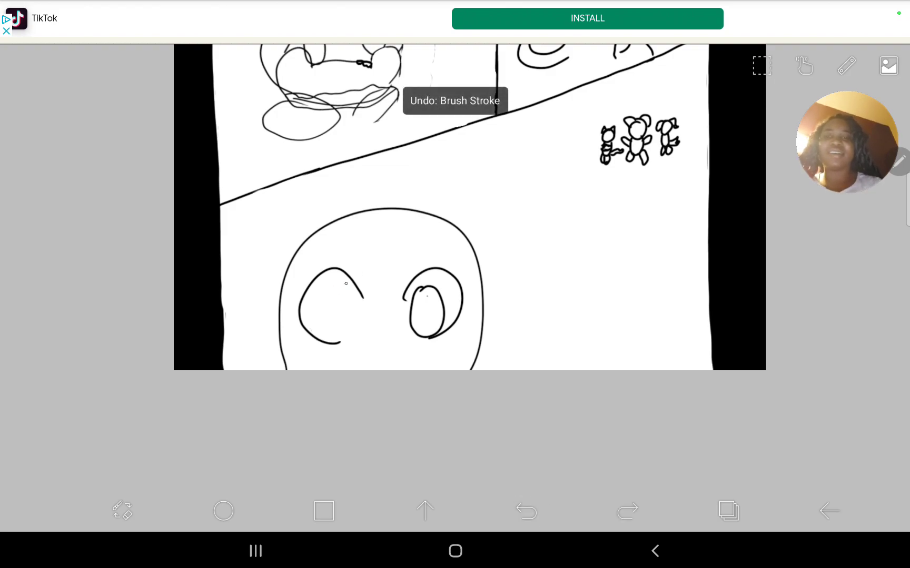
click(525, 510)
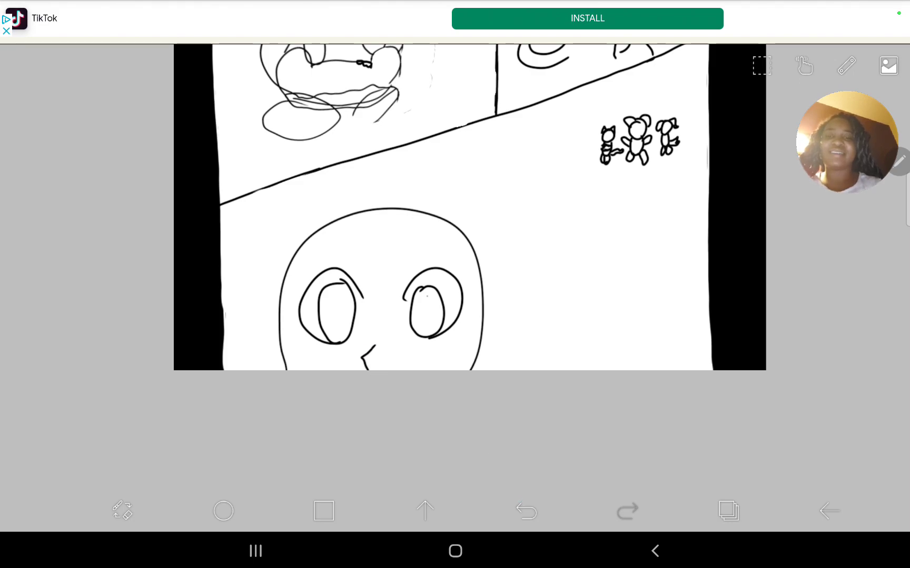
- Rework the small nose stroke below the eyes, undoing and redrawing it
click(525, 511)
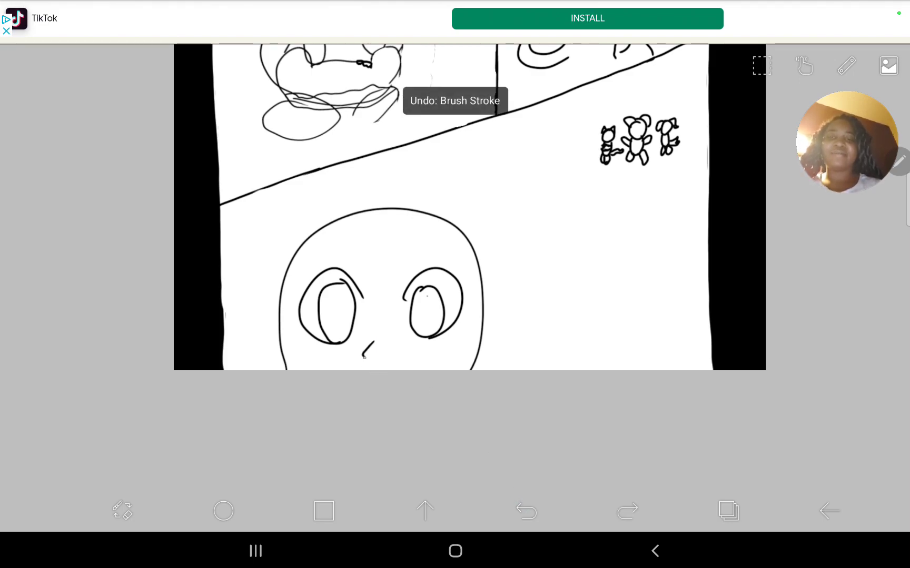
click(525, 510)
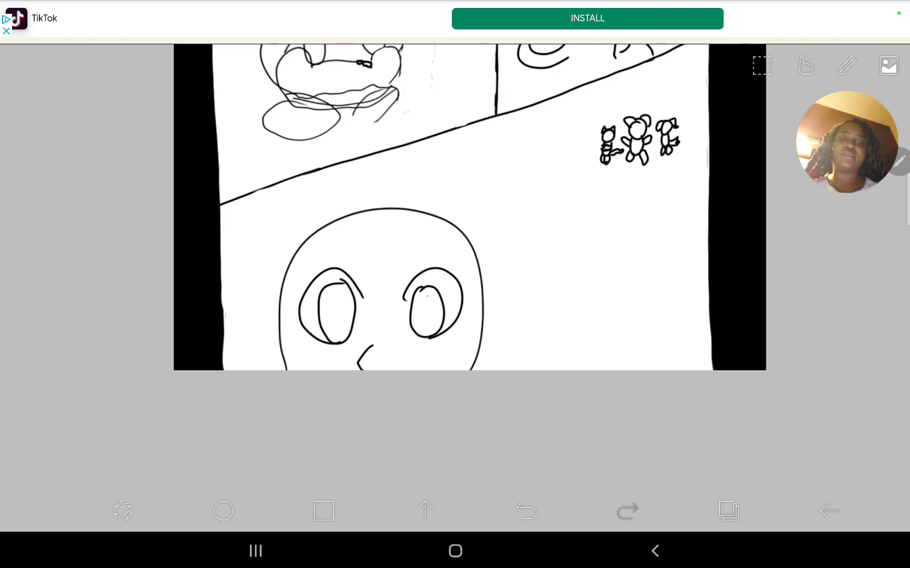
click(524, 511)
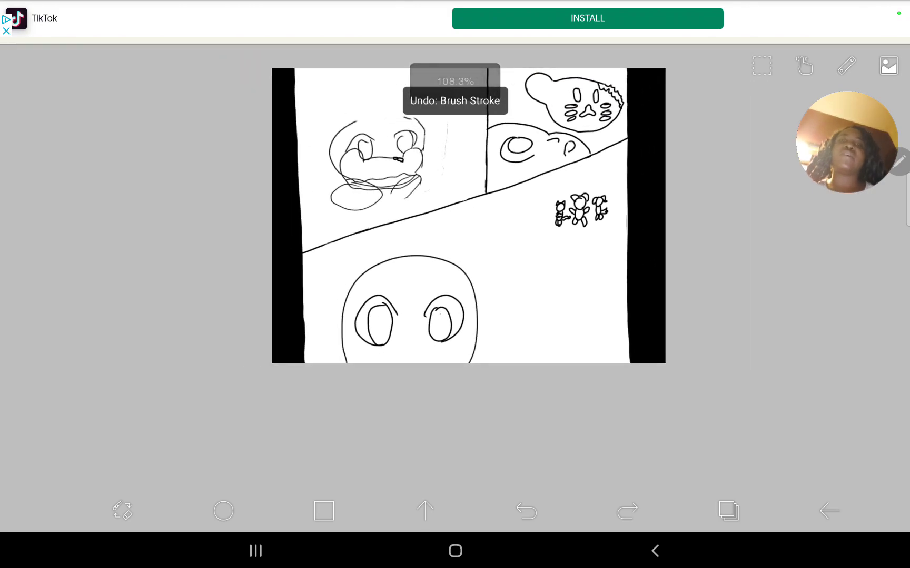
- Ink the girl's hair and add blush marks, then colour all three panels
click(524, 511)
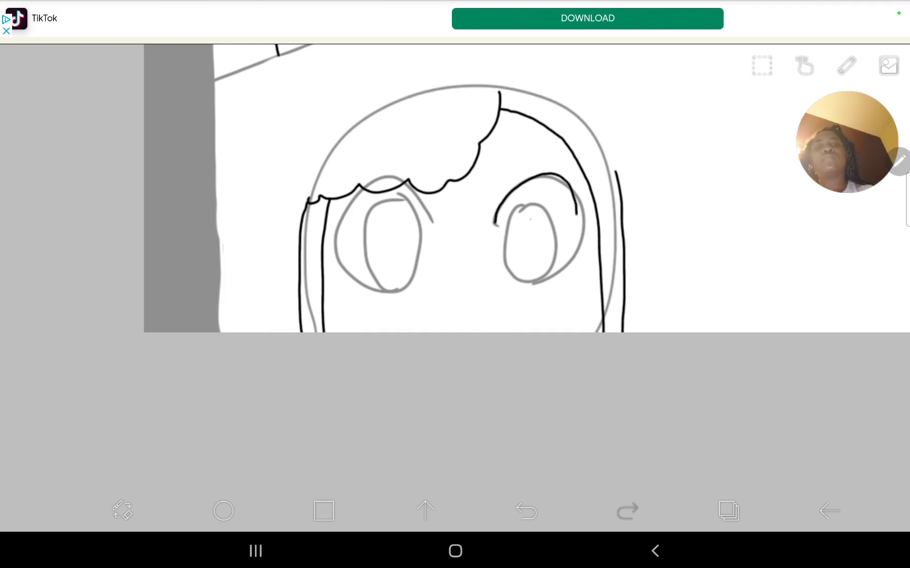
click(524, 510)
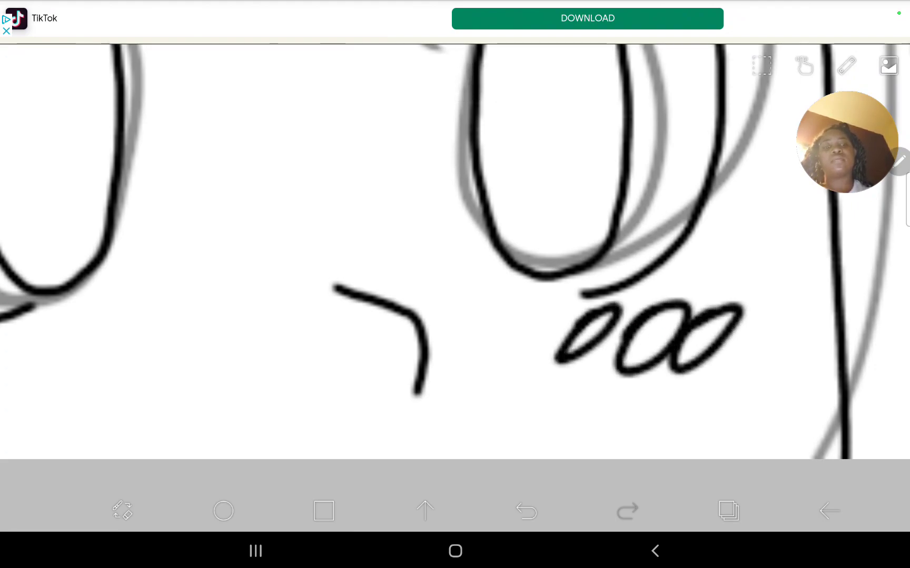
click(525, 511)
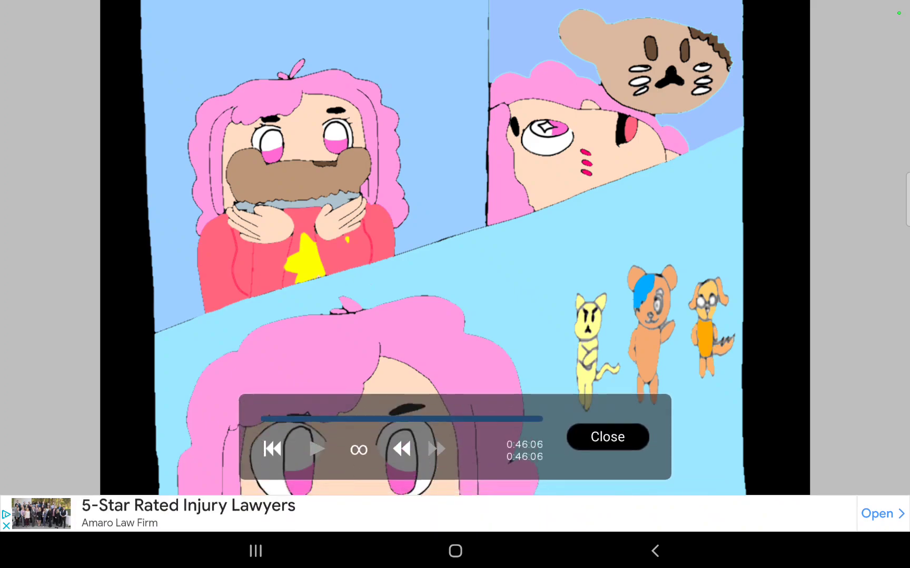
- Close the comic's timelapse replay and return to the My Gallery grid
click(606, 437)
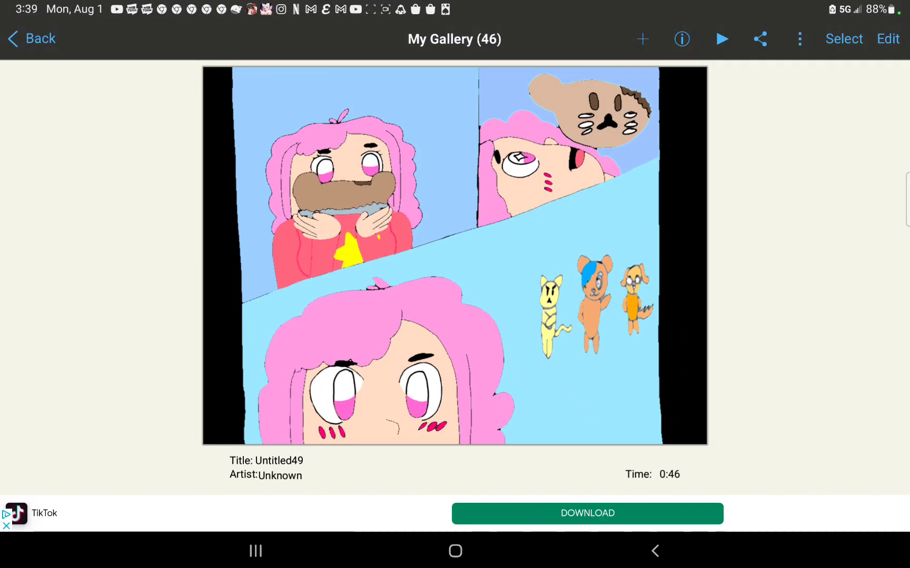
click(32, 39)
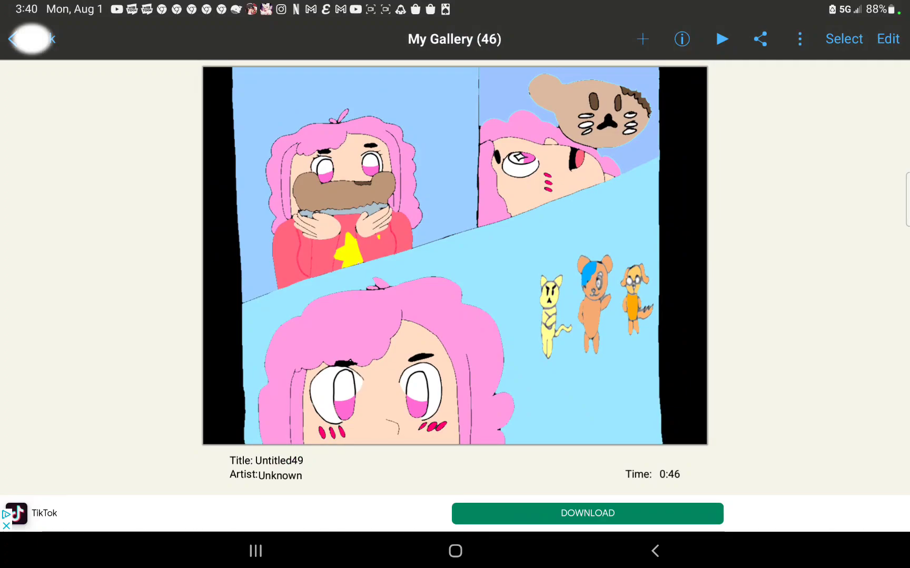
click(32, 38)
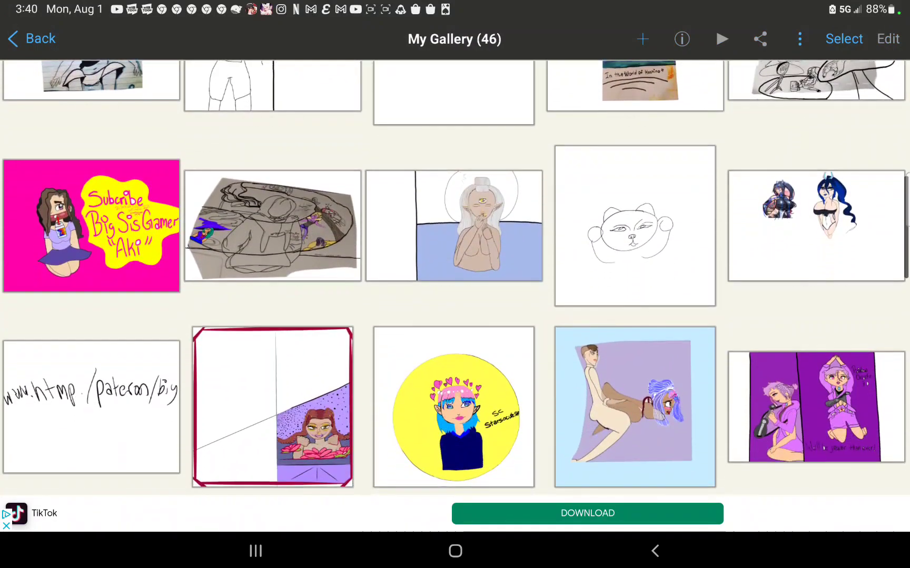
- Open the pink Subscribe Big Sis Gamer "Aki" artwork, replay its timelapse, and close it
click(91, 225)
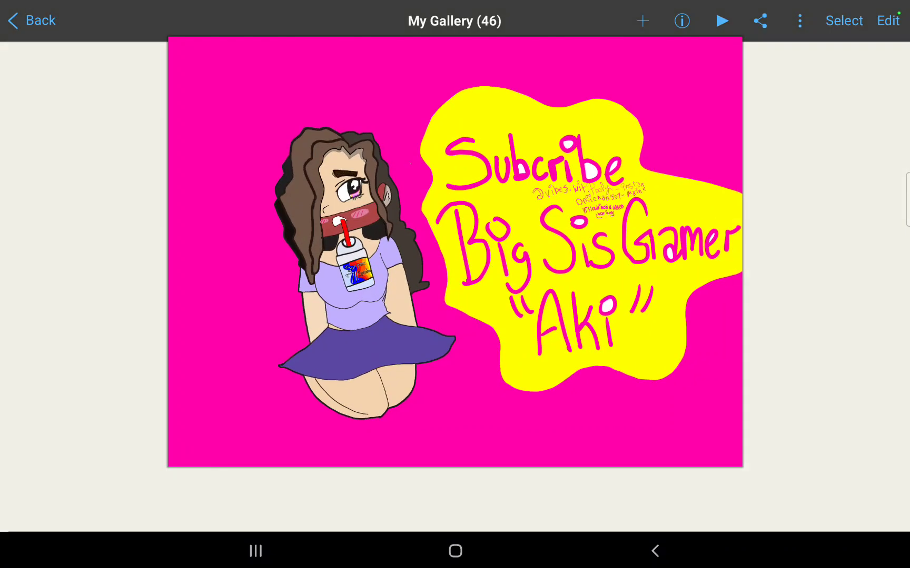
click(722, 20)
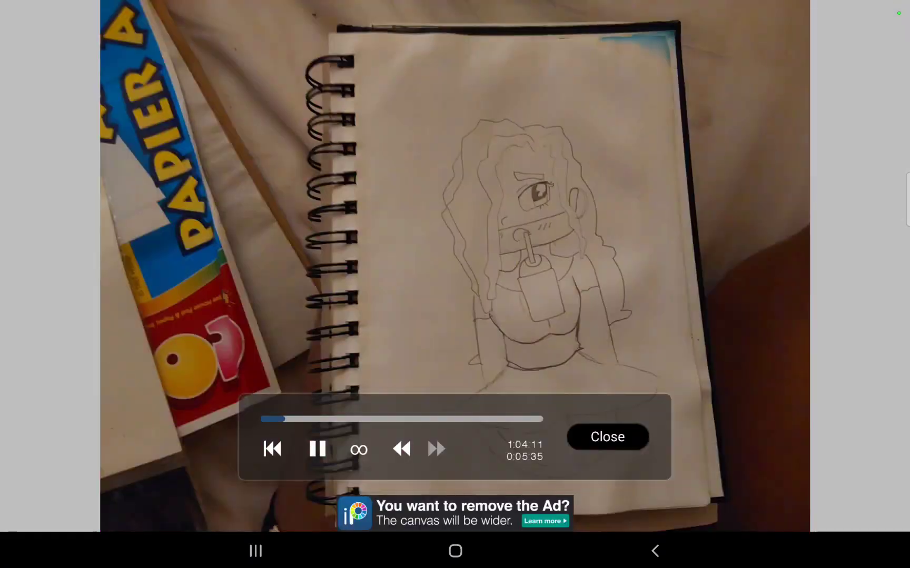
click(606, 437)
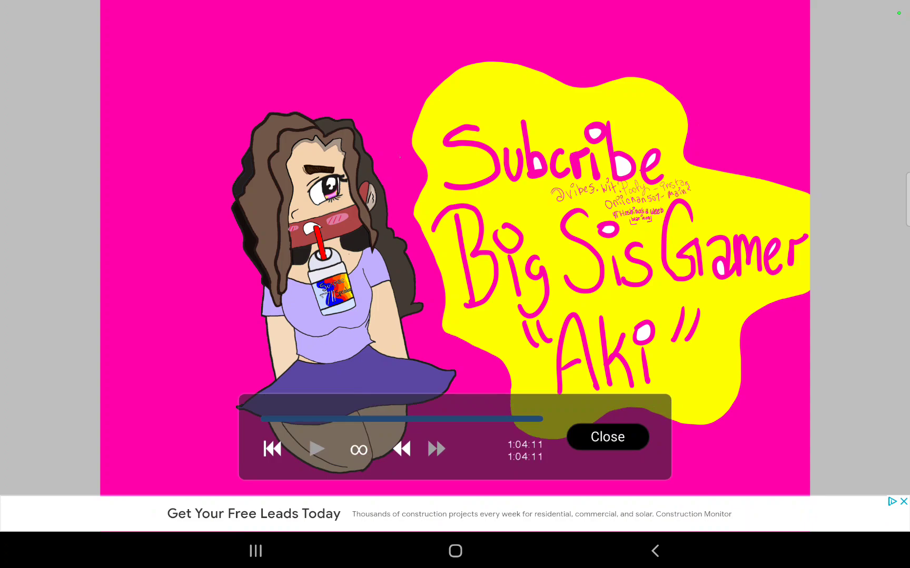
click(606, 437)
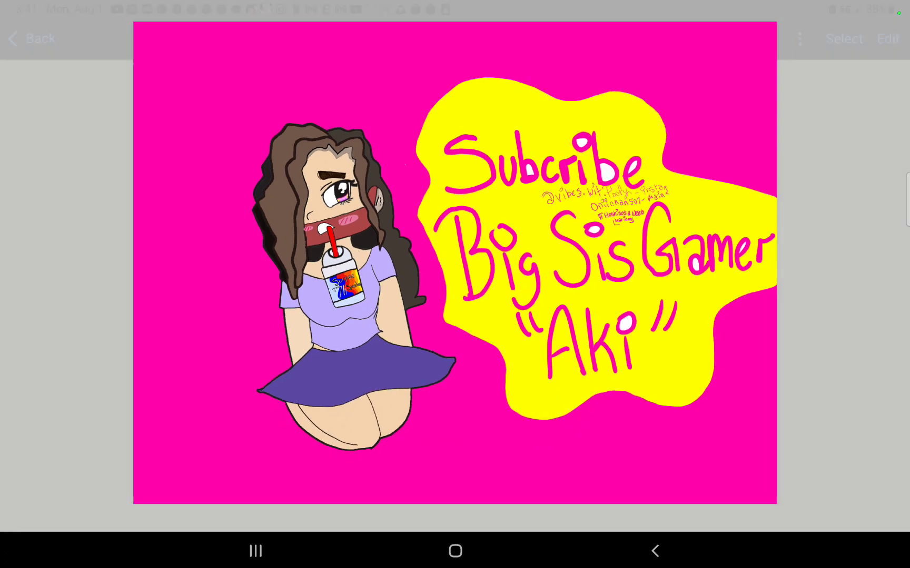